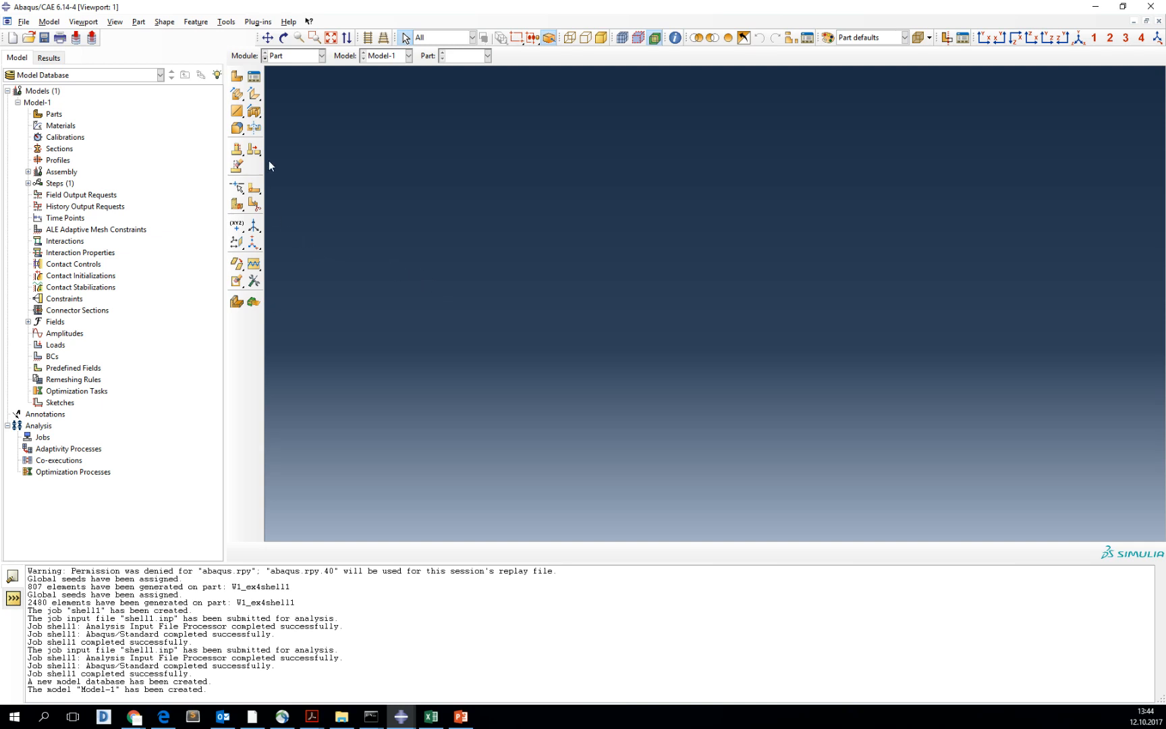
mouse_move(166, 184)
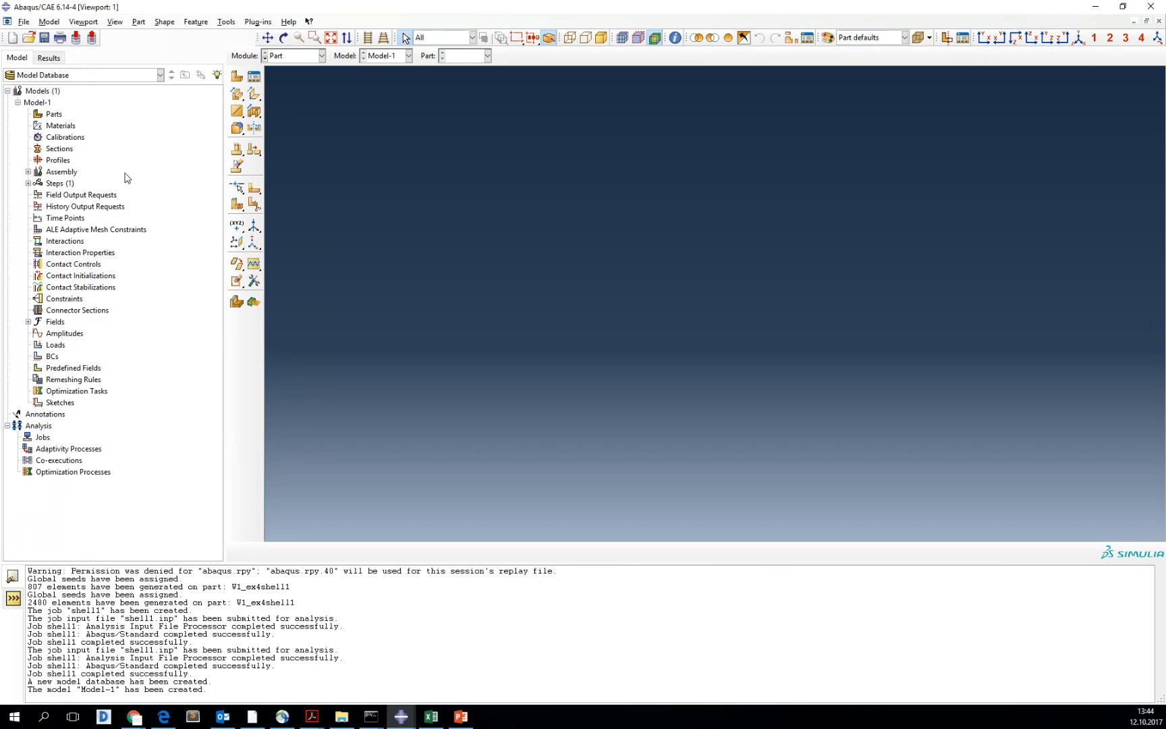
Import the W1_ex4shell1.sat truss file as a new part in Model-1
right_click(54, 113)
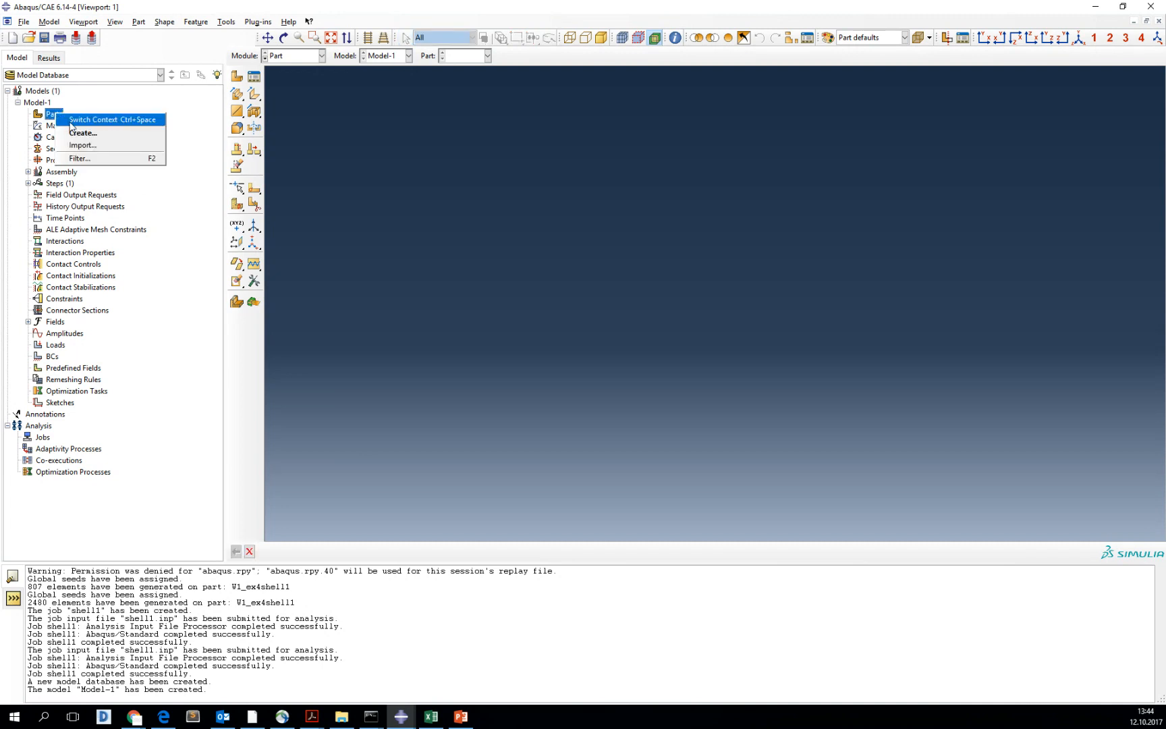
click(82, 144)
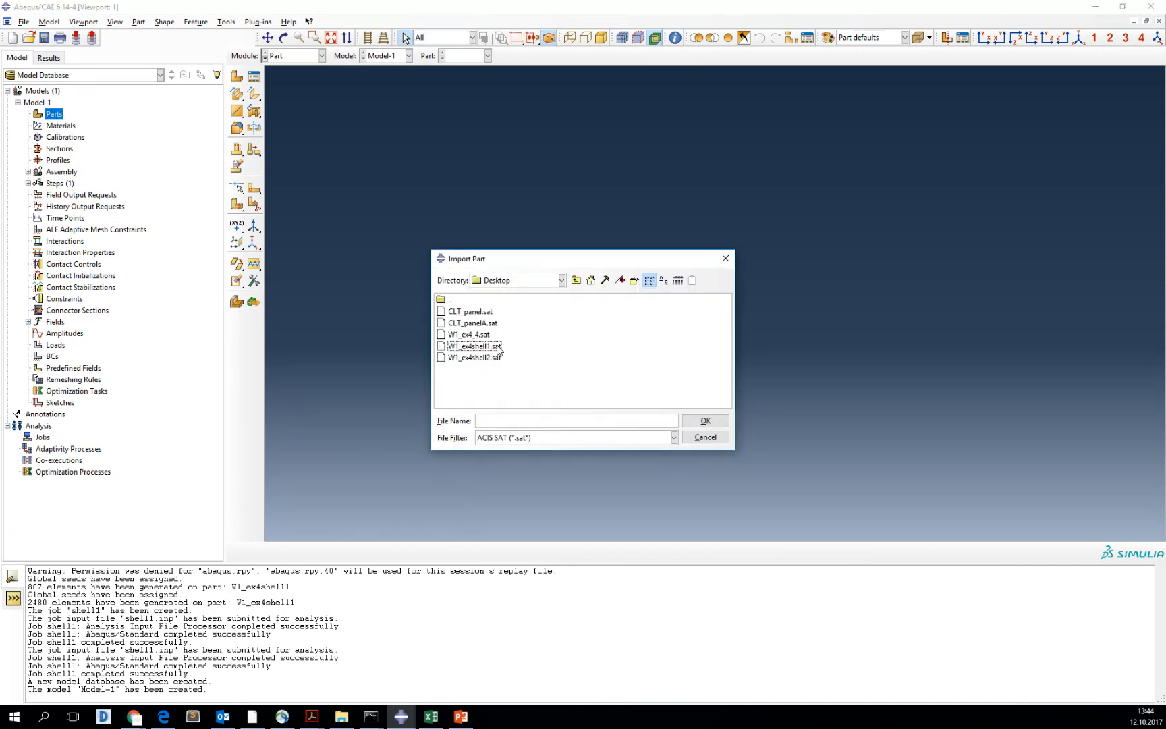
click(471, 346)
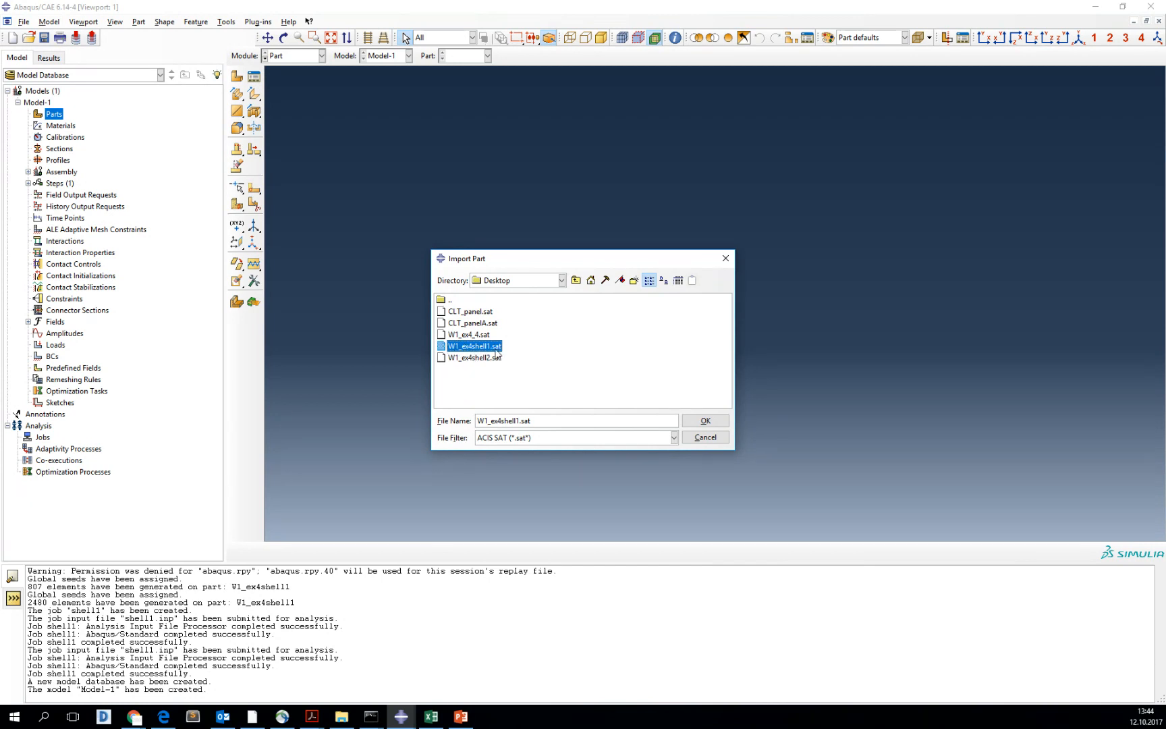
mouse_move(511, 354)
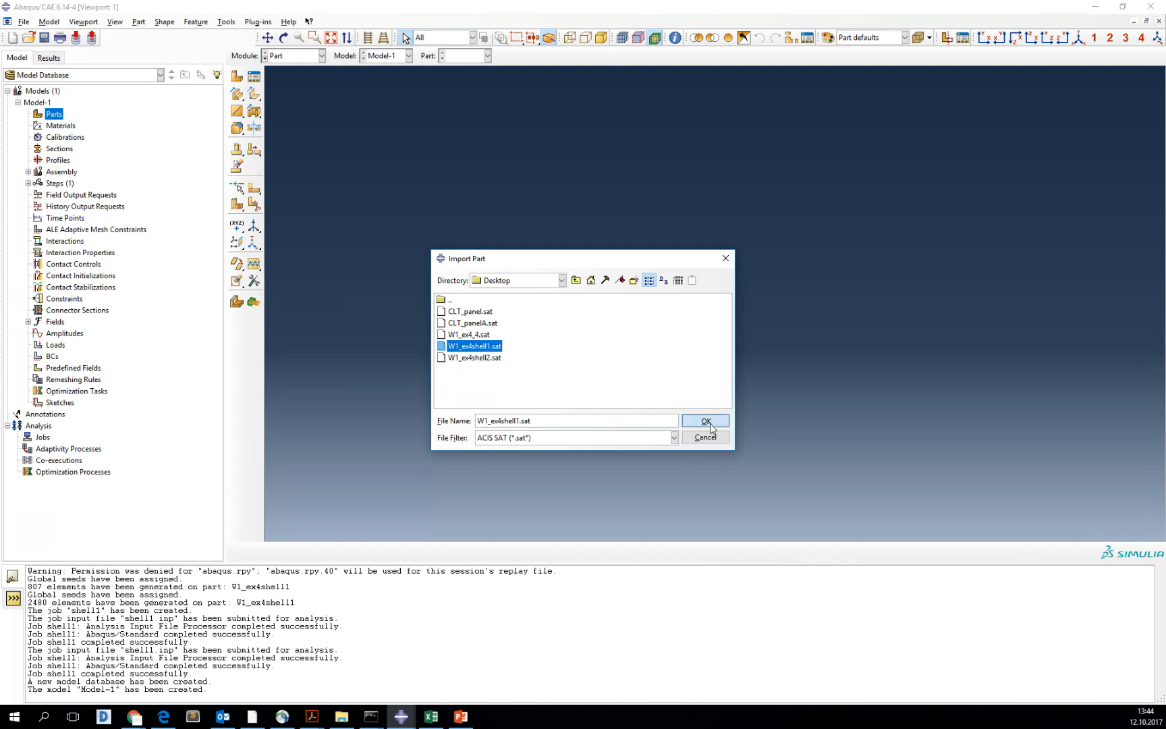
click(703, 420)
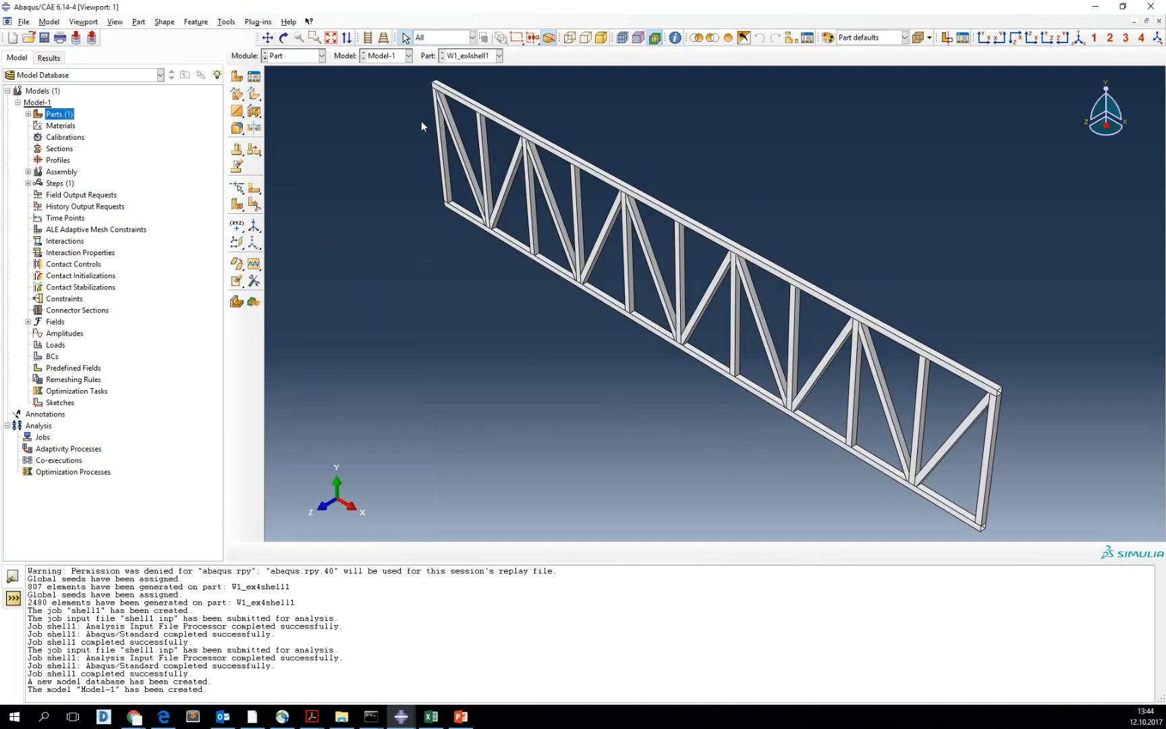
Expand the imported part's feature tree and dismiss the no-modifiable-parameters message
click(27, 113)
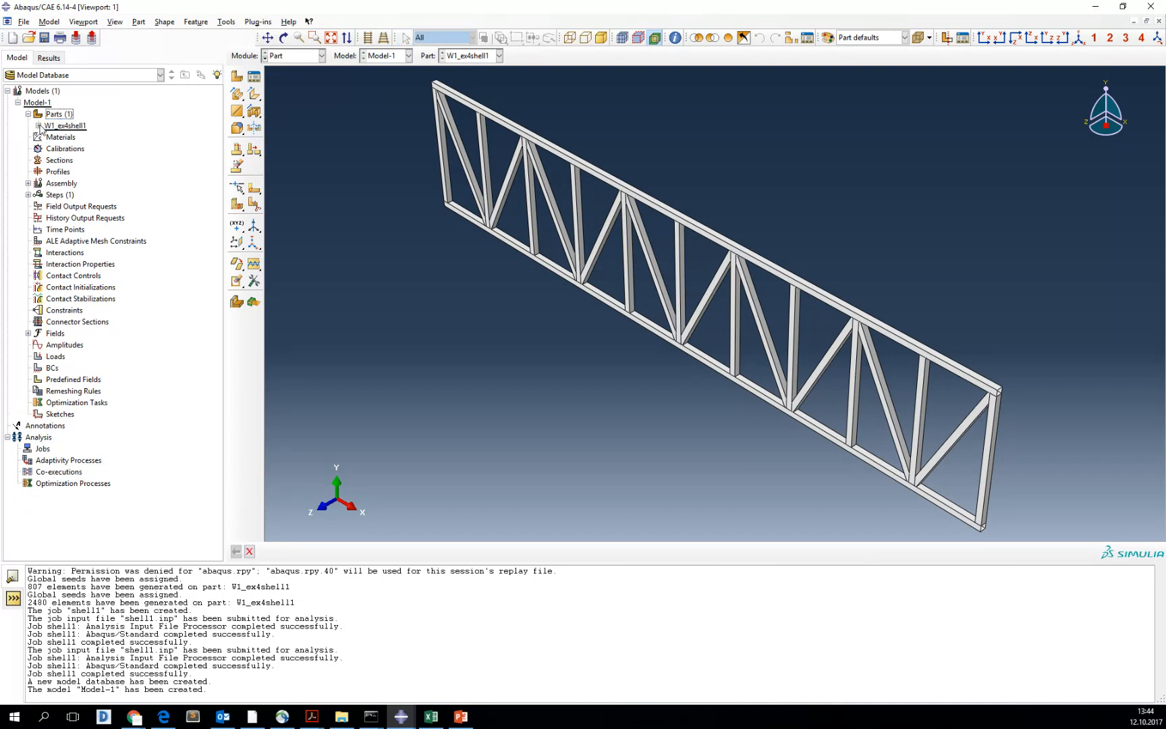
double_click(94, 148)
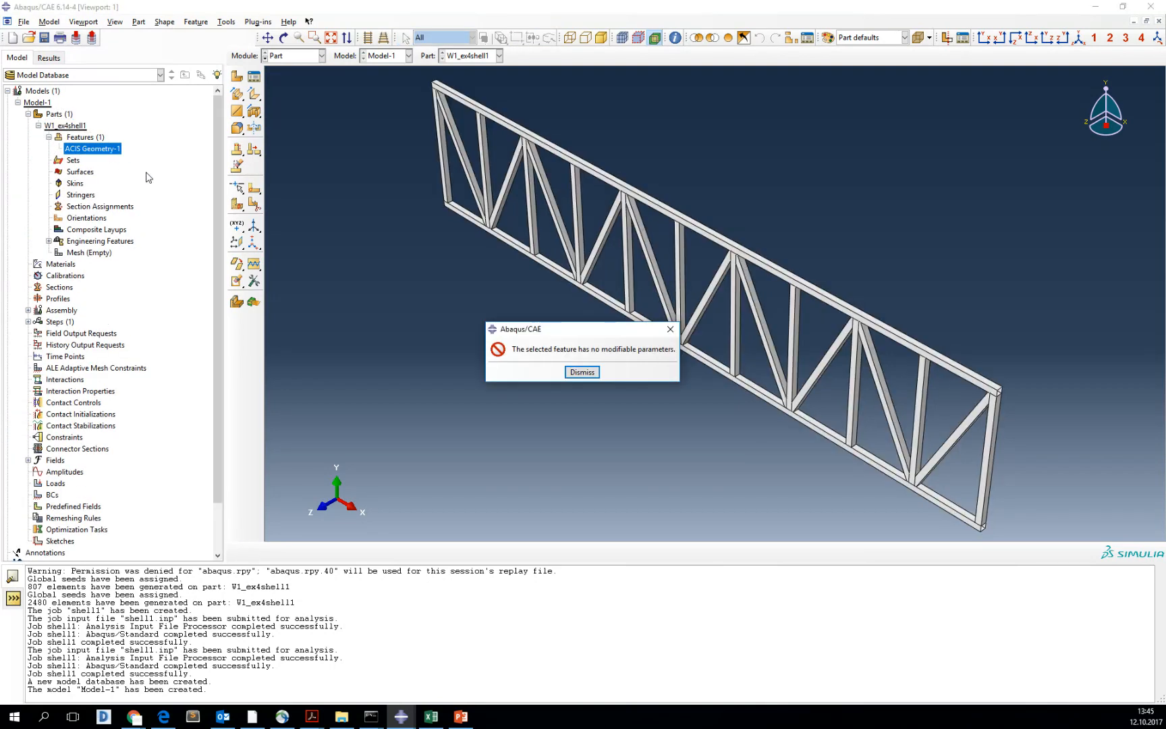
click(582, 372)
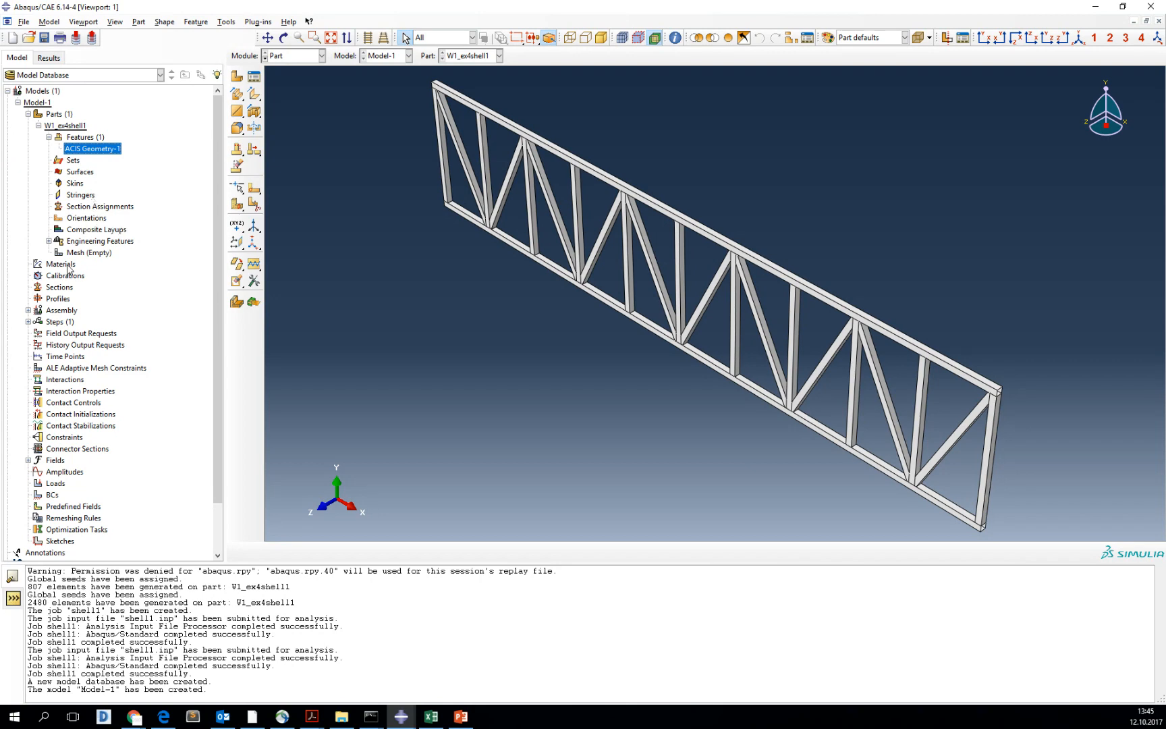
Create Material-1 with isotropic elastic constants: Young's modulus 21000000, Poisson's ratio 0.3
double_click(62, 265)
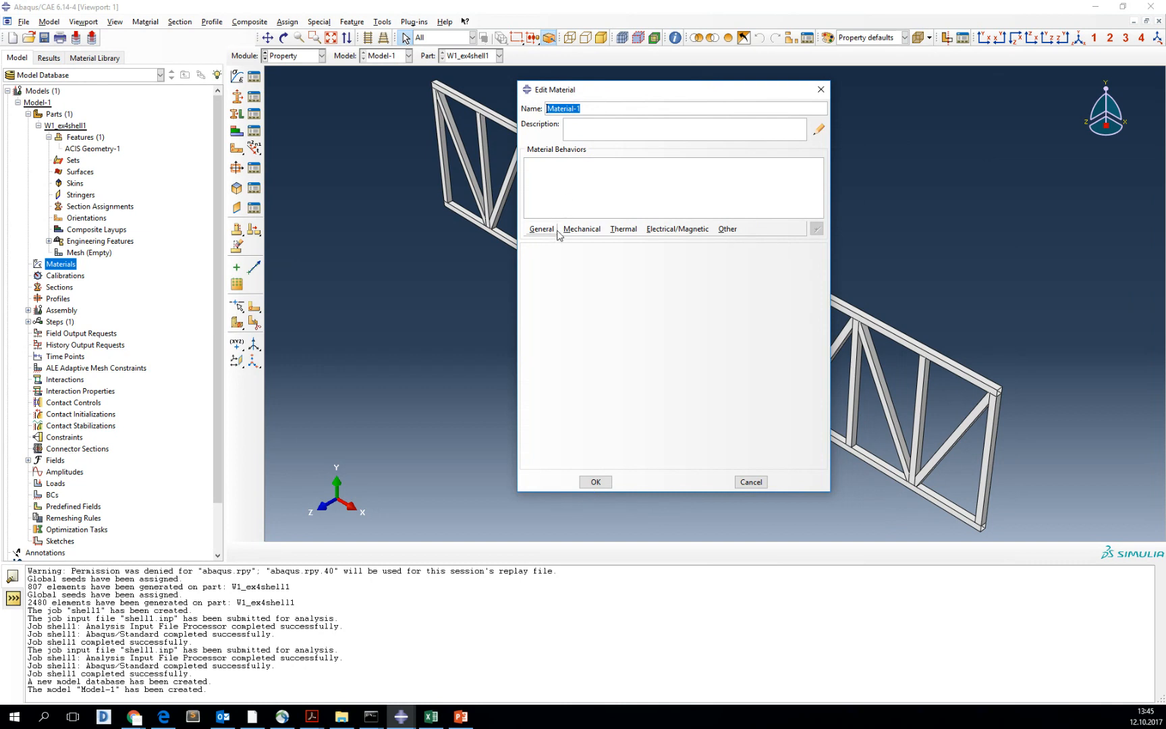
click(582, 229)
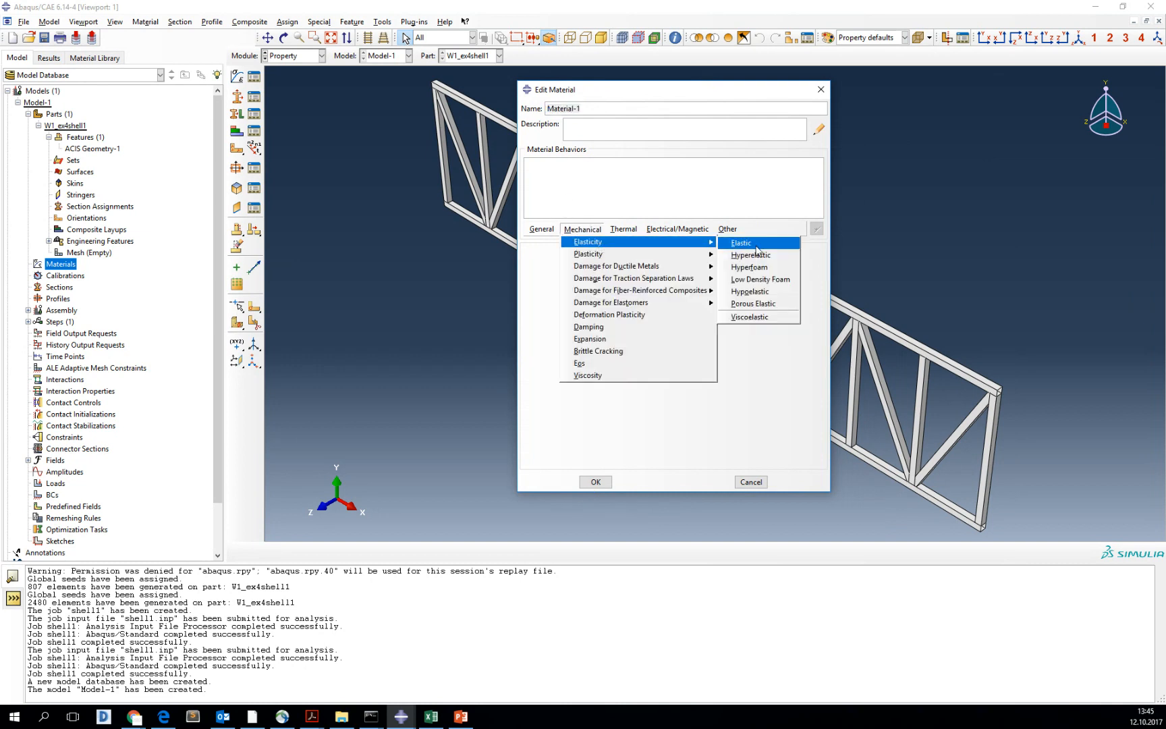
click(739, 243)
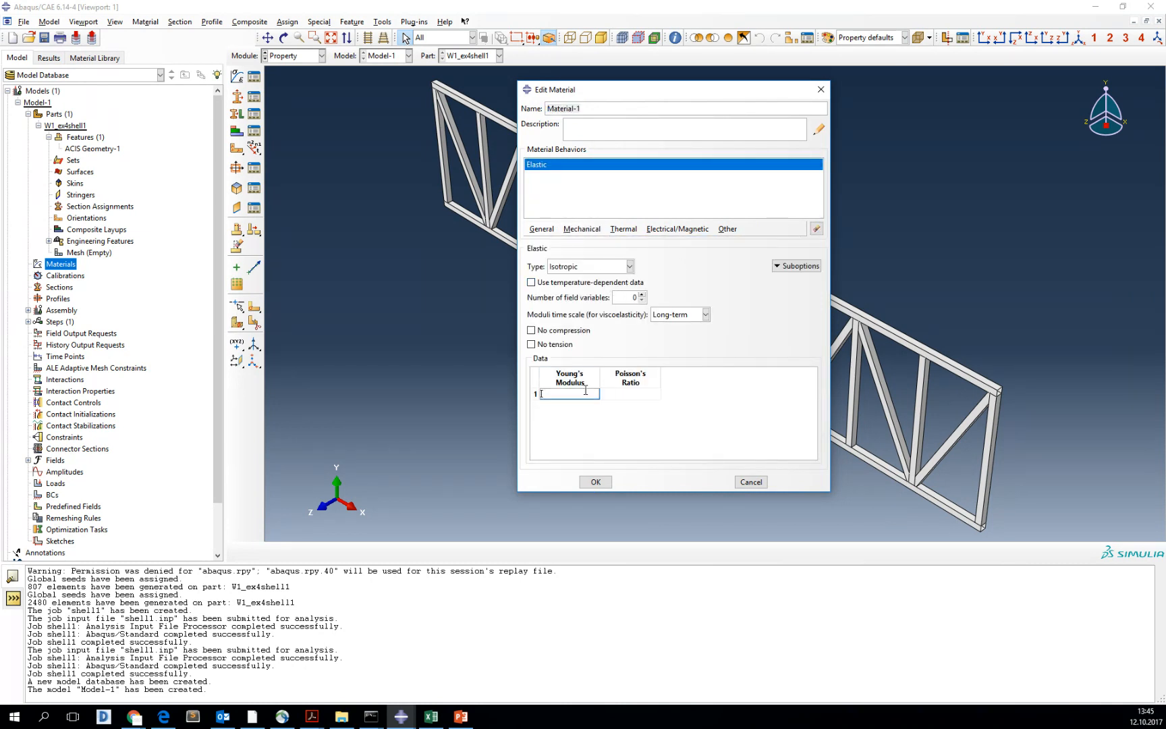
click(630, 393)
text(0.3)
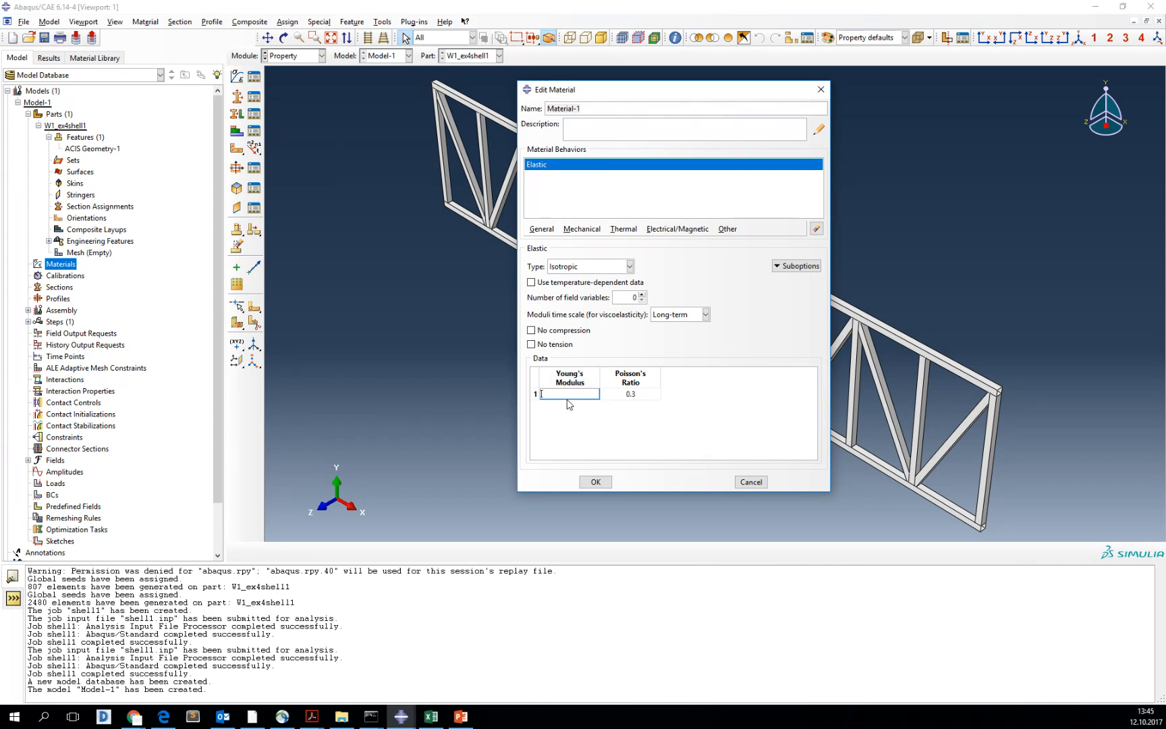
mouse_move(570, 399)
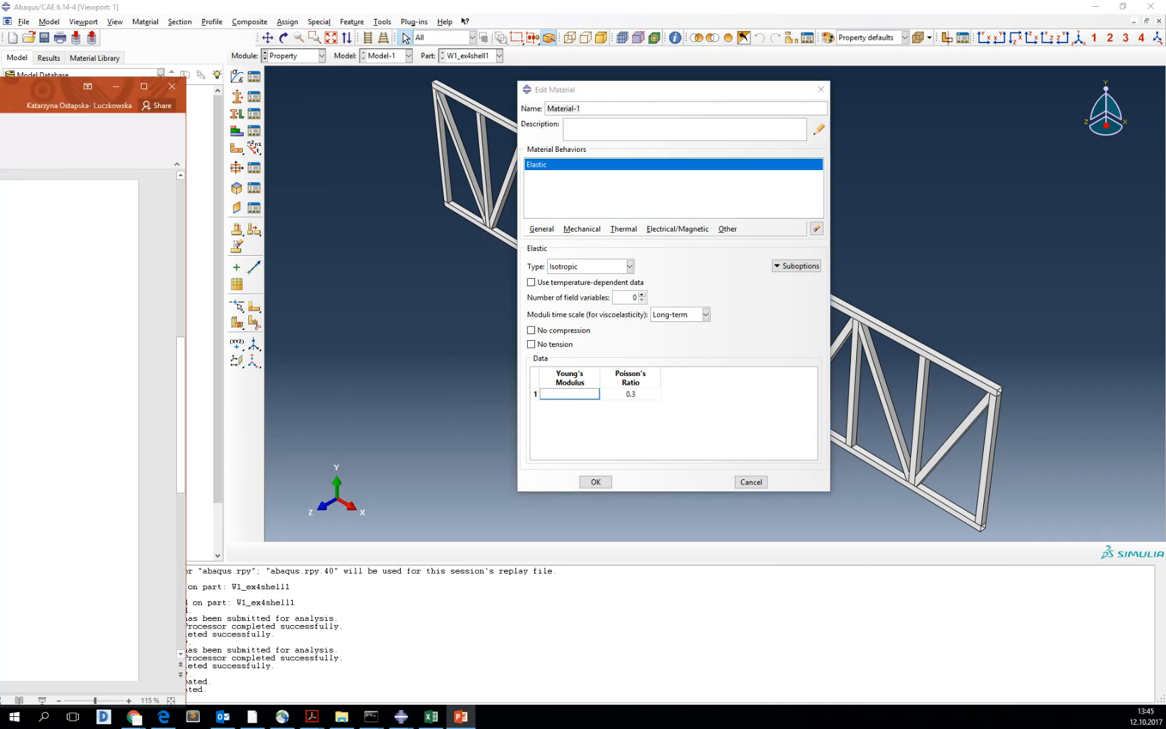
click(460, 718)
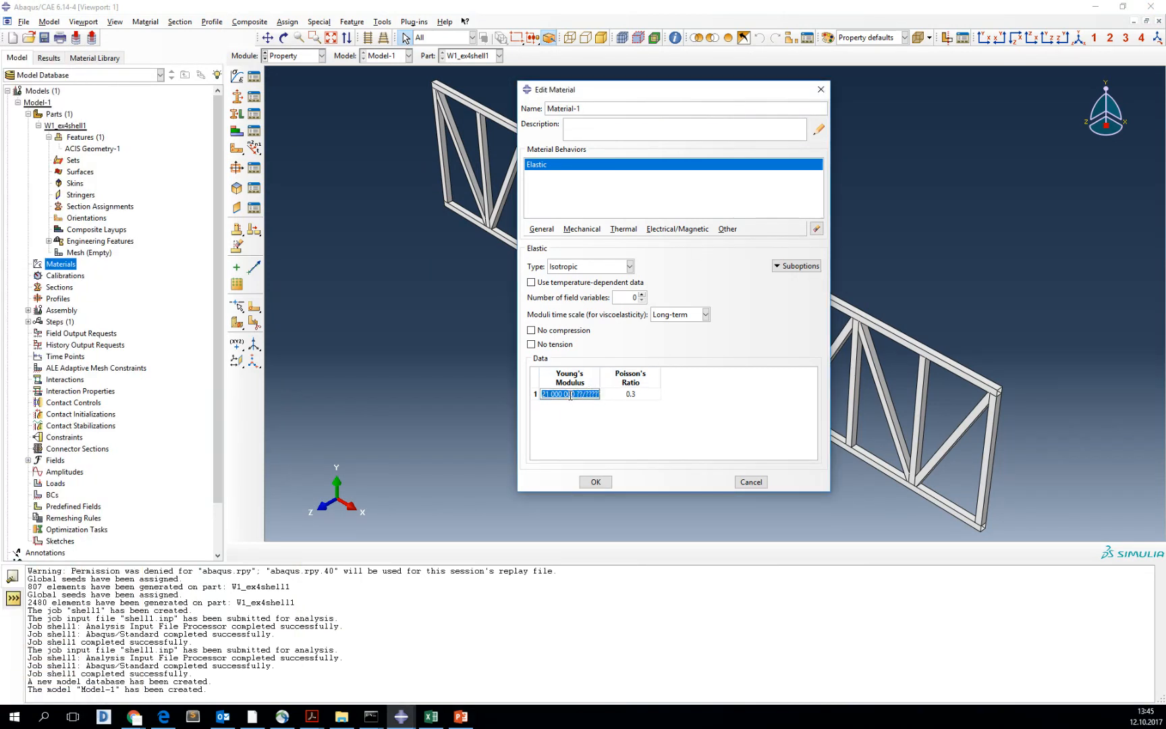
text(21 000 000)
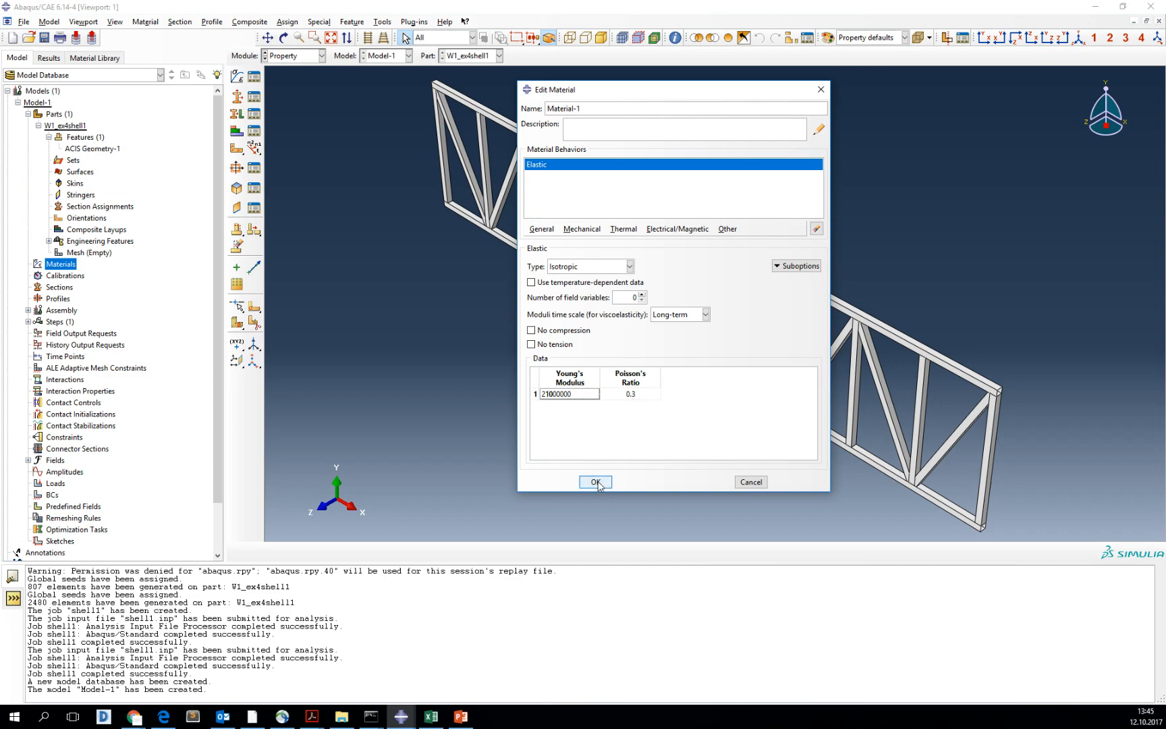
click(595, 481)
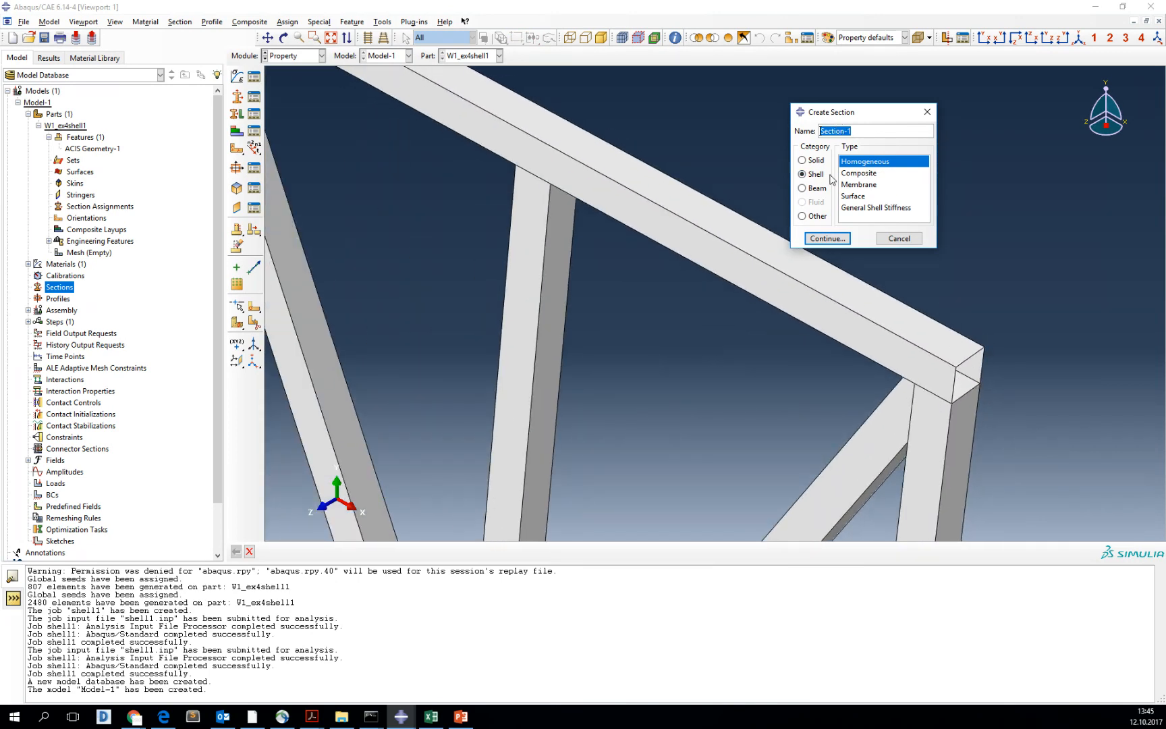
Create Section-1 as a homogeneous shell section of thickness 2 using Material-1
click(826, 238)
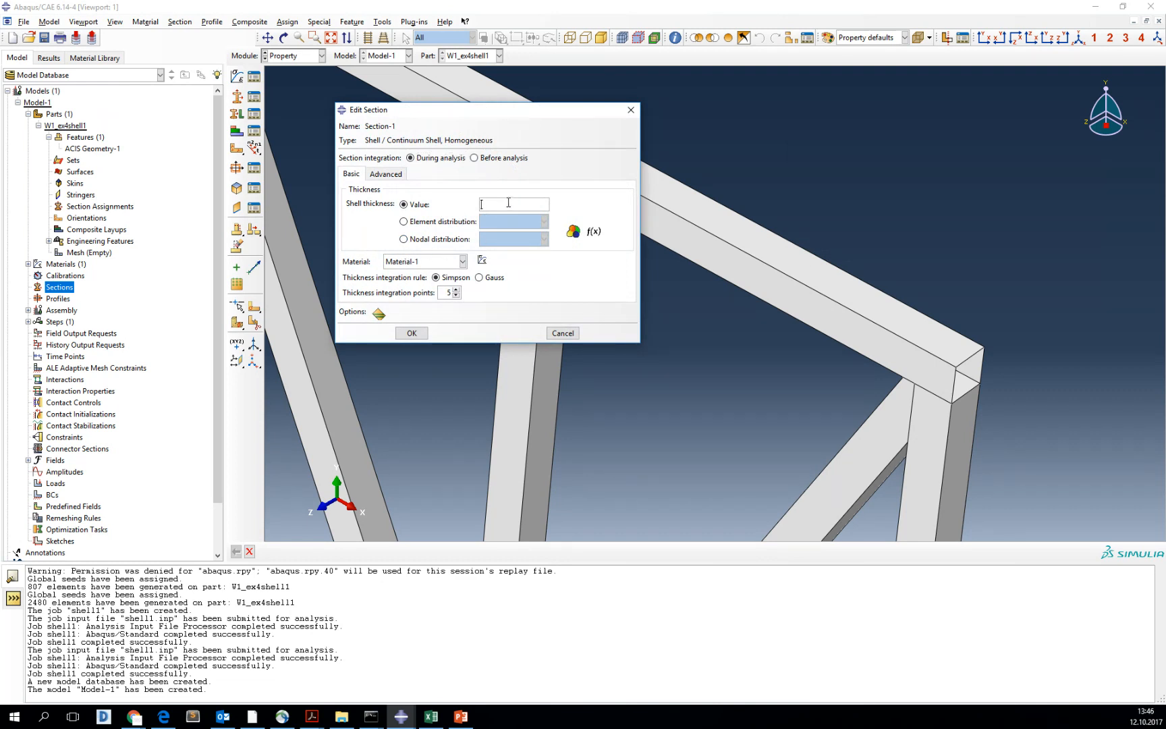
text(2)
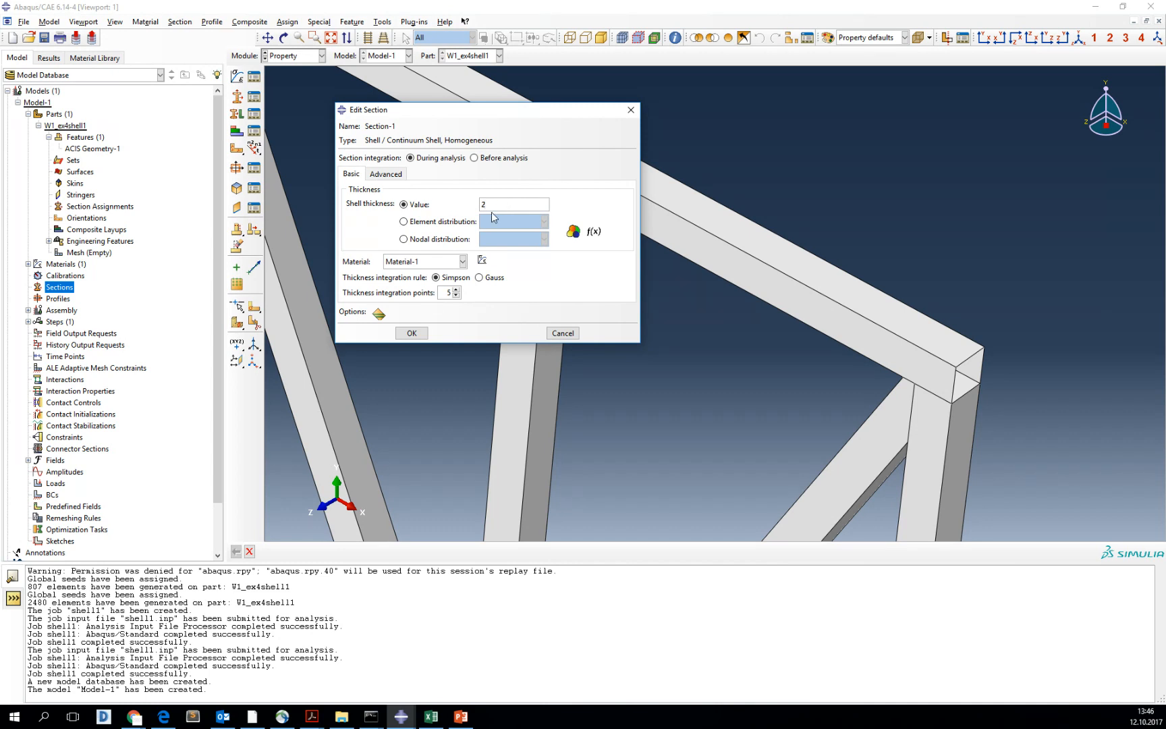
click(410, 332)
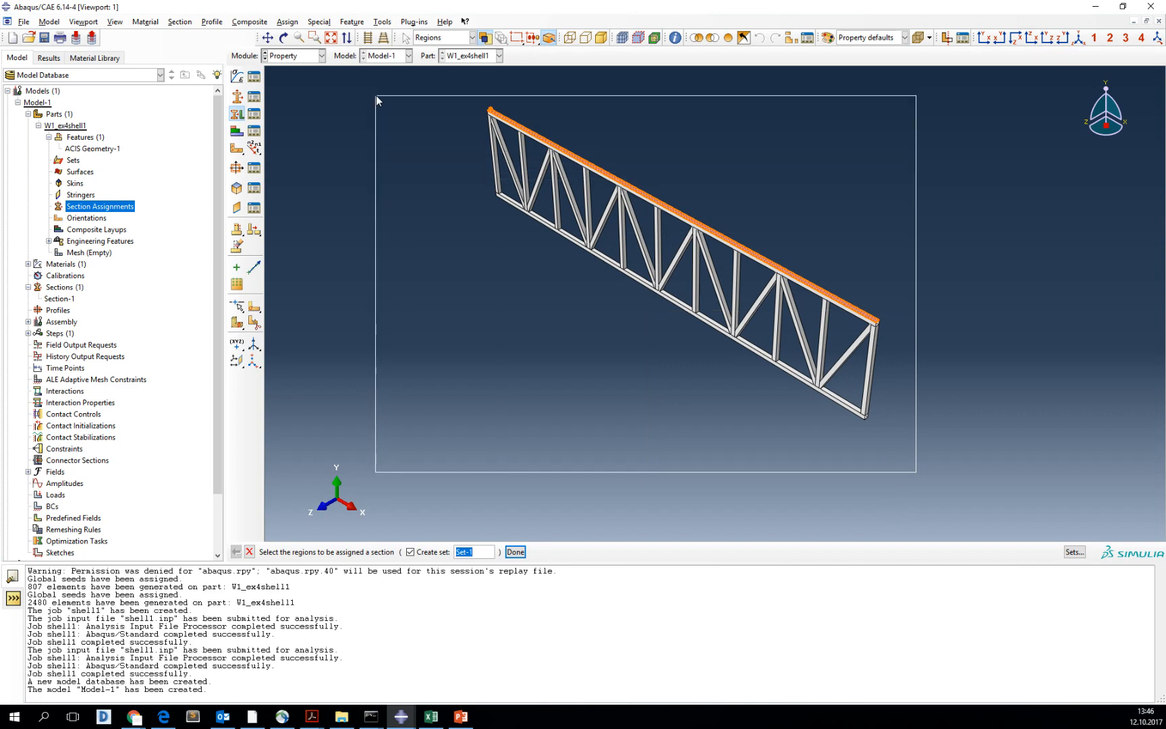
Assign Section-1 to the whole truss region with the shell offset at the top surface
click(514, 552)
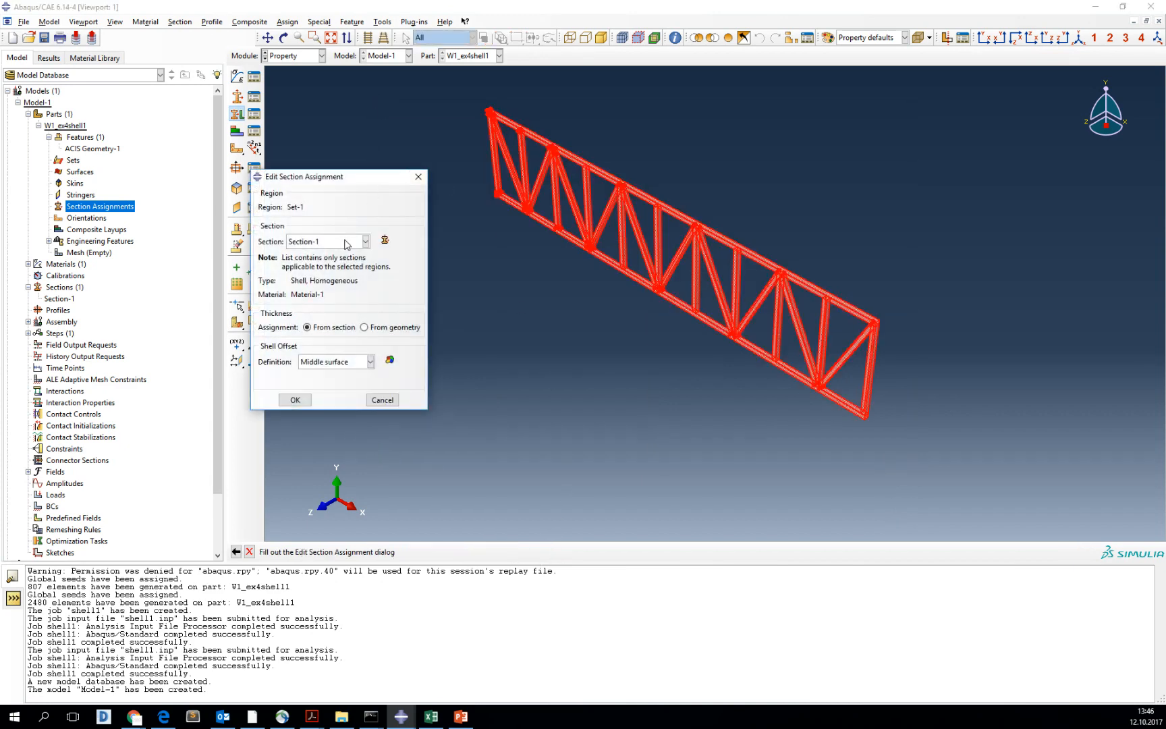
click(370, 362)
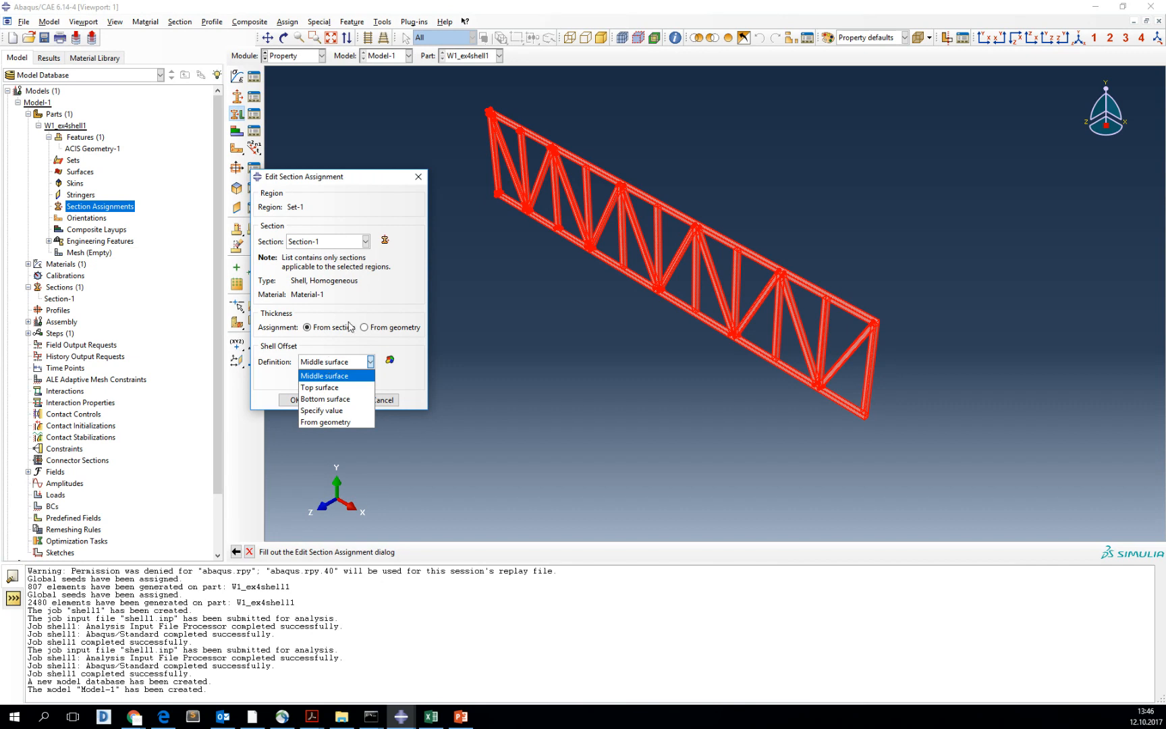
mouse_move(318, 387)
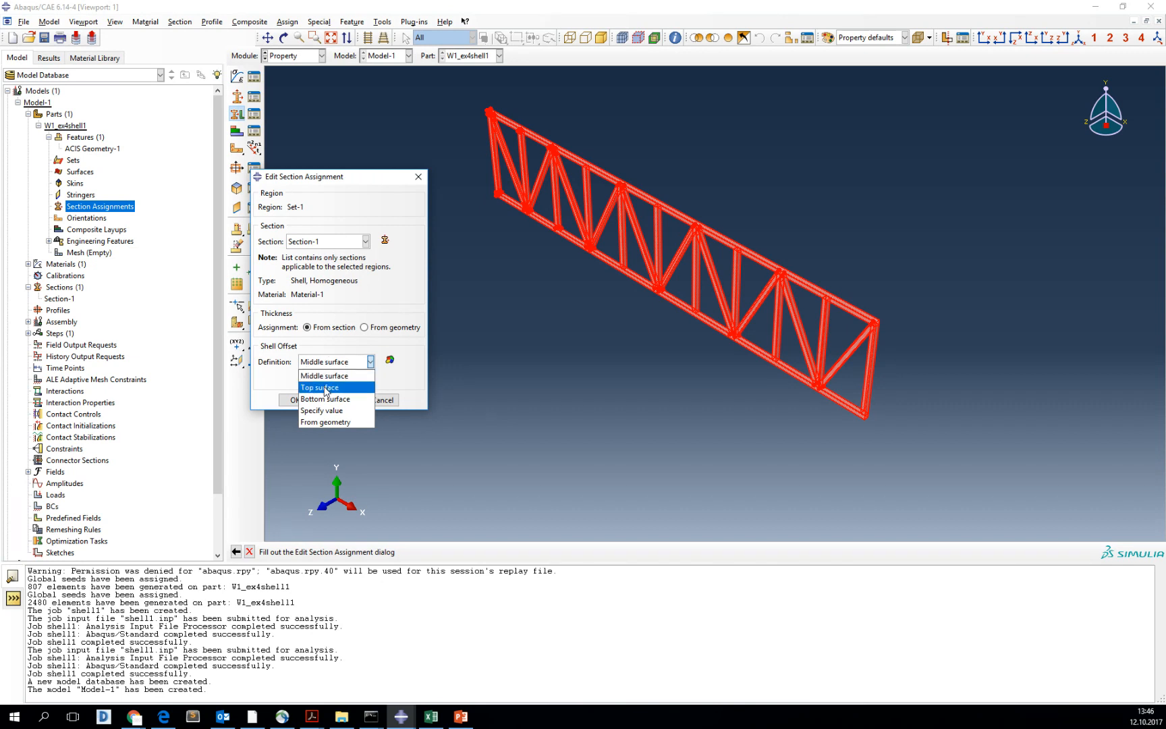
mouse_move(332, 375)
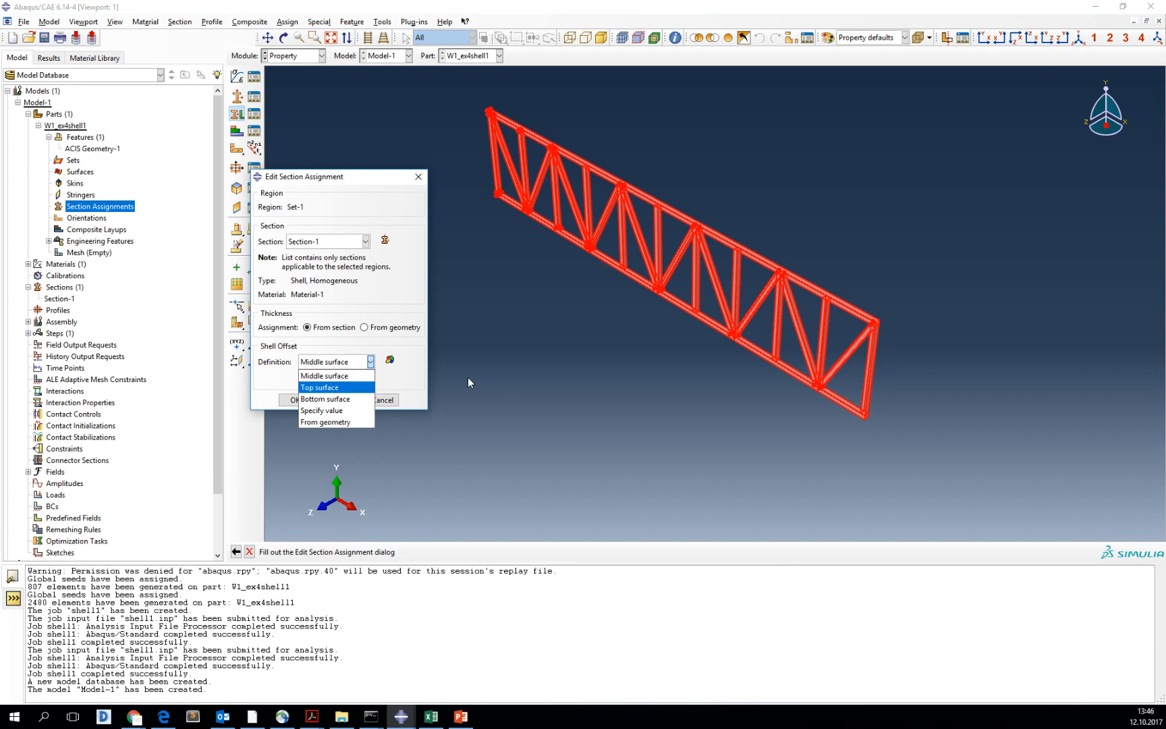
mouse_move(324, 375)
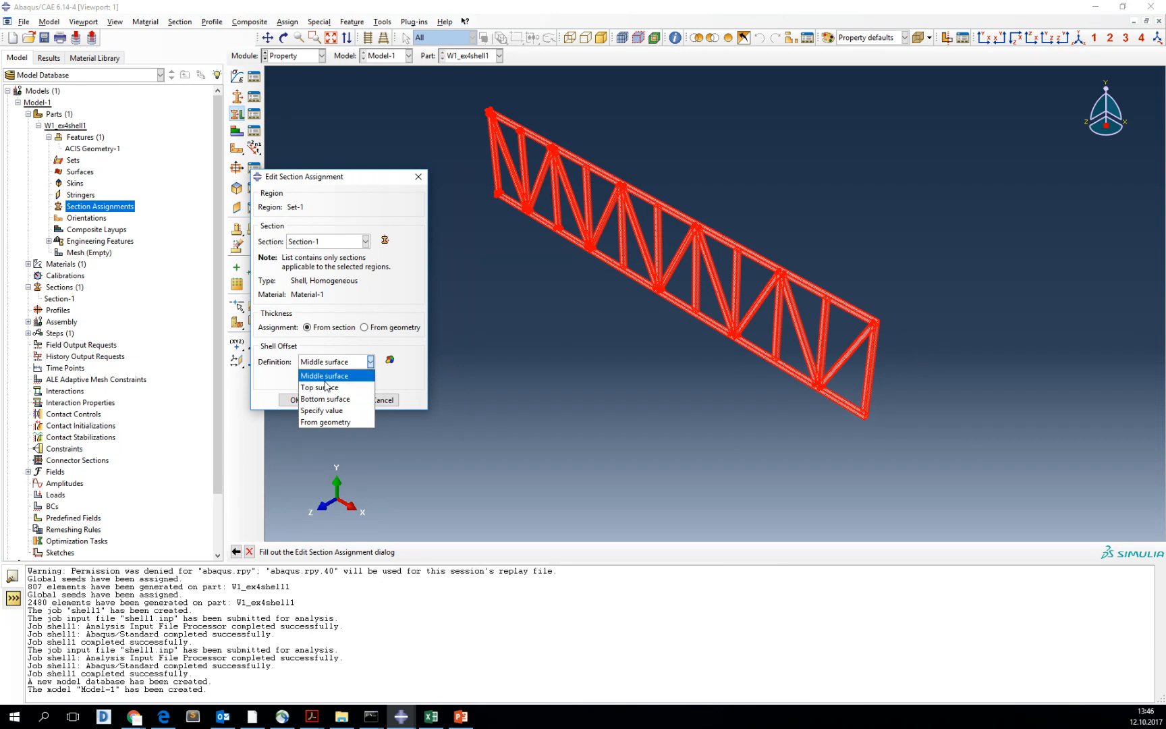
click(319, 388)
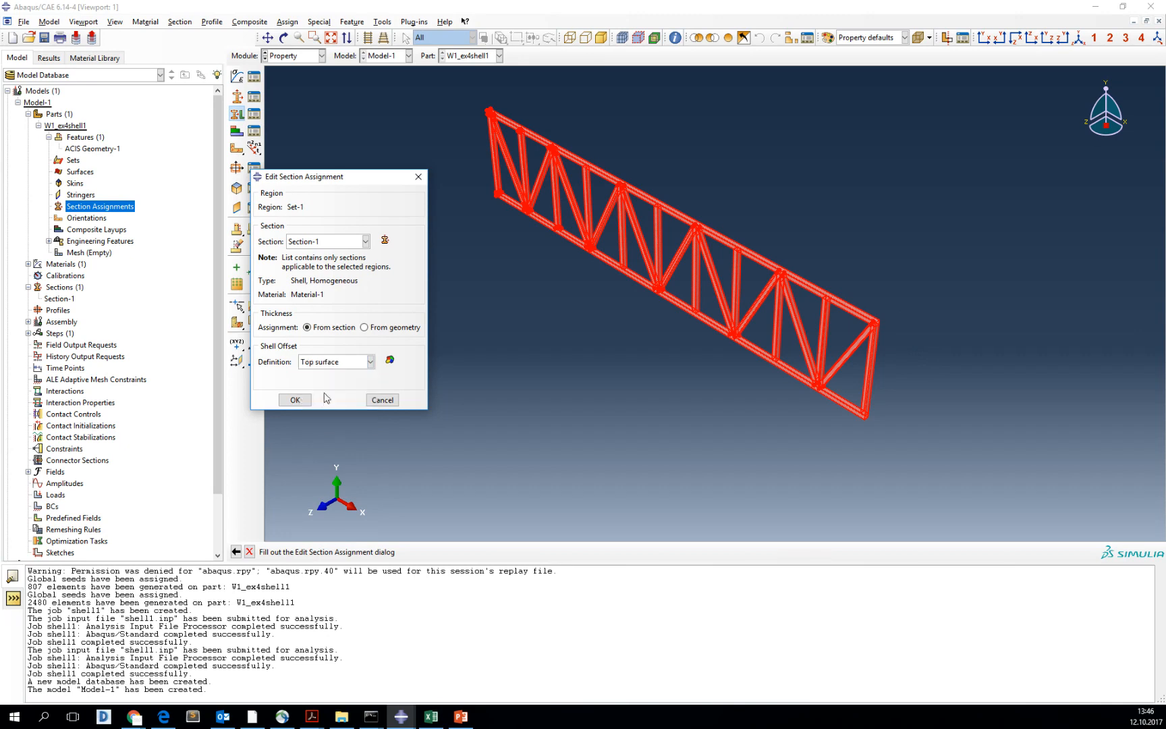
click(294, 399)
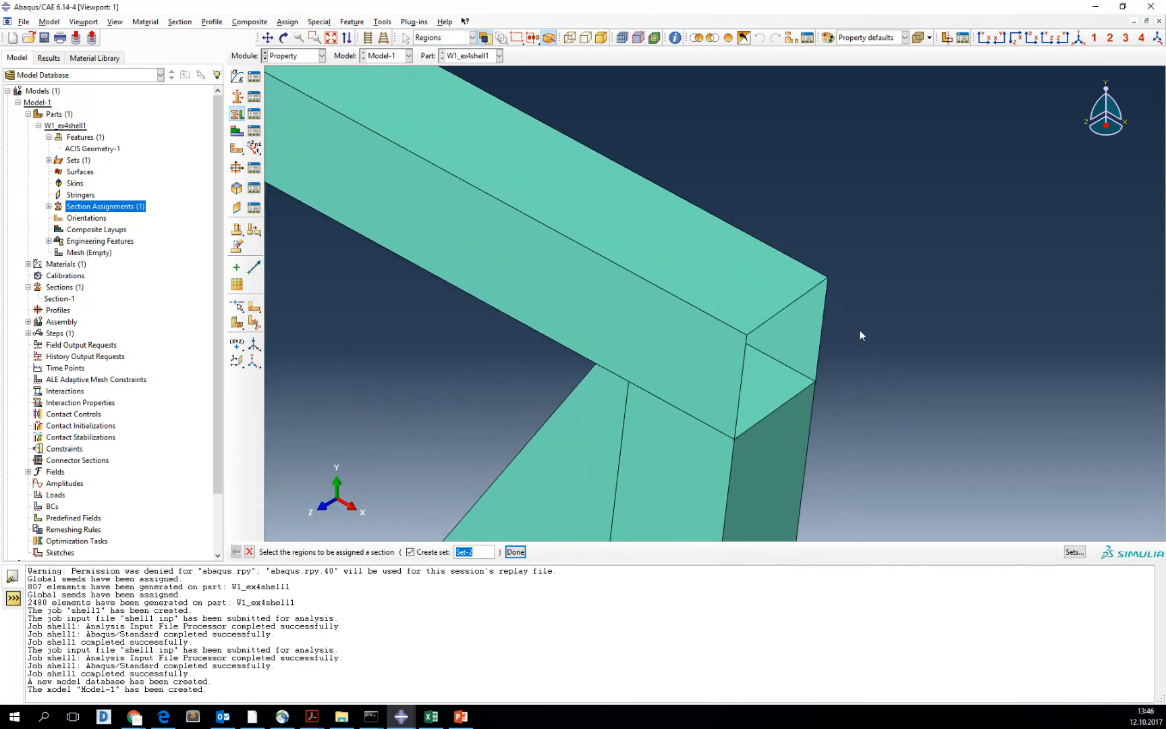
mouse_move(145, 20)
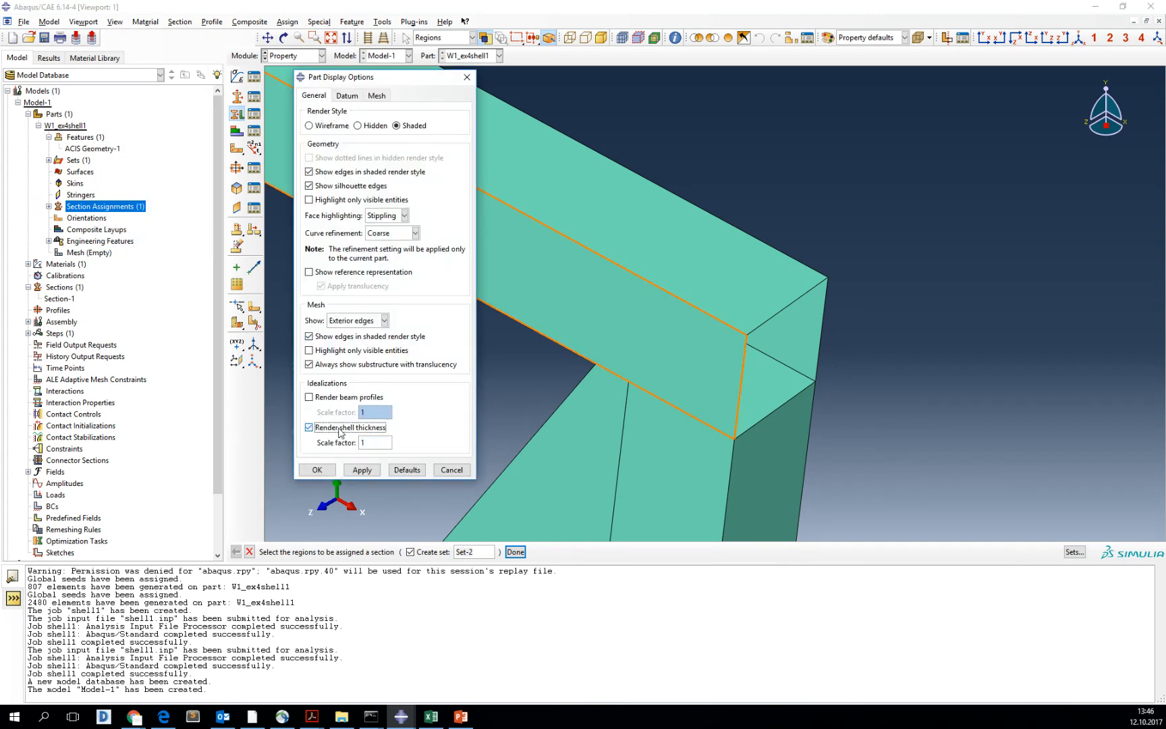
Render the truss shell thickness briefly in Part Display Options, then switch it back off
click(362, 470)
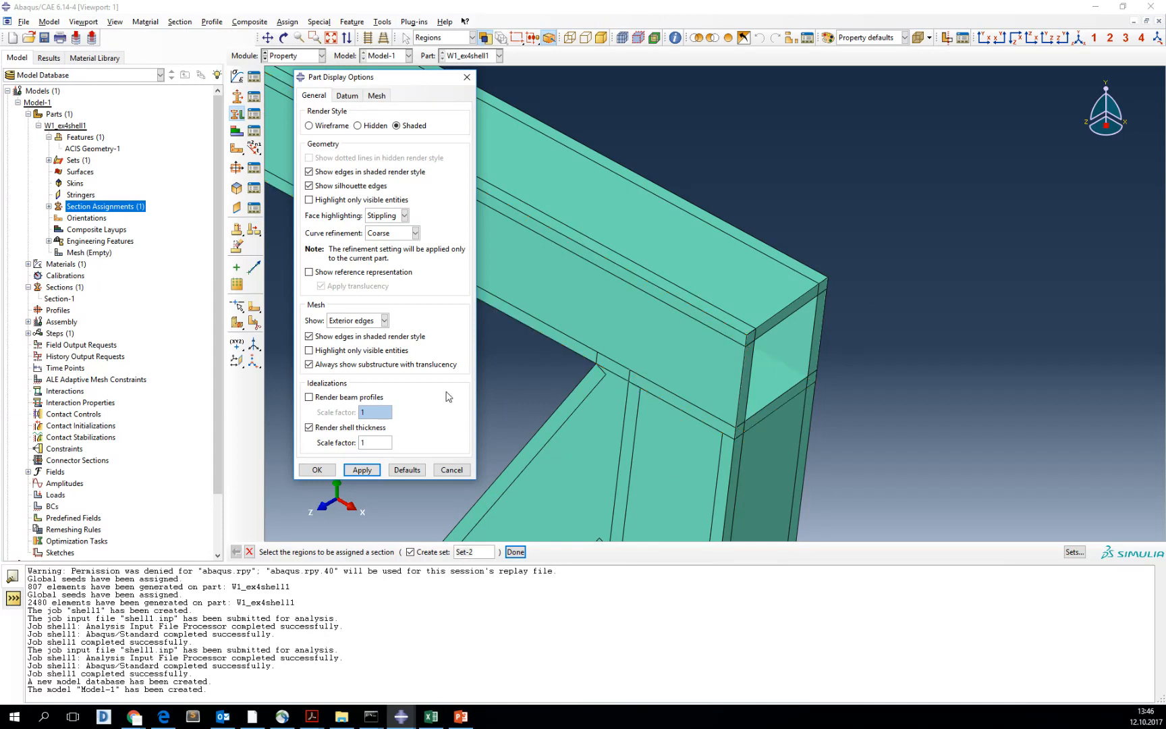
click(309, 427)
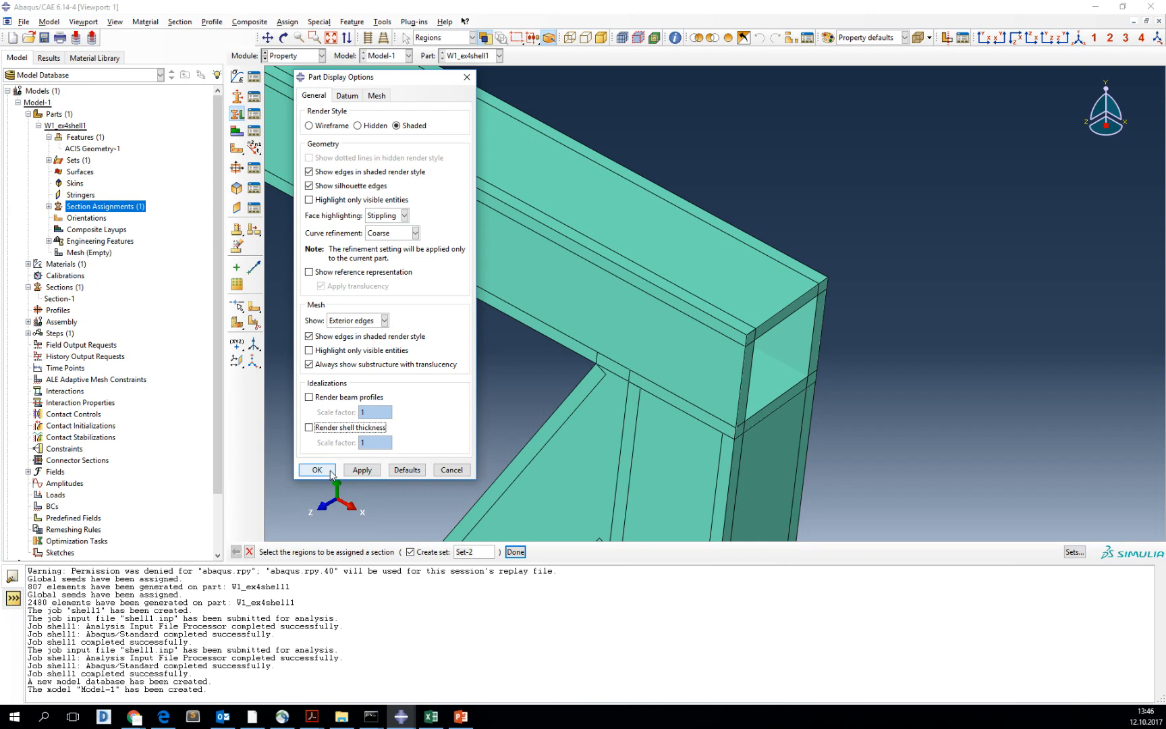
click(316, 470)
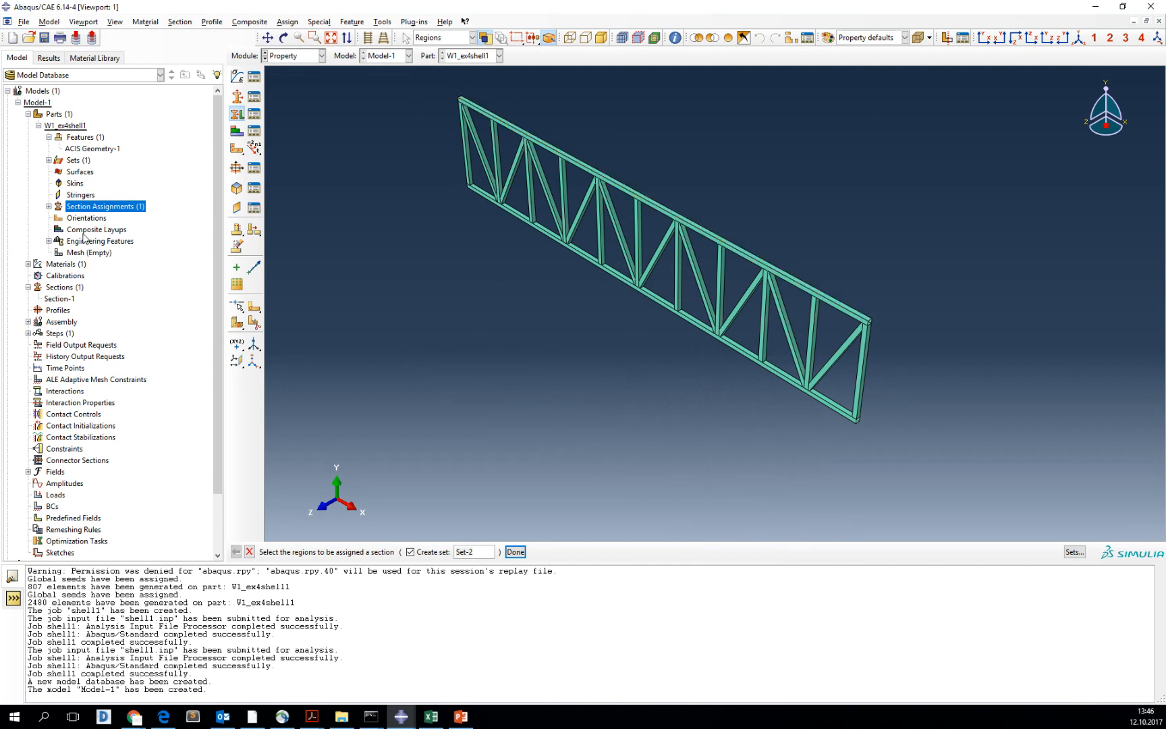
mouse_move(74, 254)
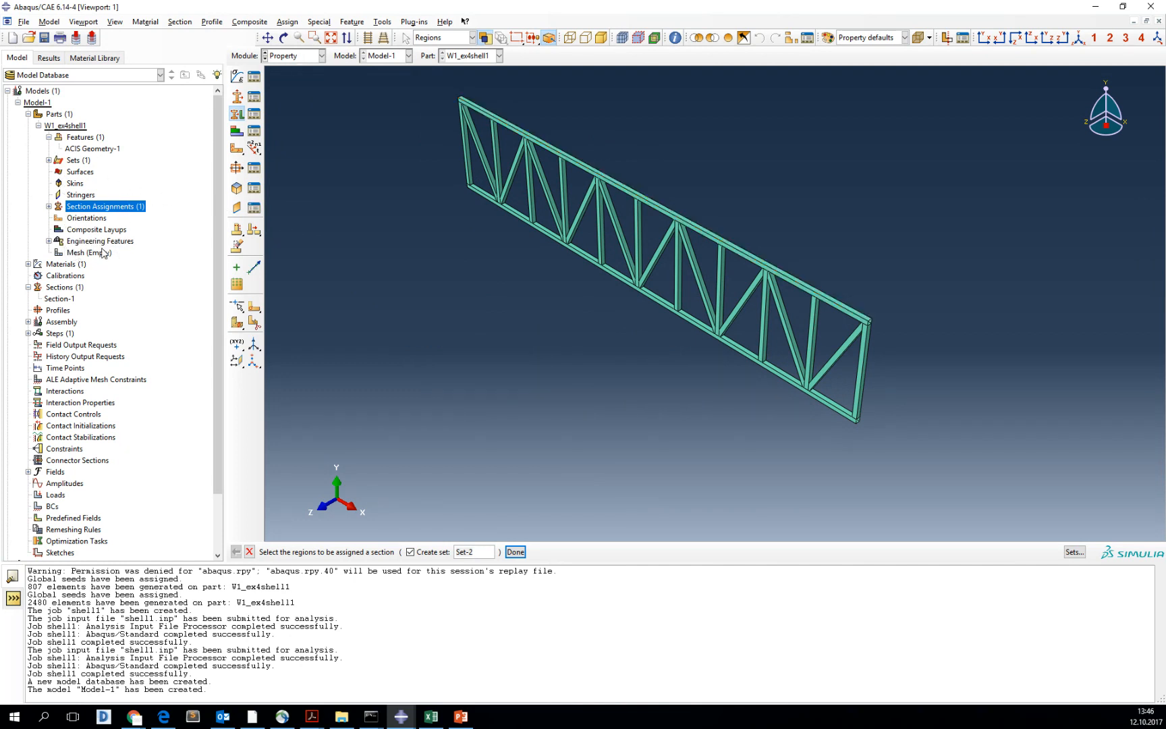
In the Mesh module, seed the truss part with approximate global size 2
click(294, 56)
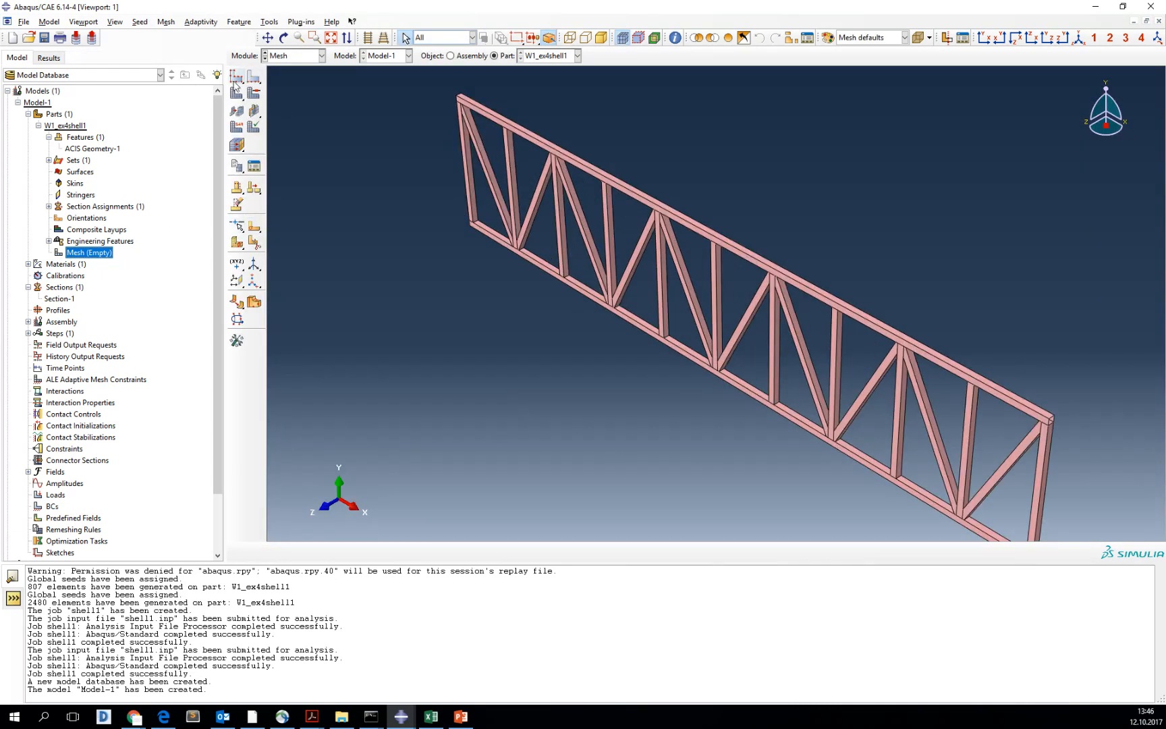
click(236, 77)
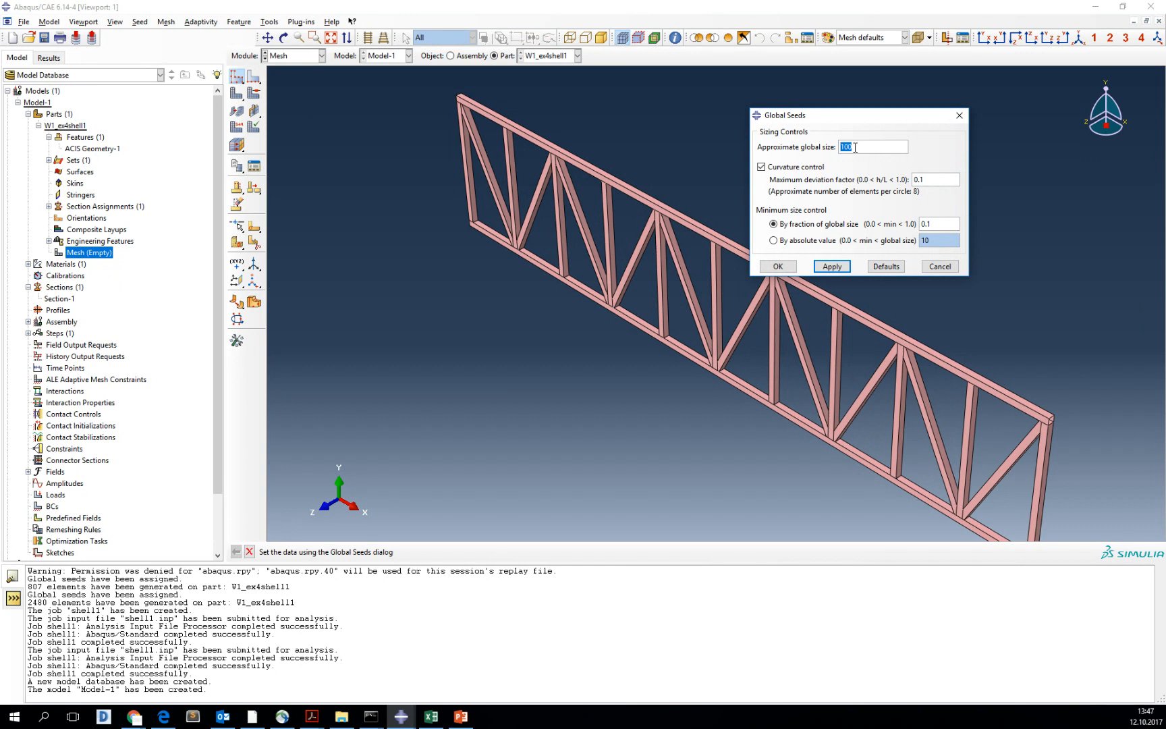
mouse_move(877, 158)
text(2)
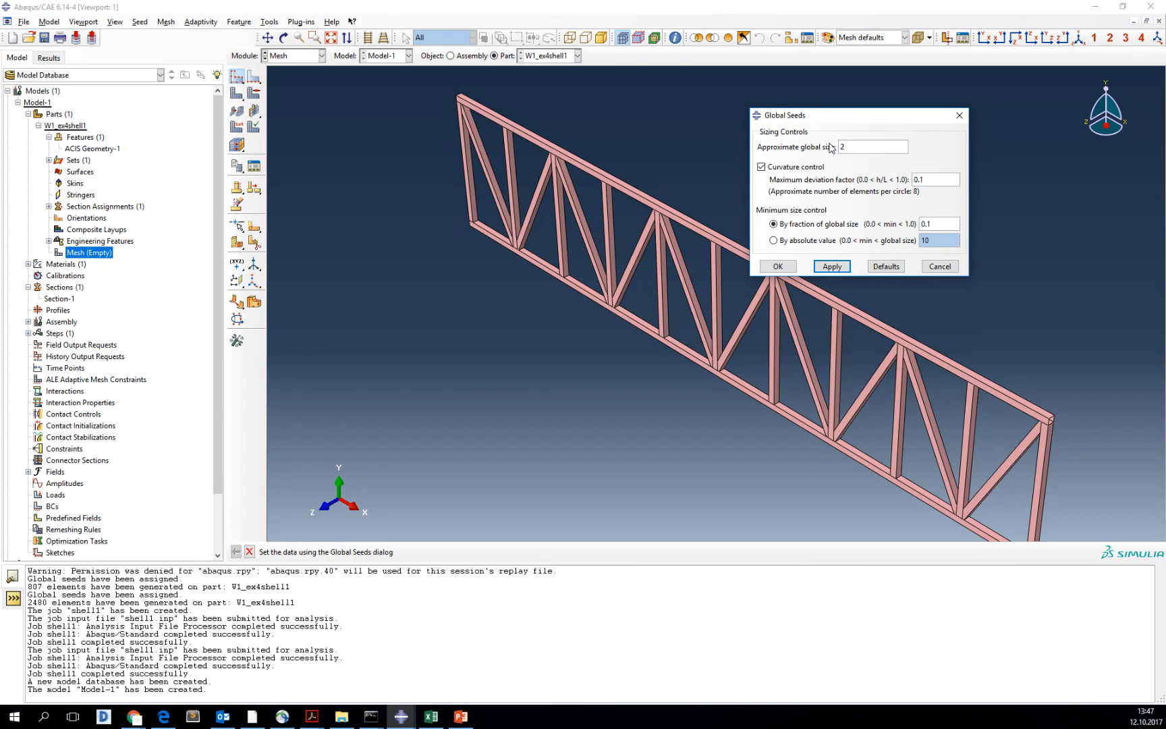
click(776, 266)
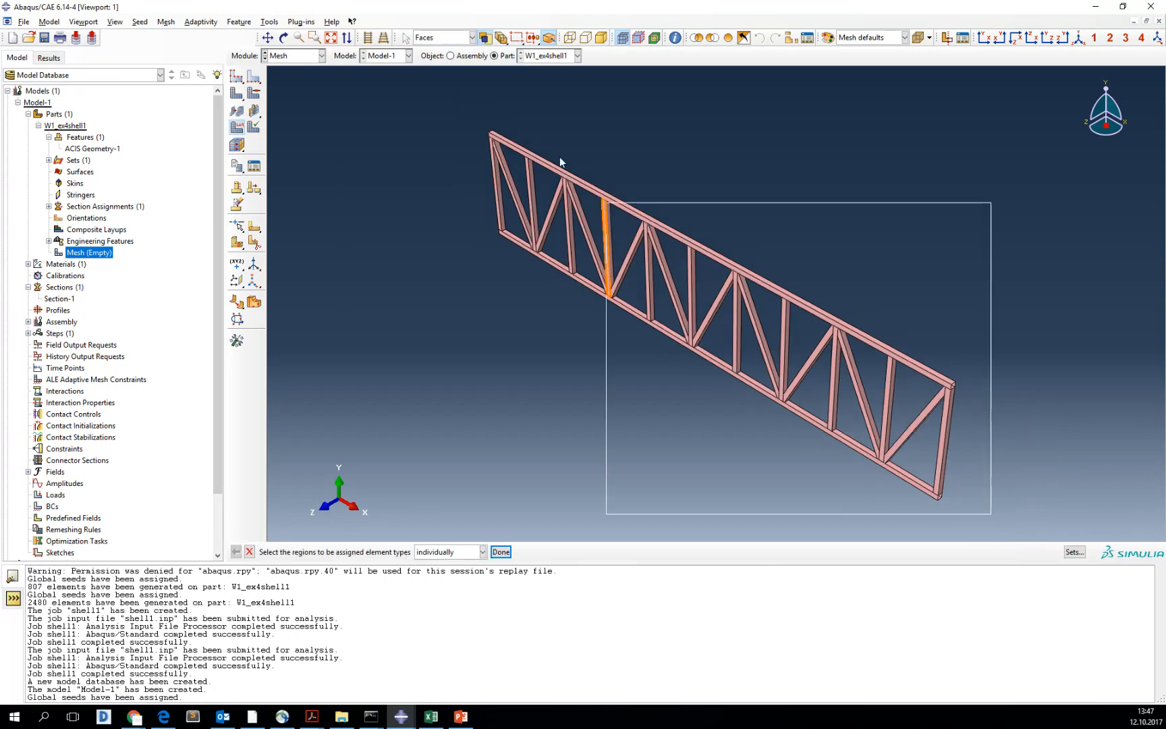
Assign S4R reduced-integration shell elements to the whole truss
click(499, 550)
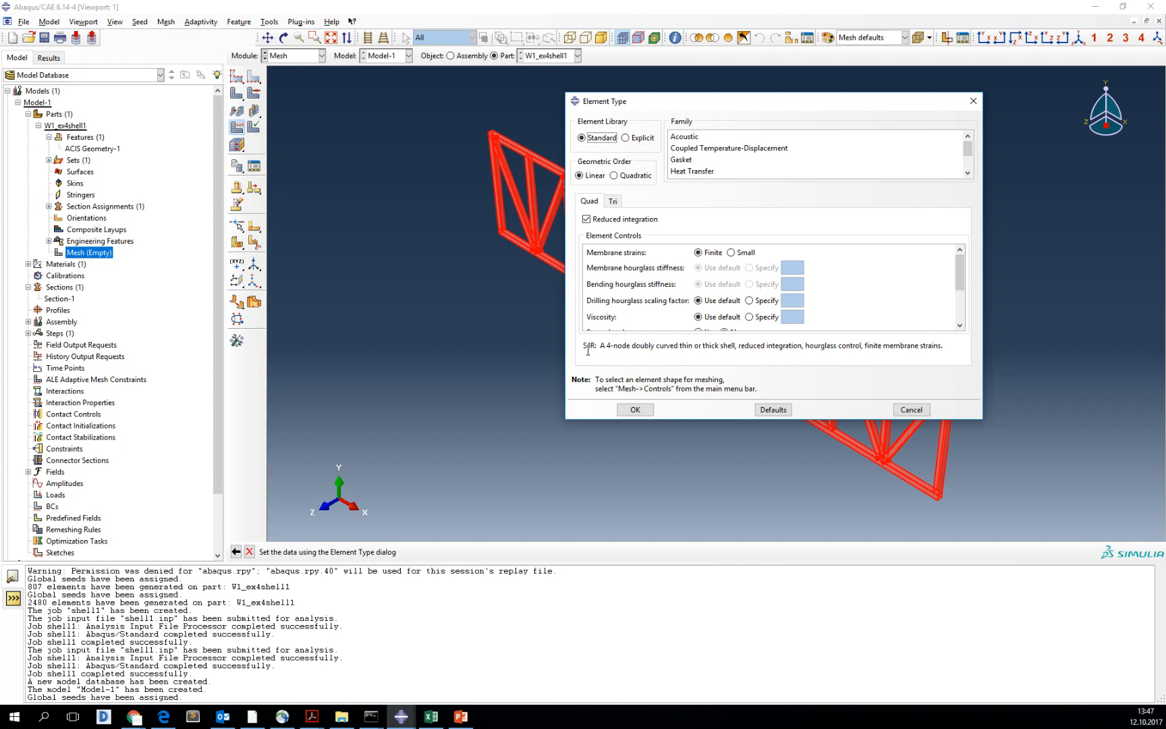
mouse_move(679, 347)
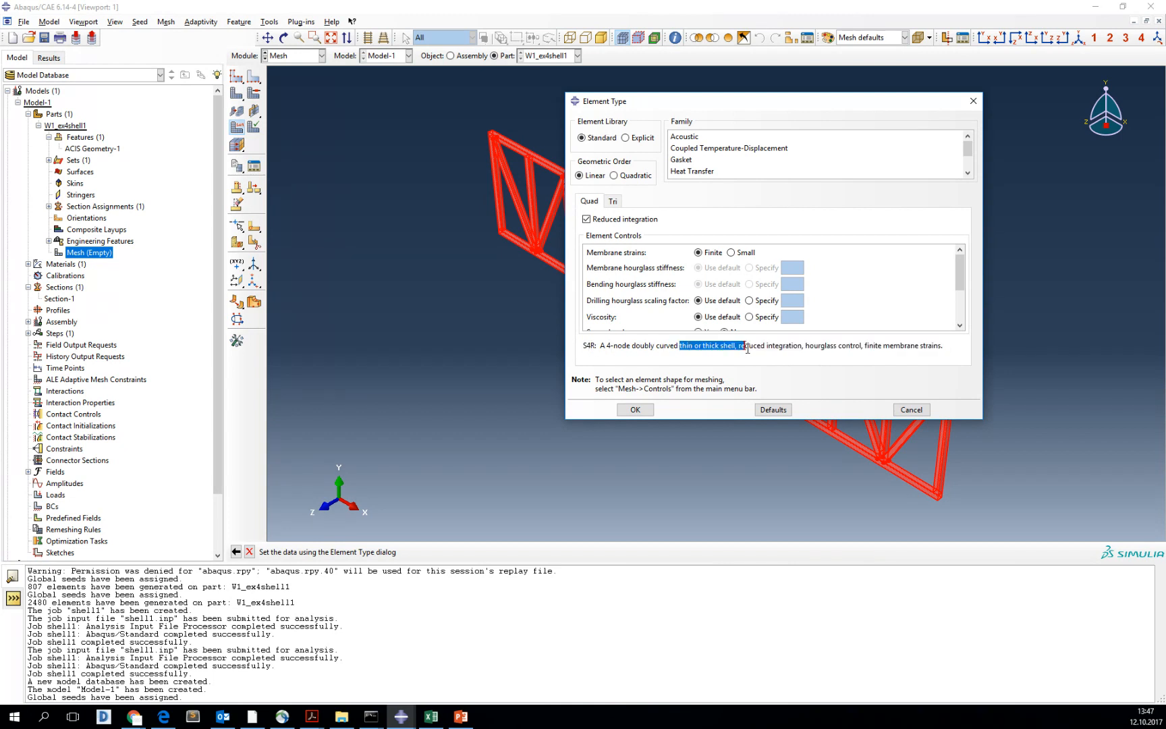
click(633, 409)
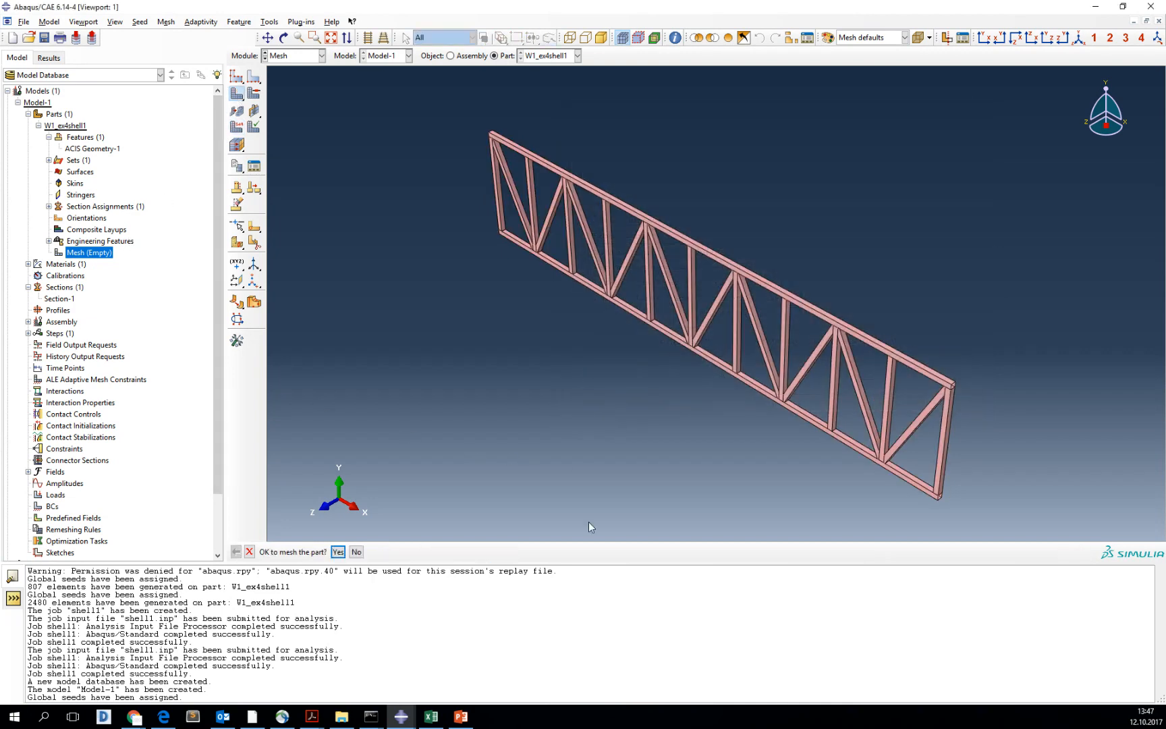
Mesh the truss into 2480 elements and run Verify Mesh, which highlights 128 warning elements
click(337, 552)
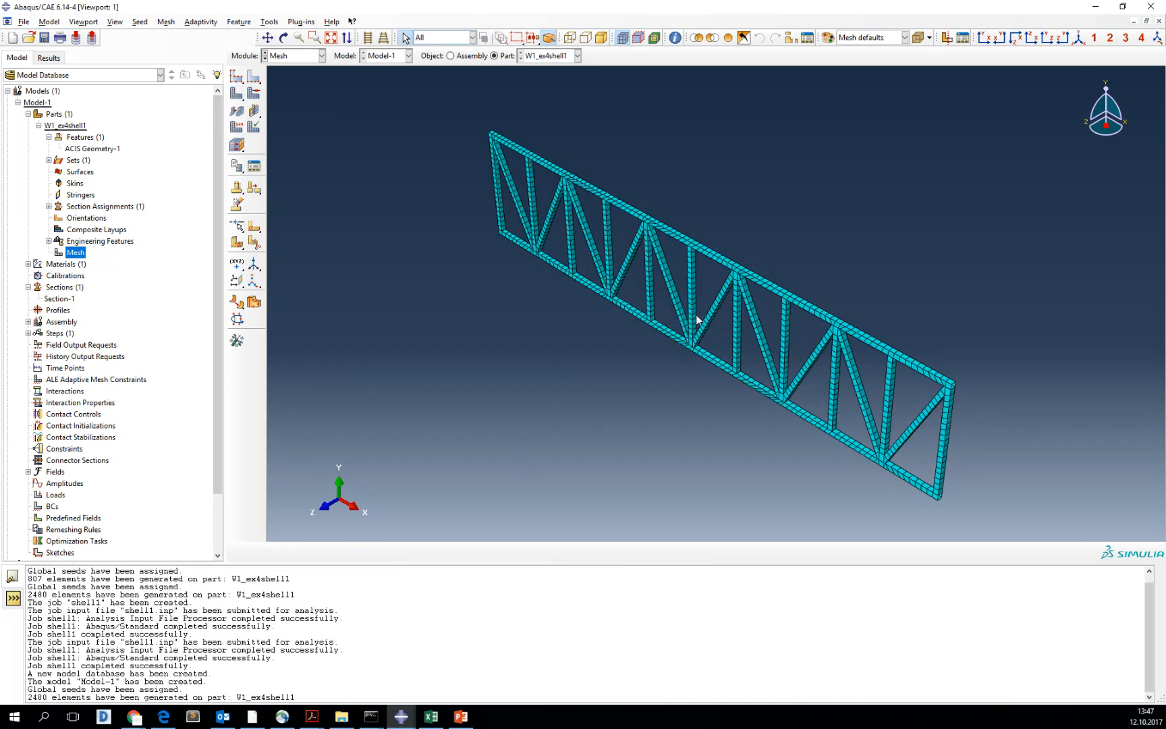
scroll(up, 3)
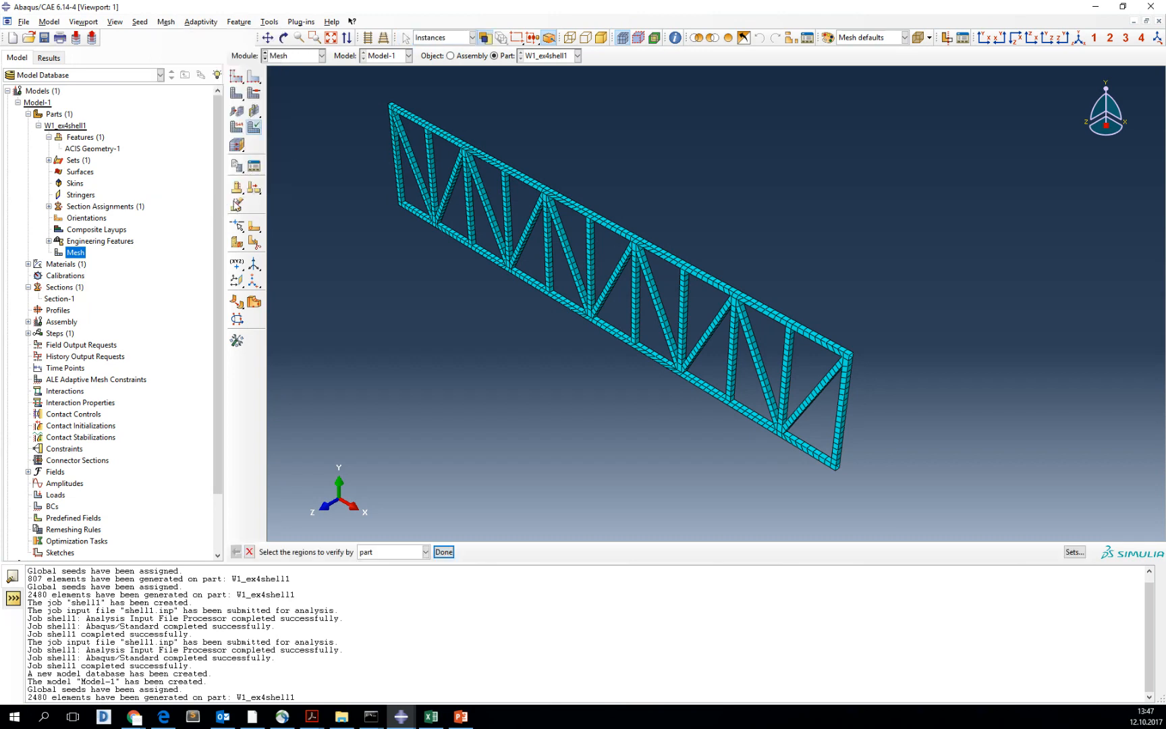
click(442, 550)
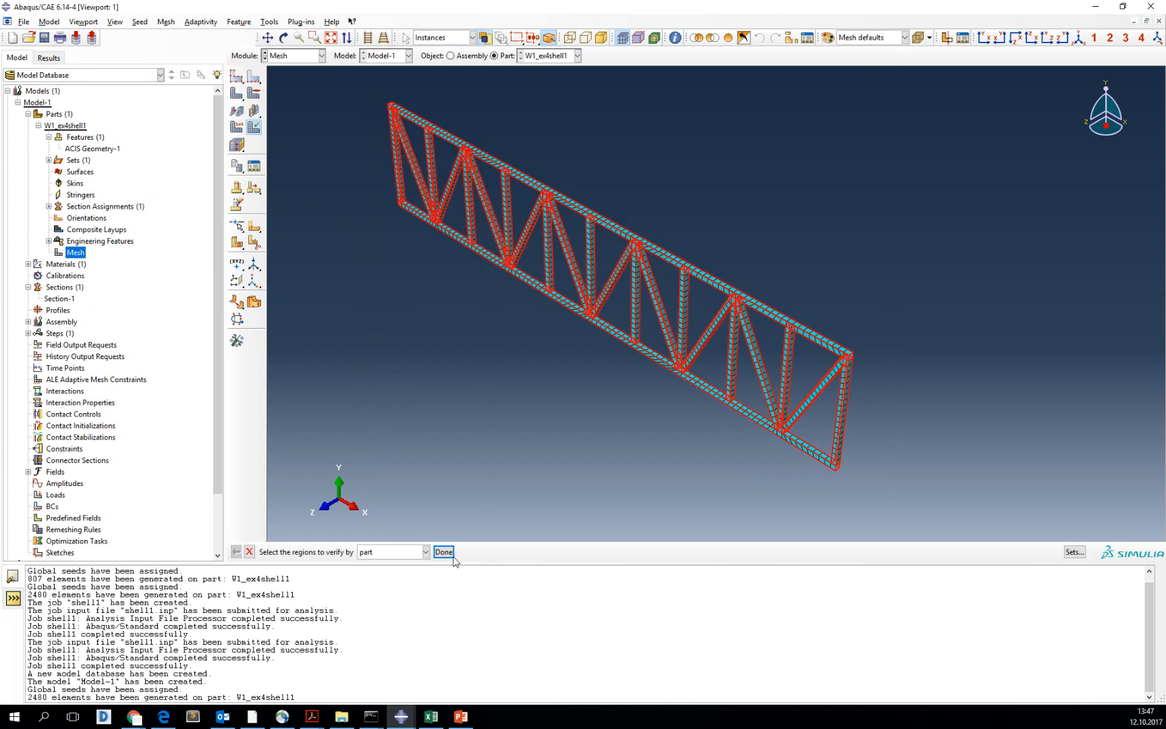
click(443, 551)
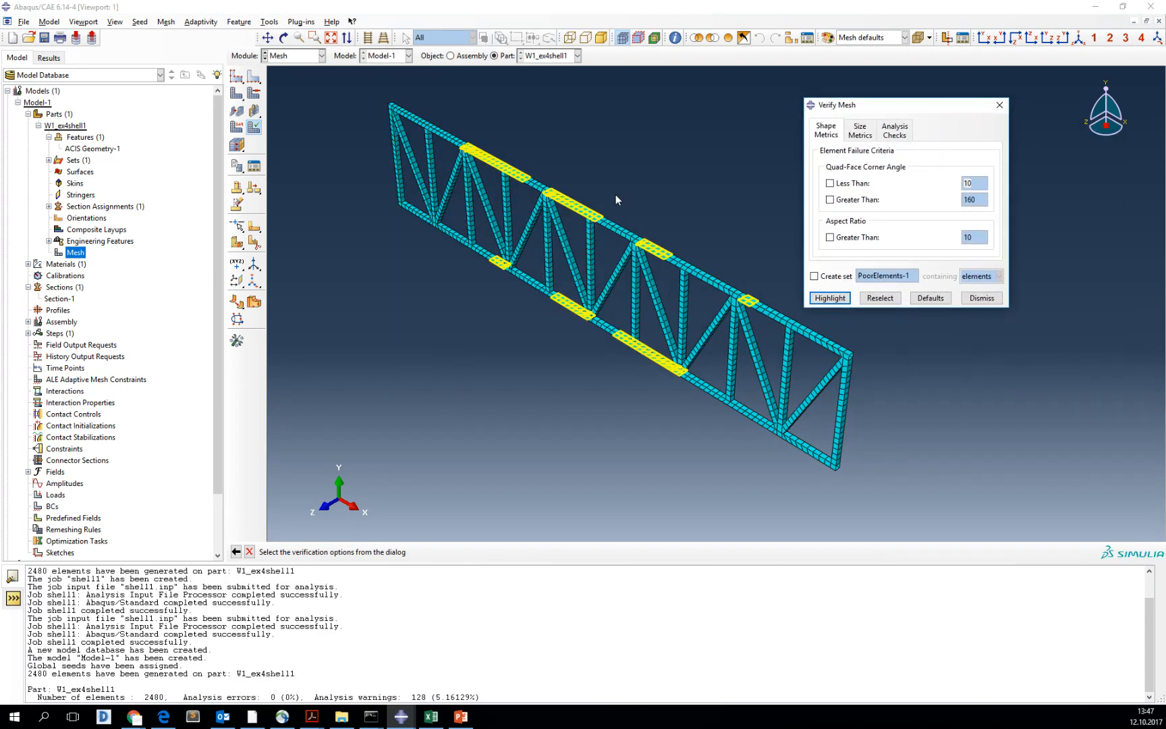
mouse_move(544, 278)
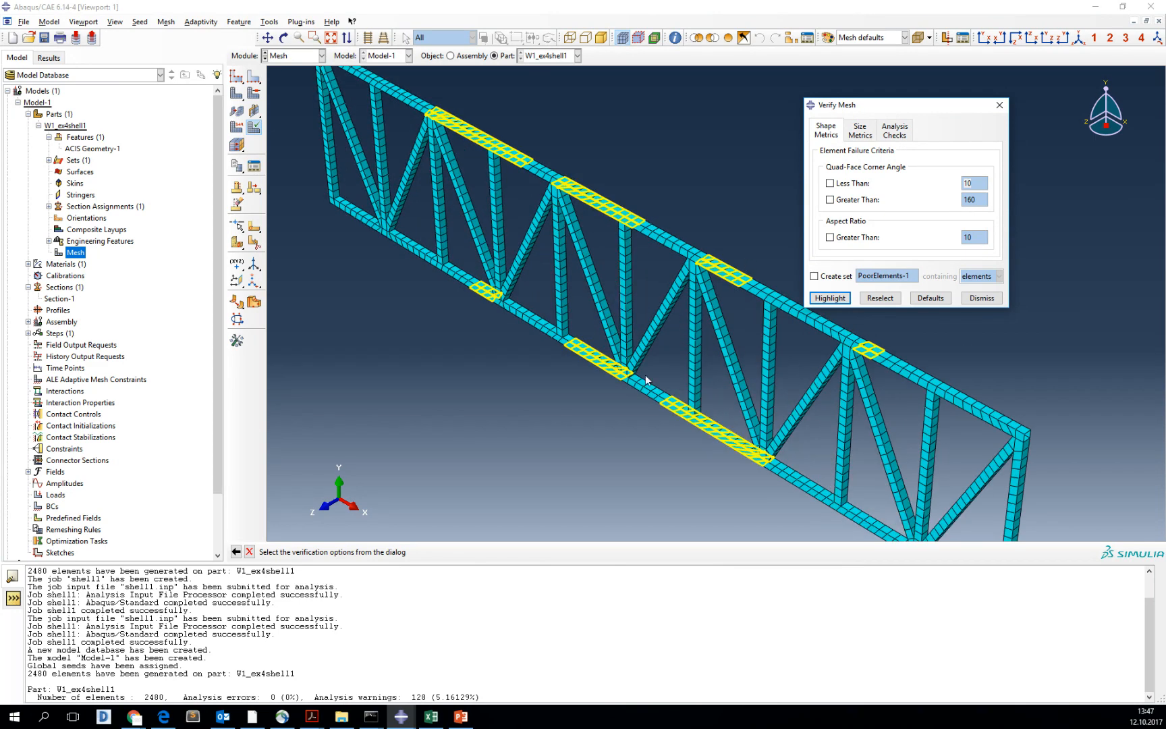
mouse_move(1016, 120)
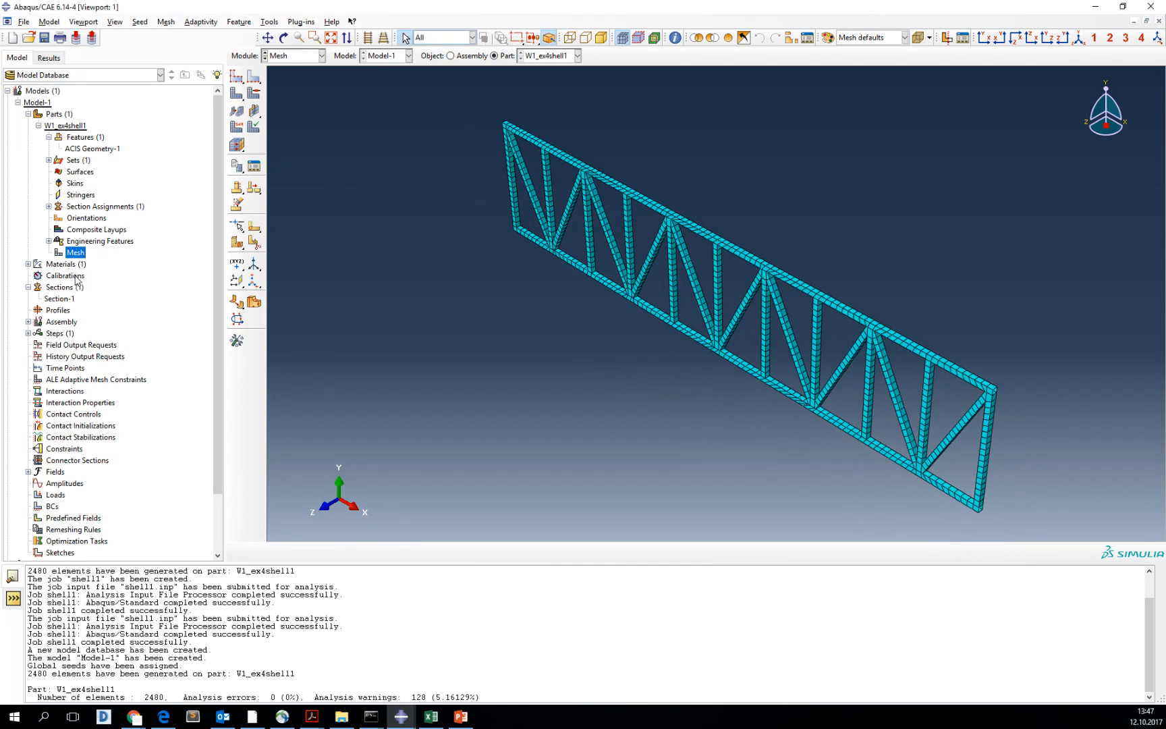
click(38, 126)
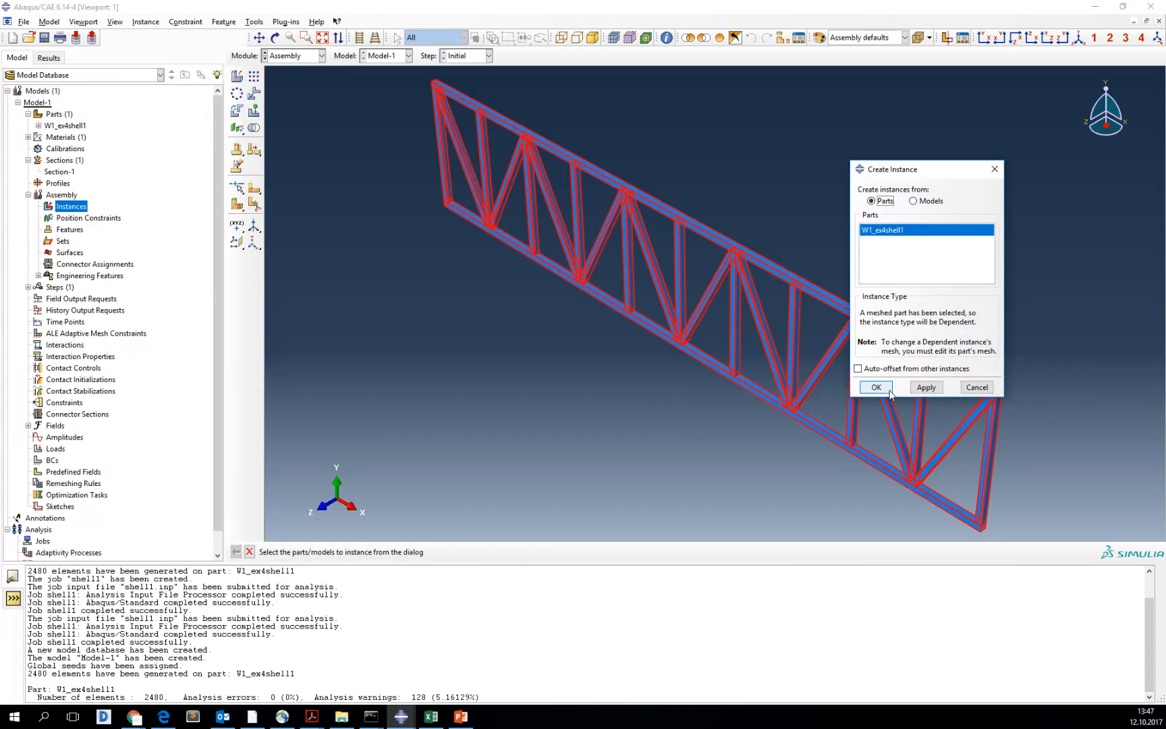
Create dependent instance W1_ex4shell1-1 and a Static, General step Step-1 with default settings
click(874, 388)
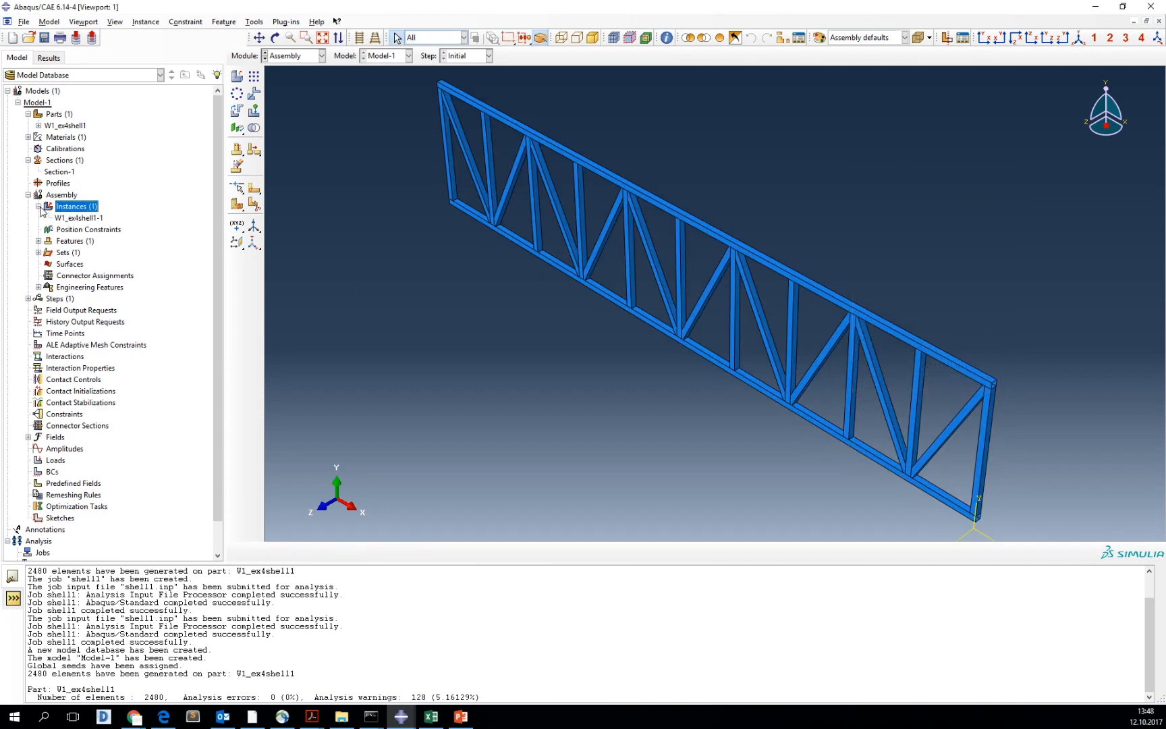
click(78, 217)
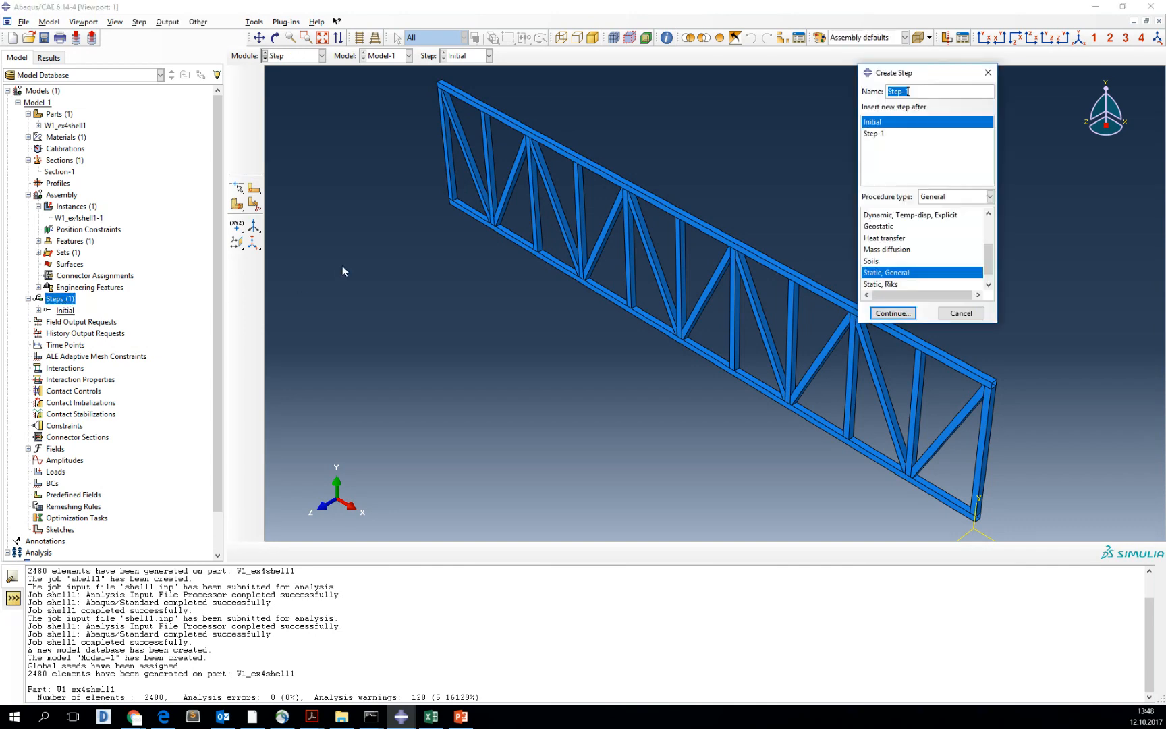
click(892, 312)
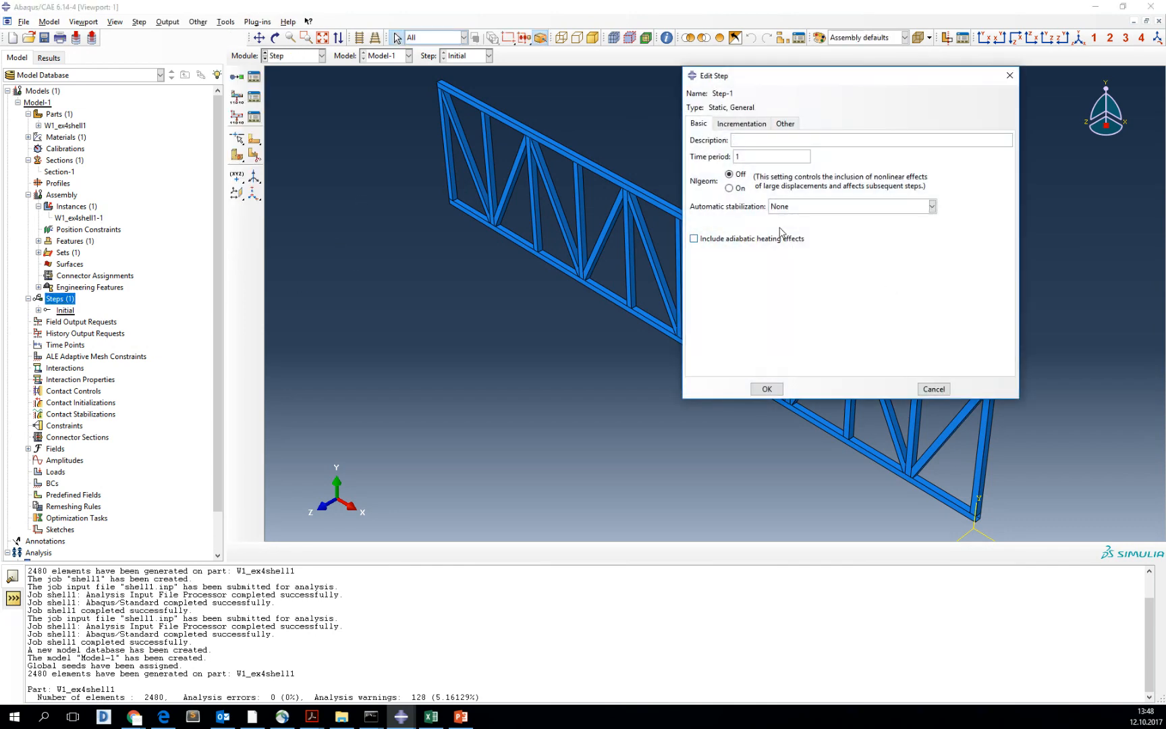
click(767, 388)
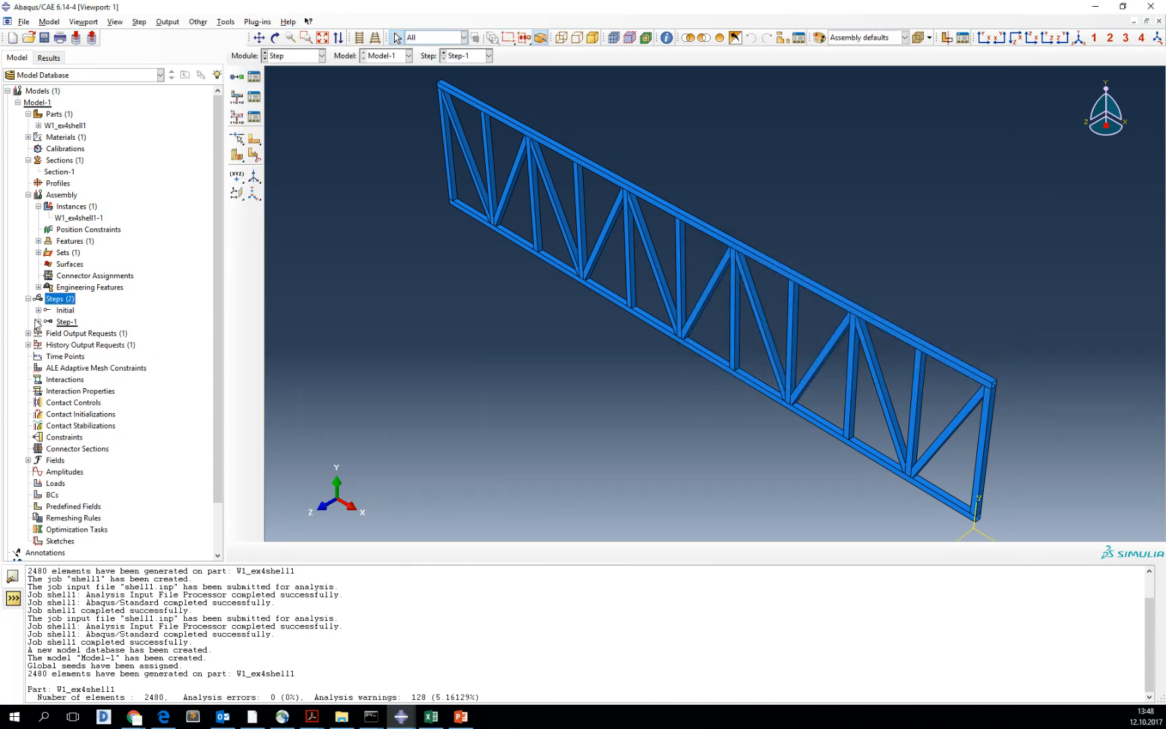
scroll(down, 3)
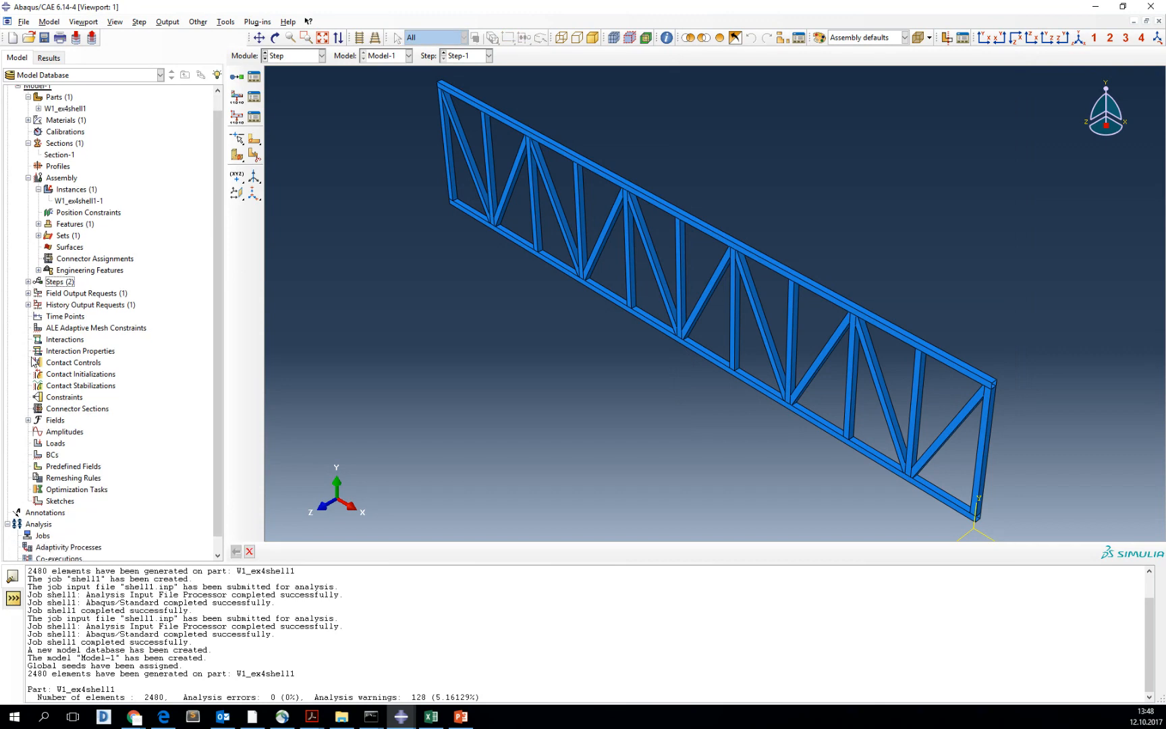
click(54, 428)
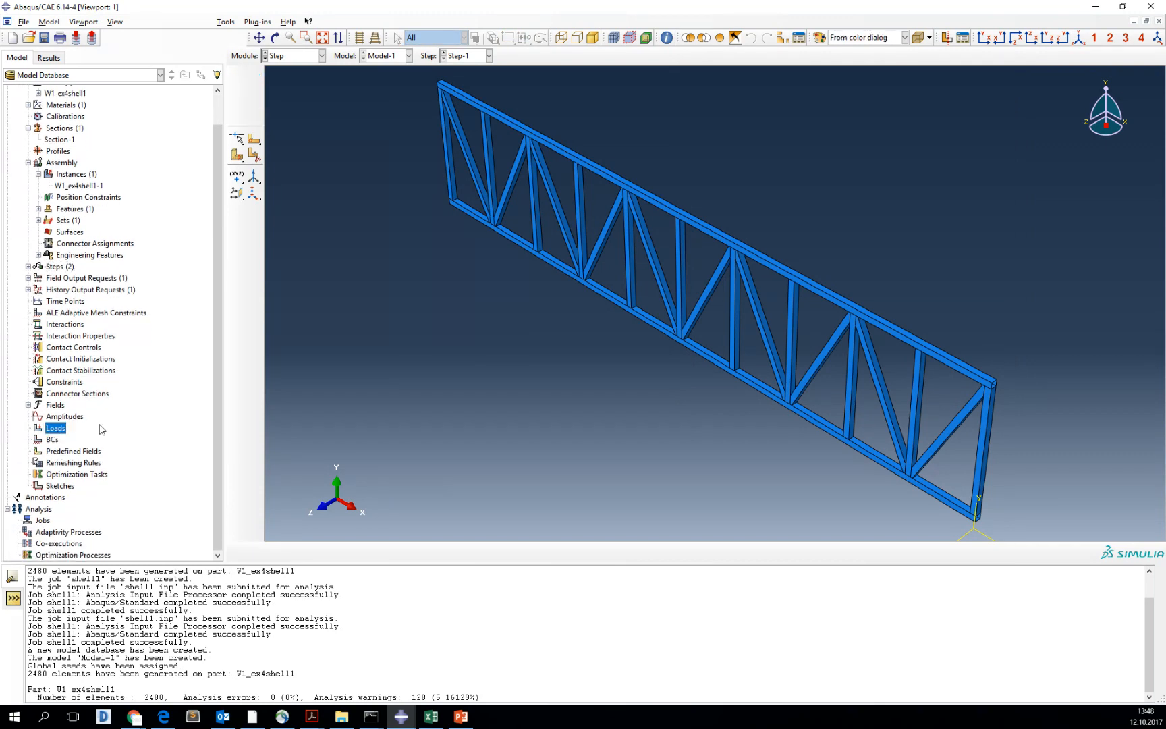
Create pressure Load-1 on the top-chord surface Surf-1 (Brown side) and reach its Magnitude field
double_click(54, 428)
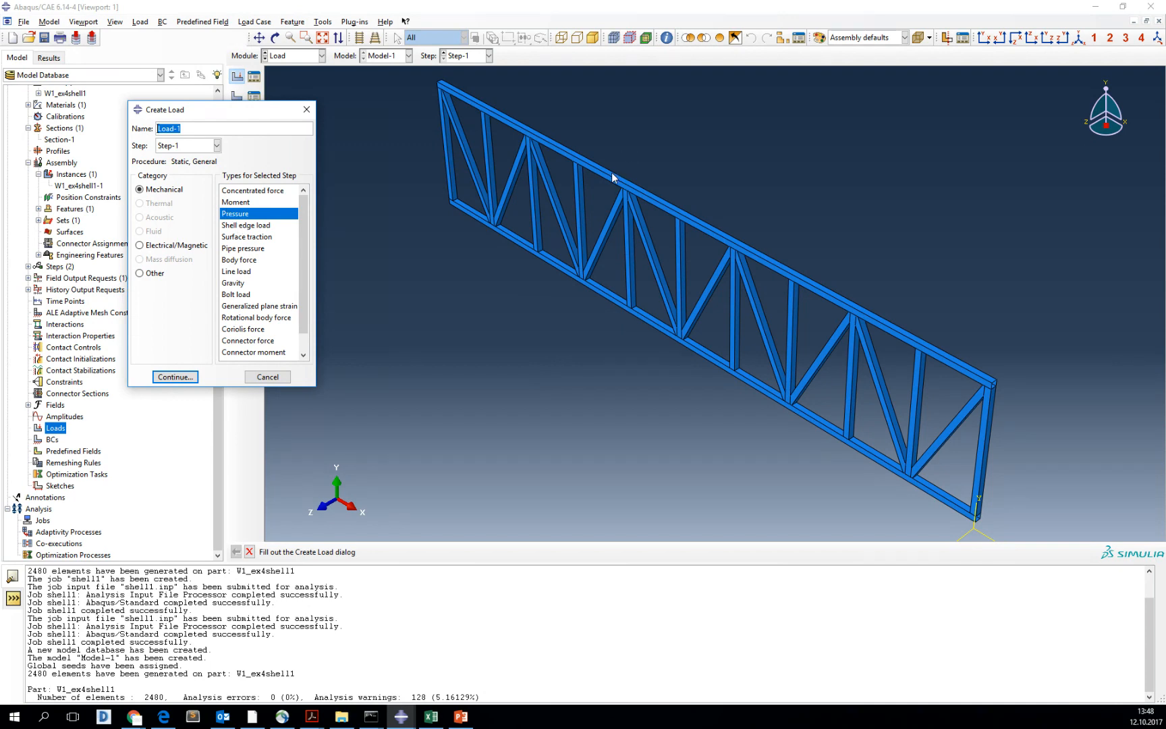
click(174, 376)
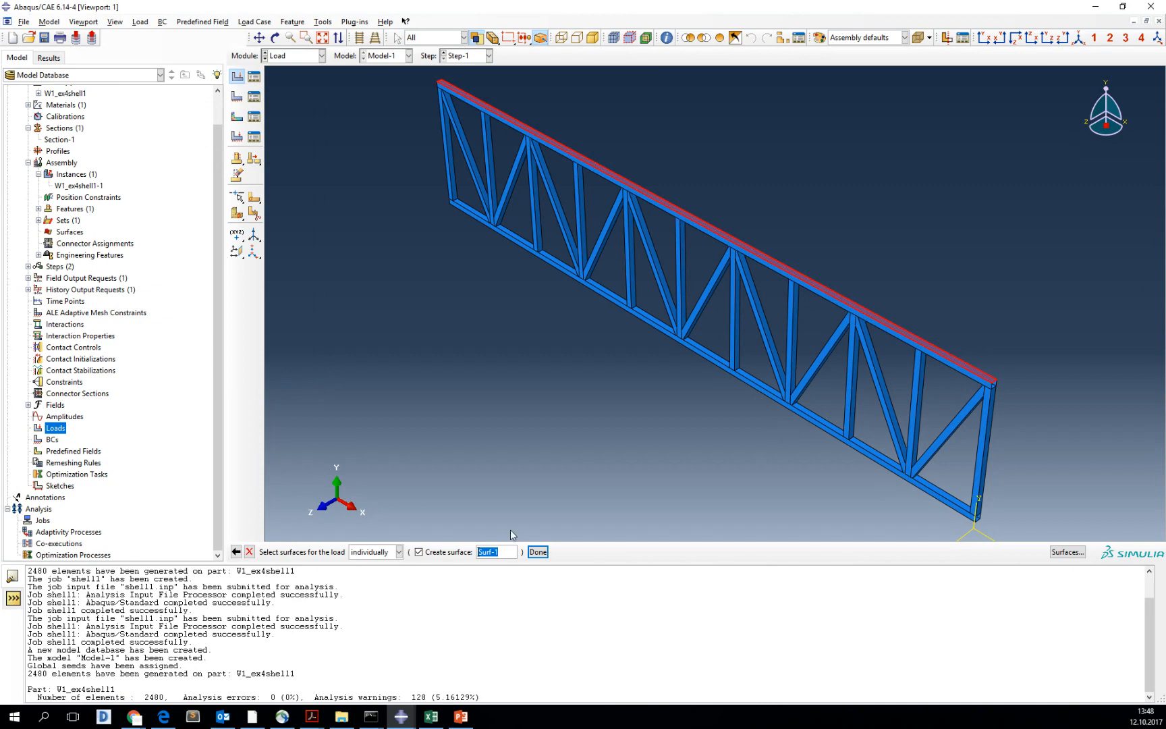
click(537, 550)
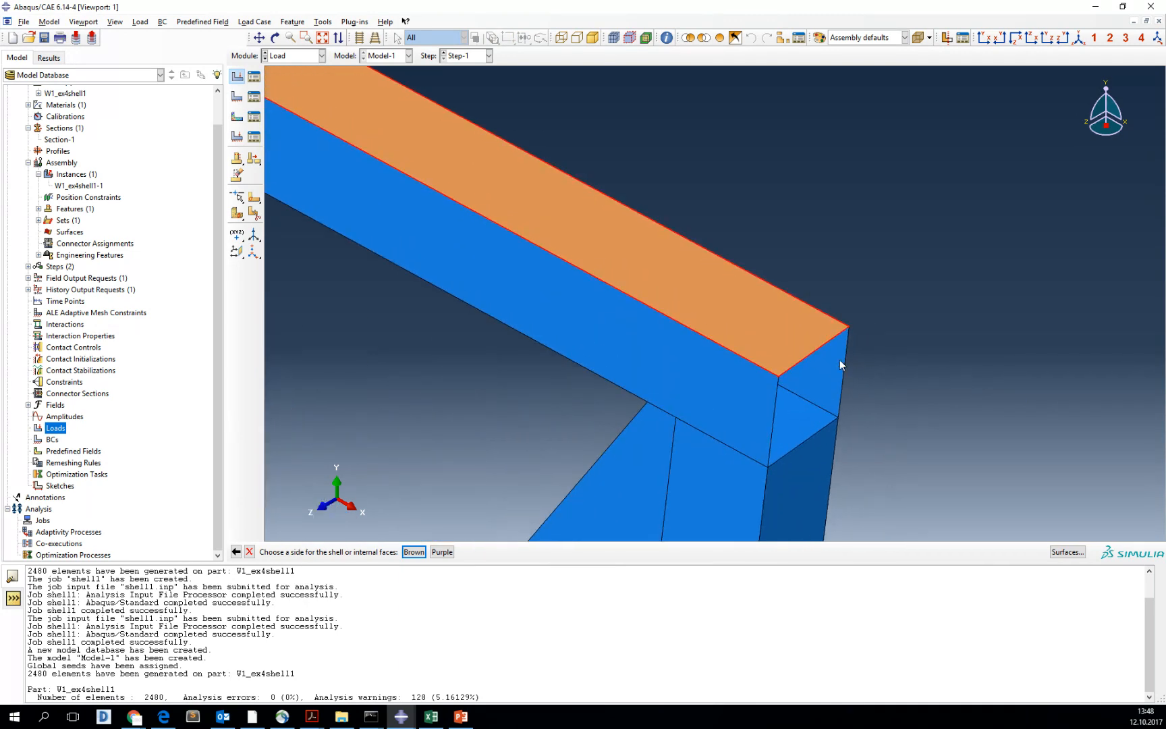
mouse_move(819, 359)
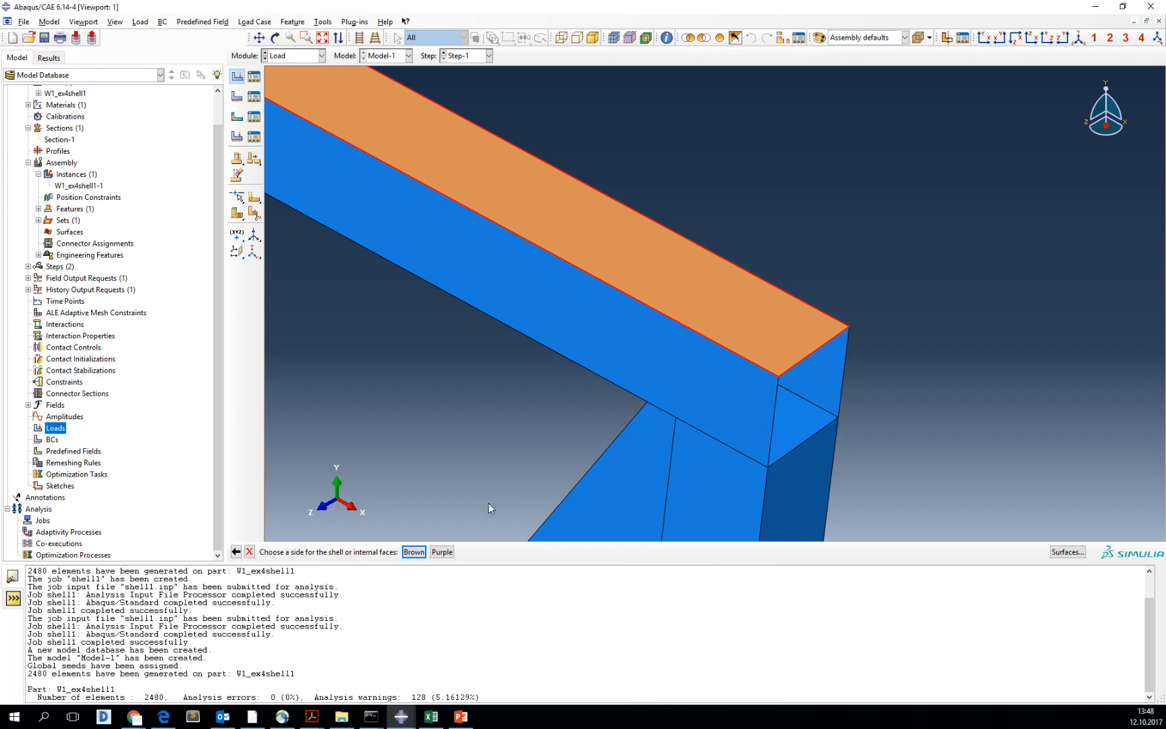
mouse_move(1061, 147)
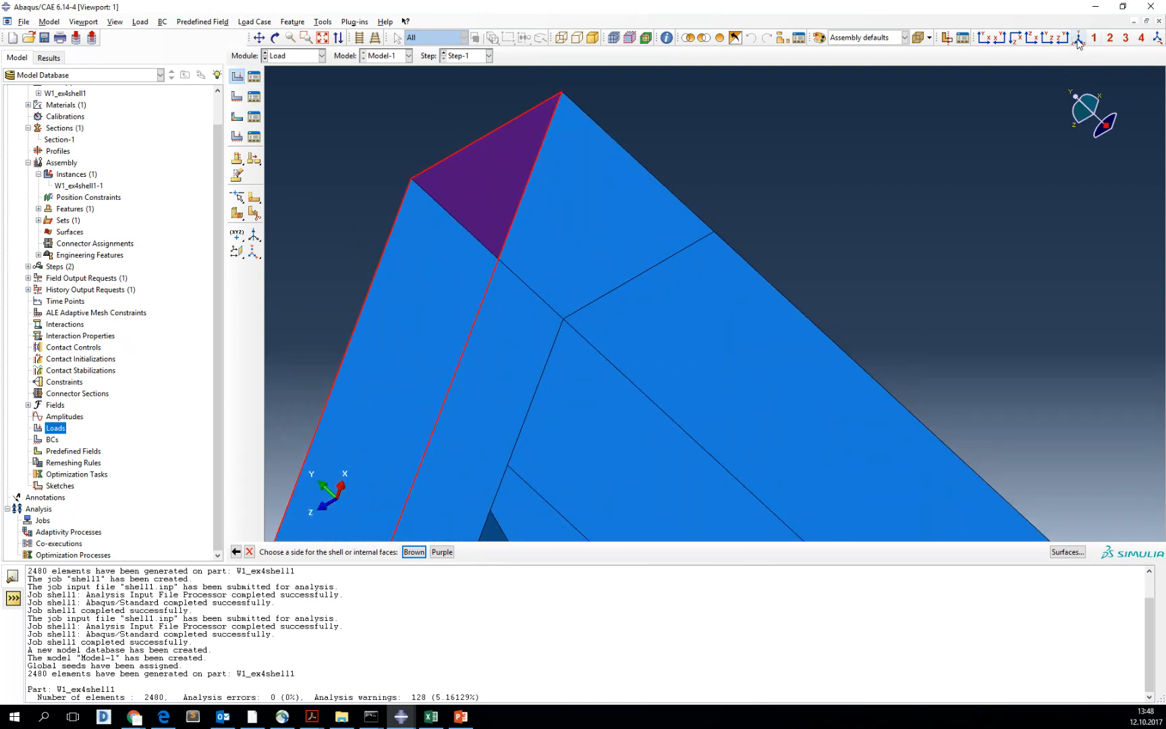
click(414, 552)
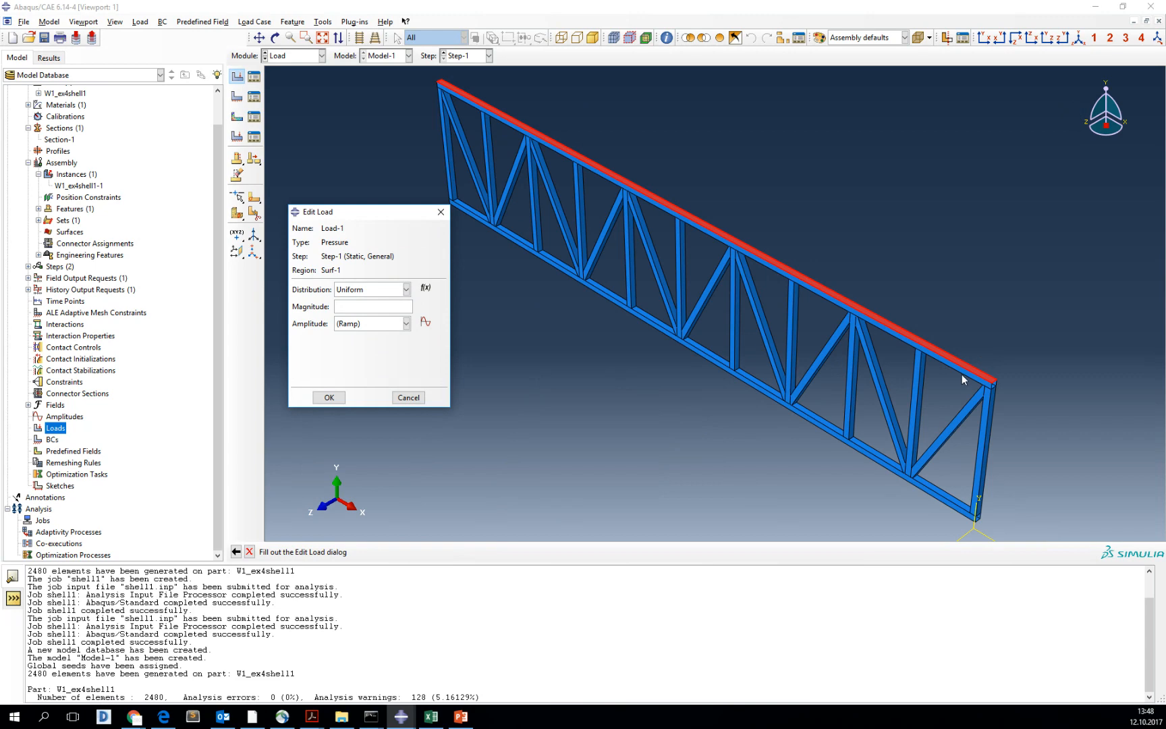
click(373, 305)
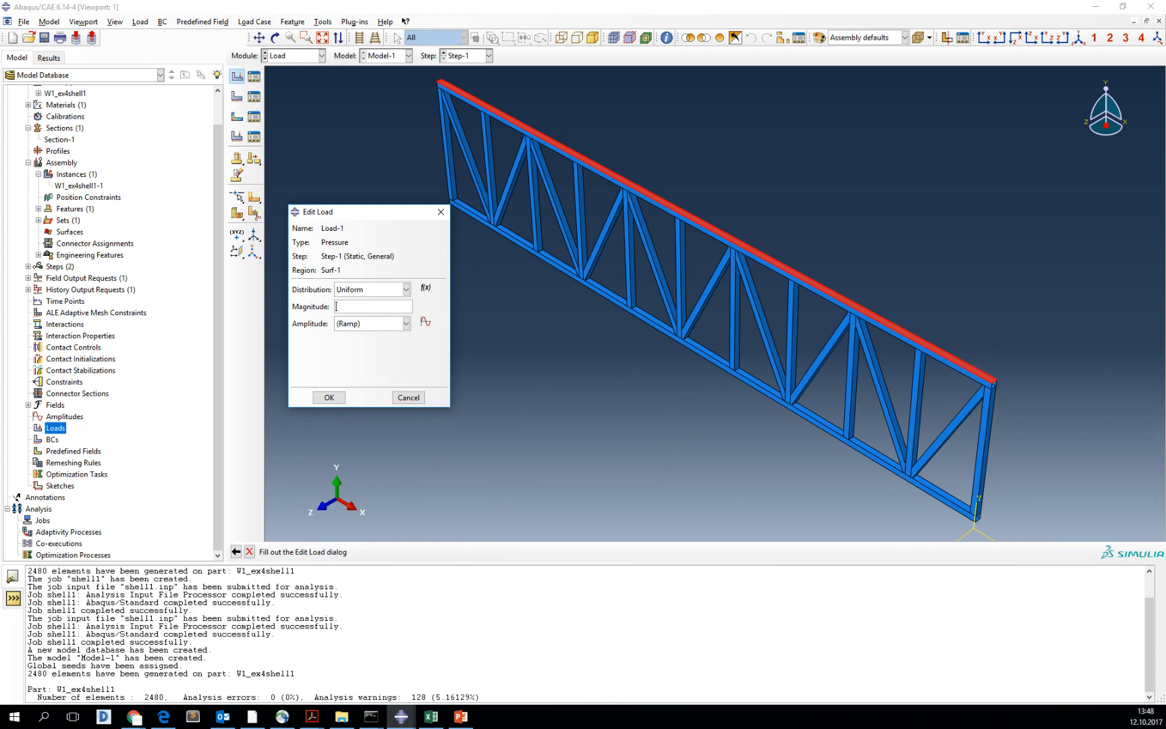
click(460, 717)
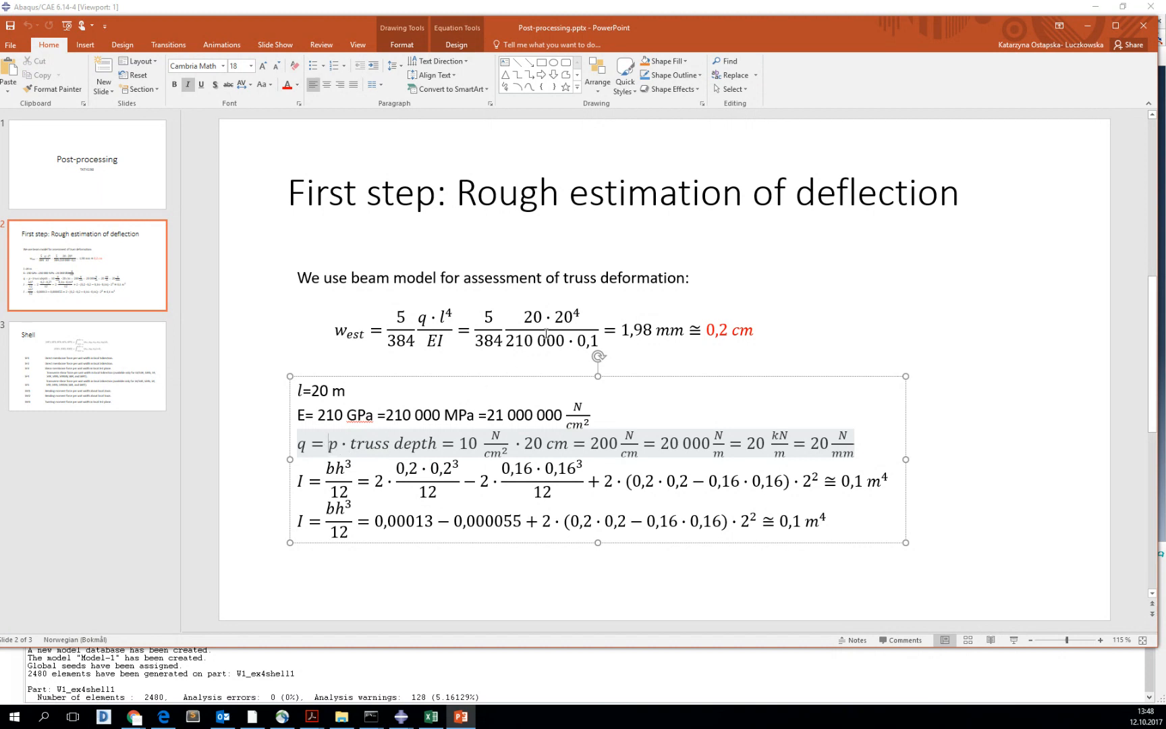
Read q = 10 N/cm² from the deflection slide and give Load-1 a pressure magnitude of 10
double_click(542, 466)
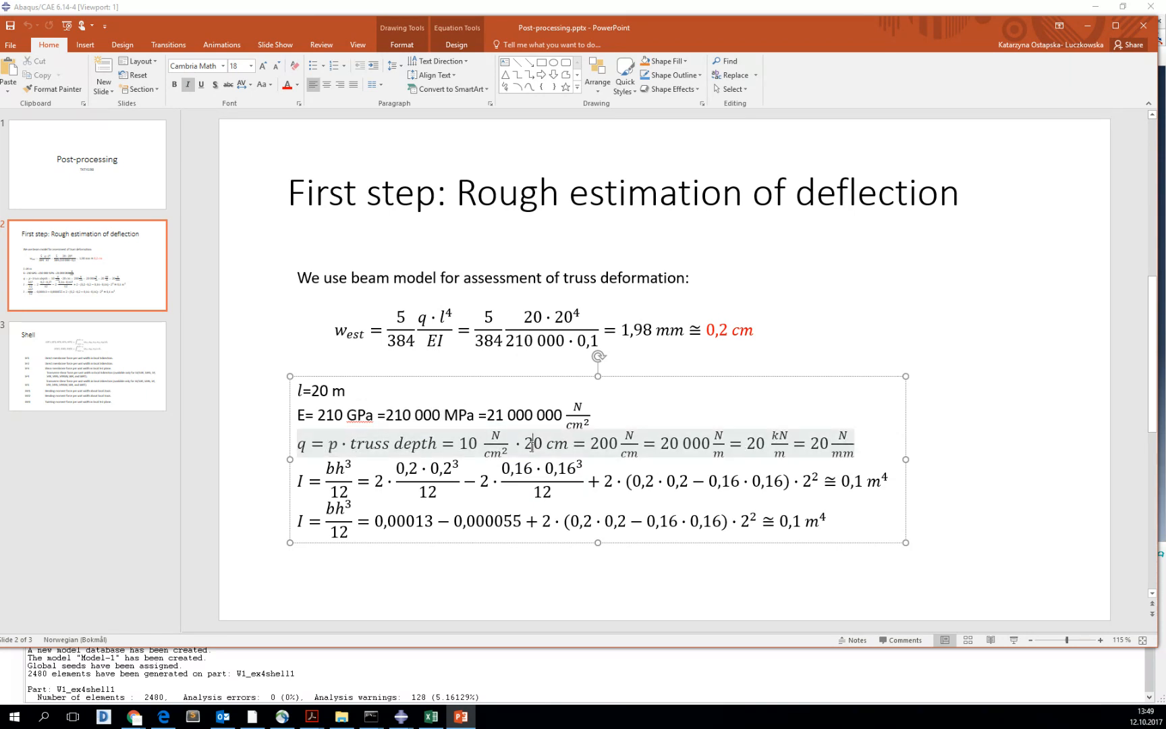
double_click(530, 443)
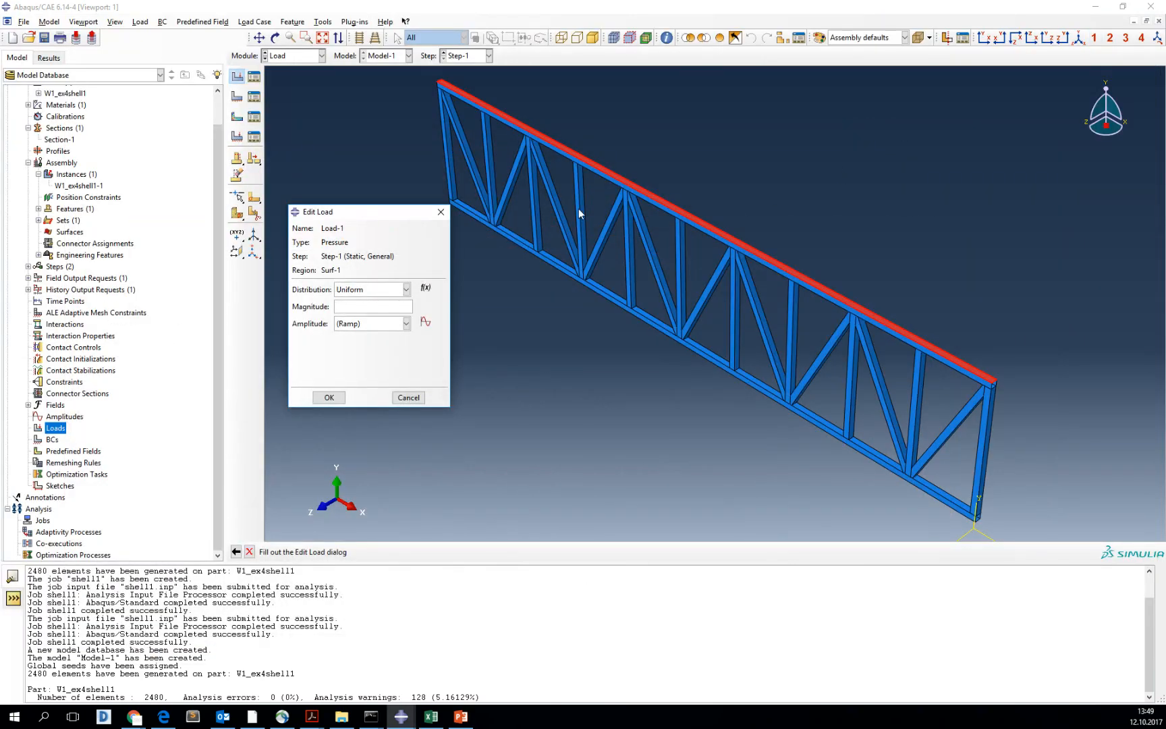
text(10)
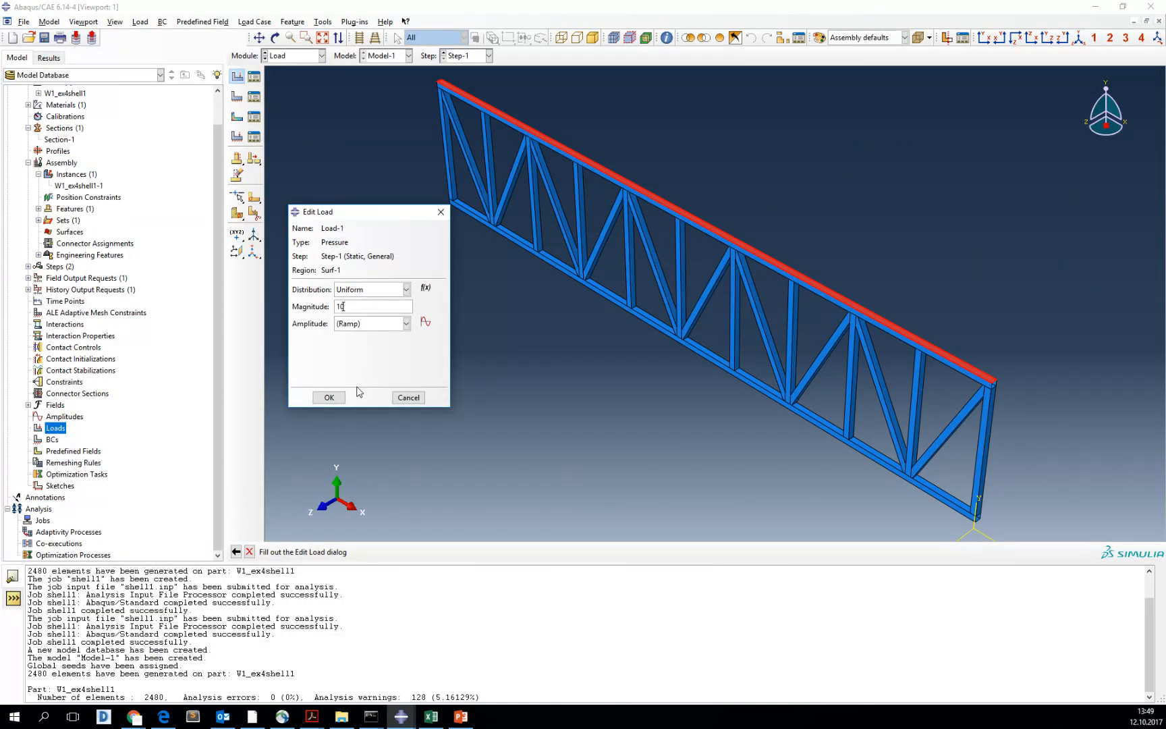
click(329, 397)
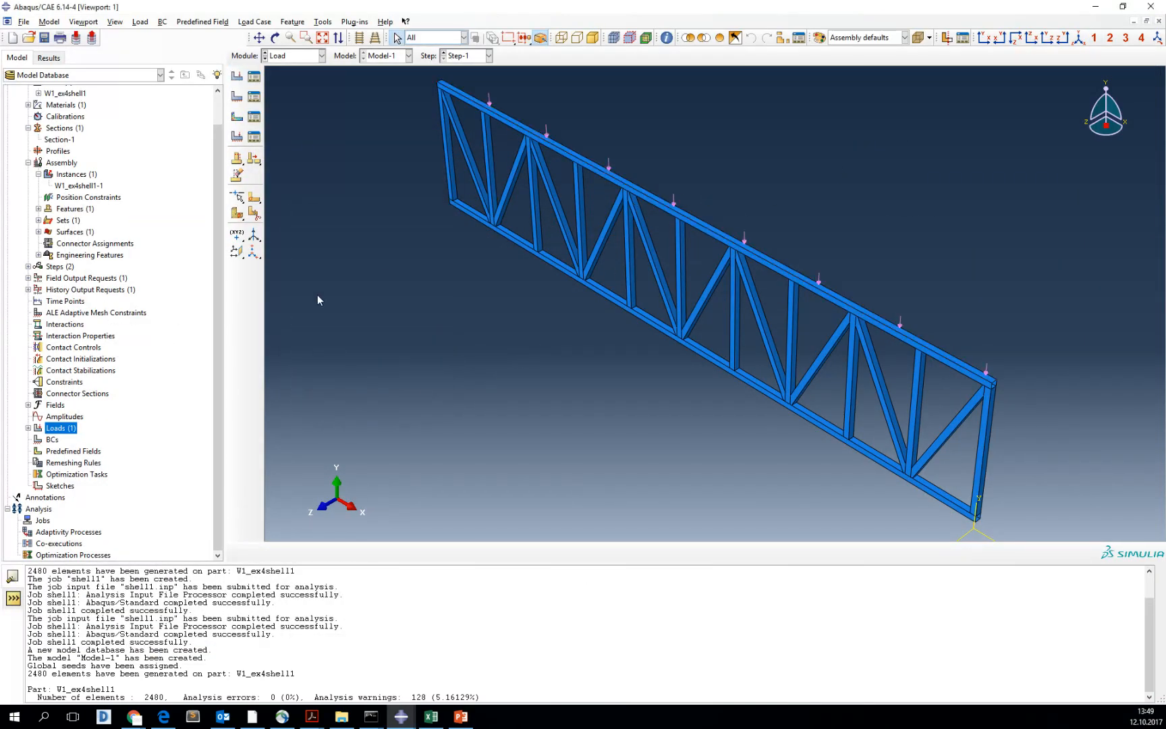
click(52, 440)
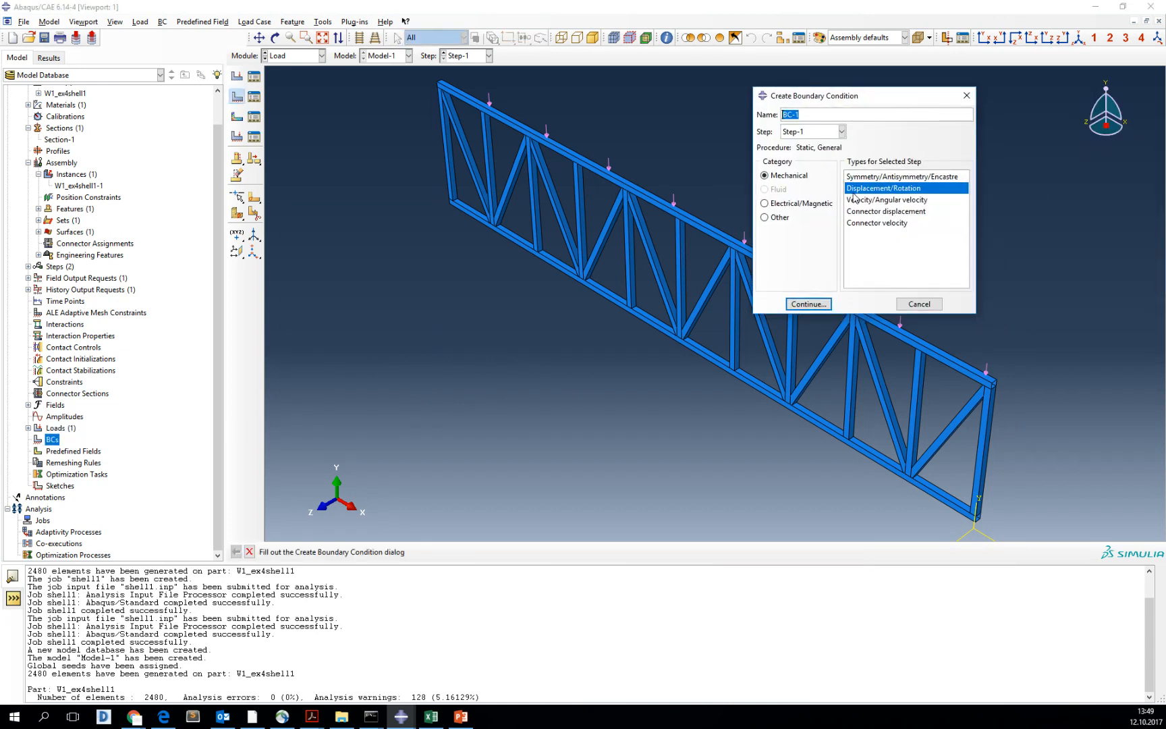
Create BC-1 as a PINNED encastre condition (U1=U2=U3=0) on the truss's bottom end edge
click(901, 176)
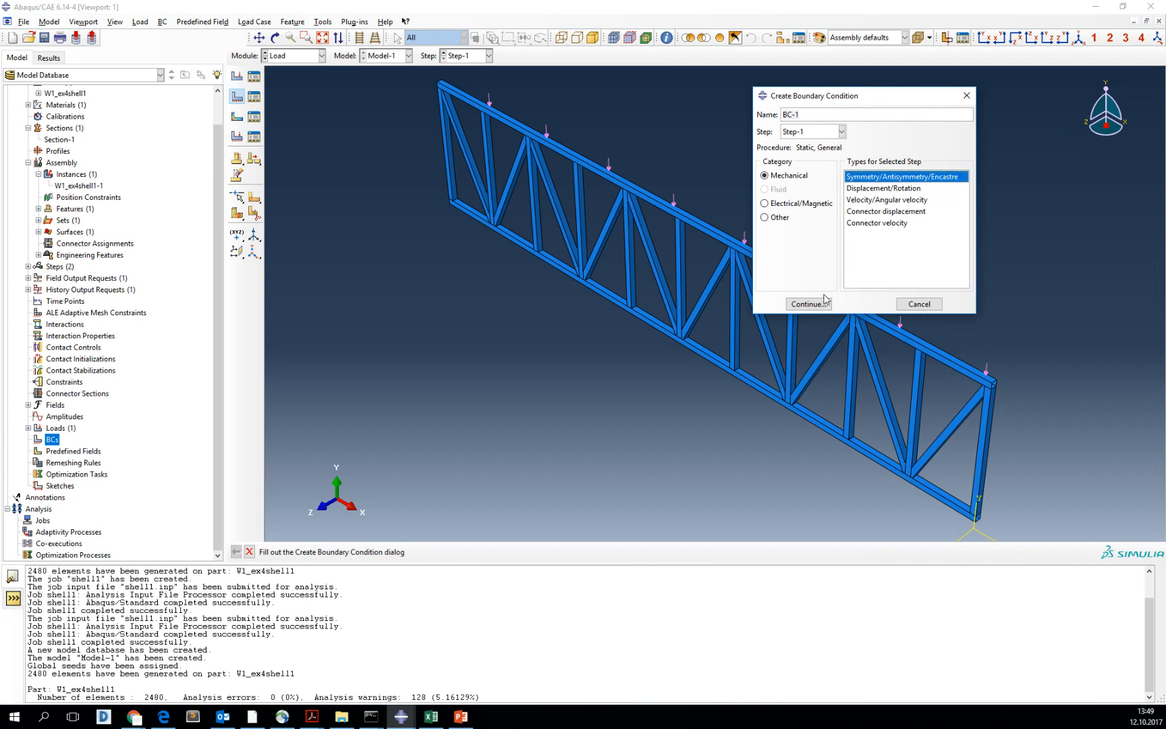
click(807, 304)
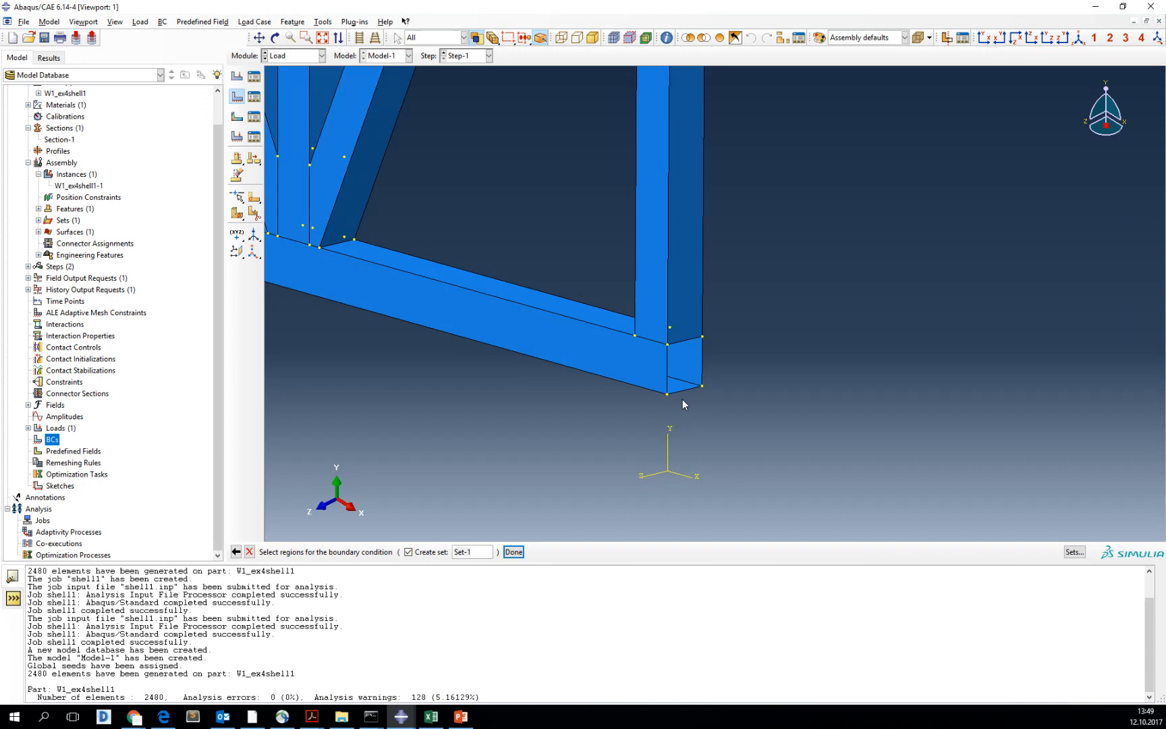
click(513, 552)
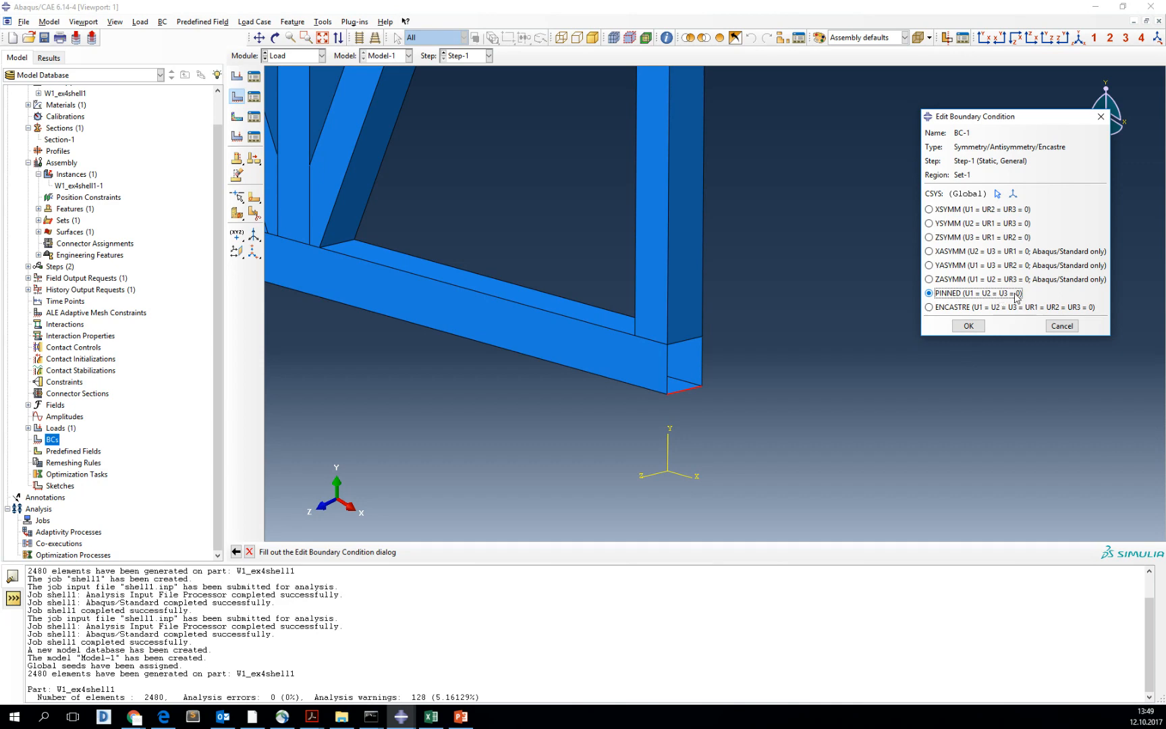
click(968, 325)
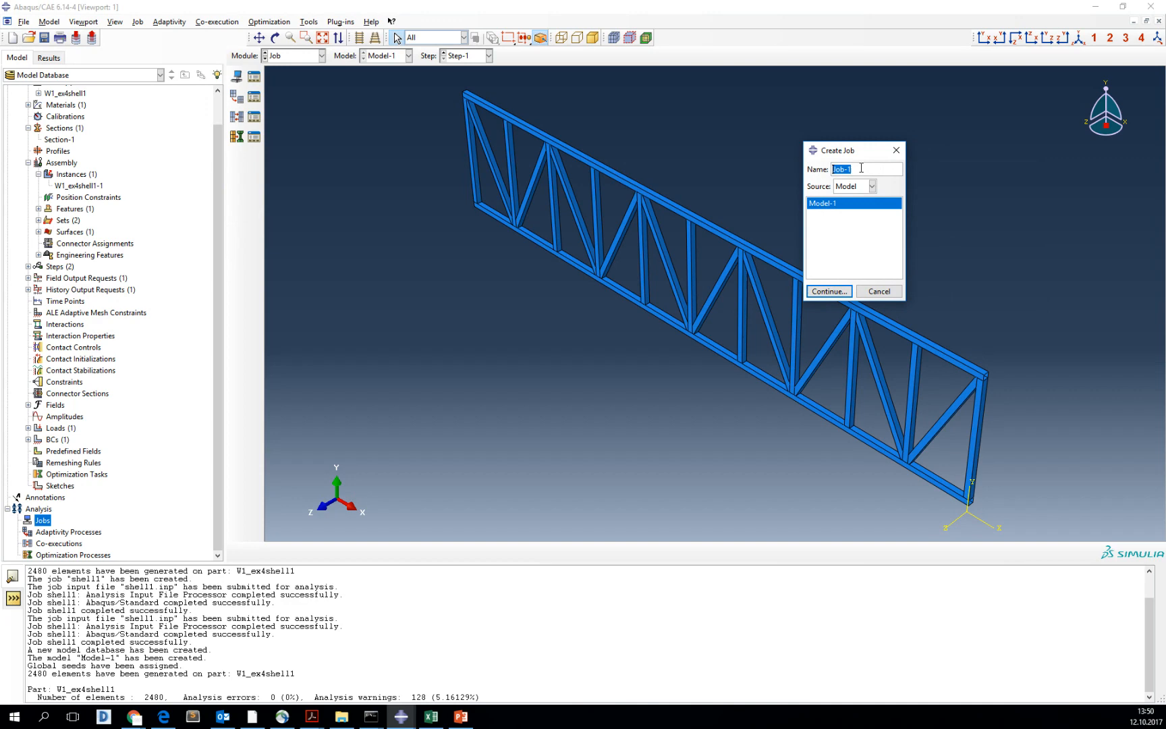
Create the analysis job shell1 with default settings and submit it
text(shell1)
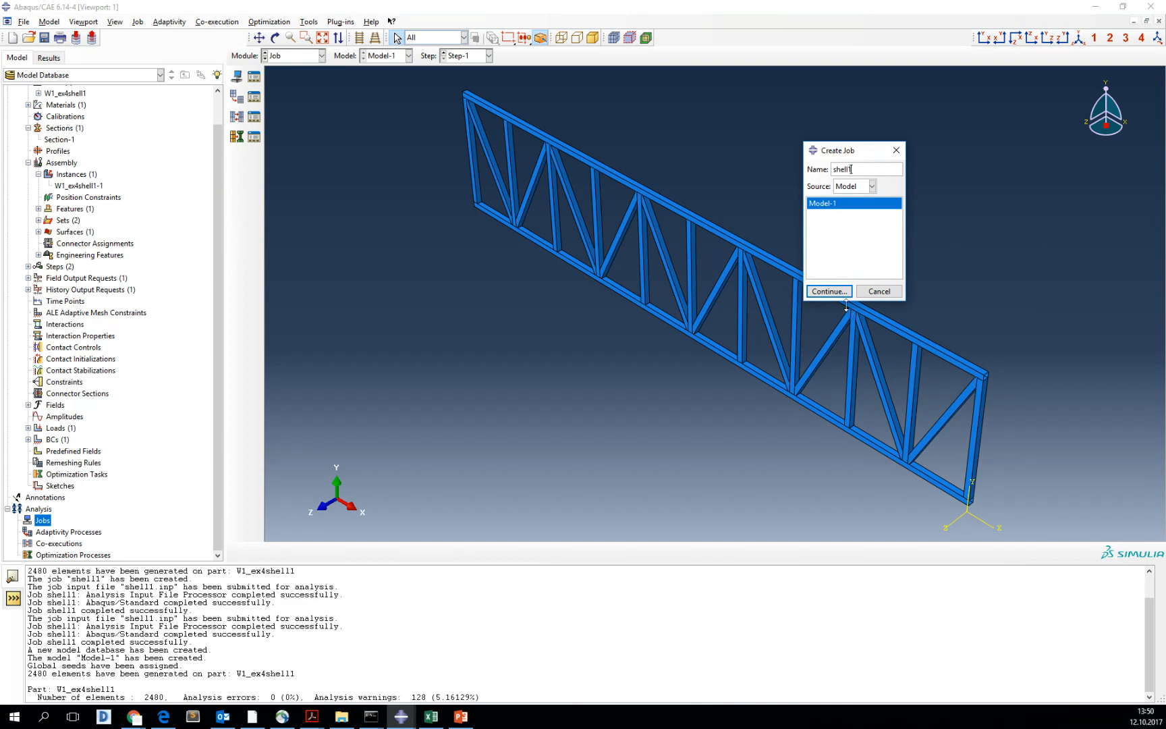
click(828, 290)
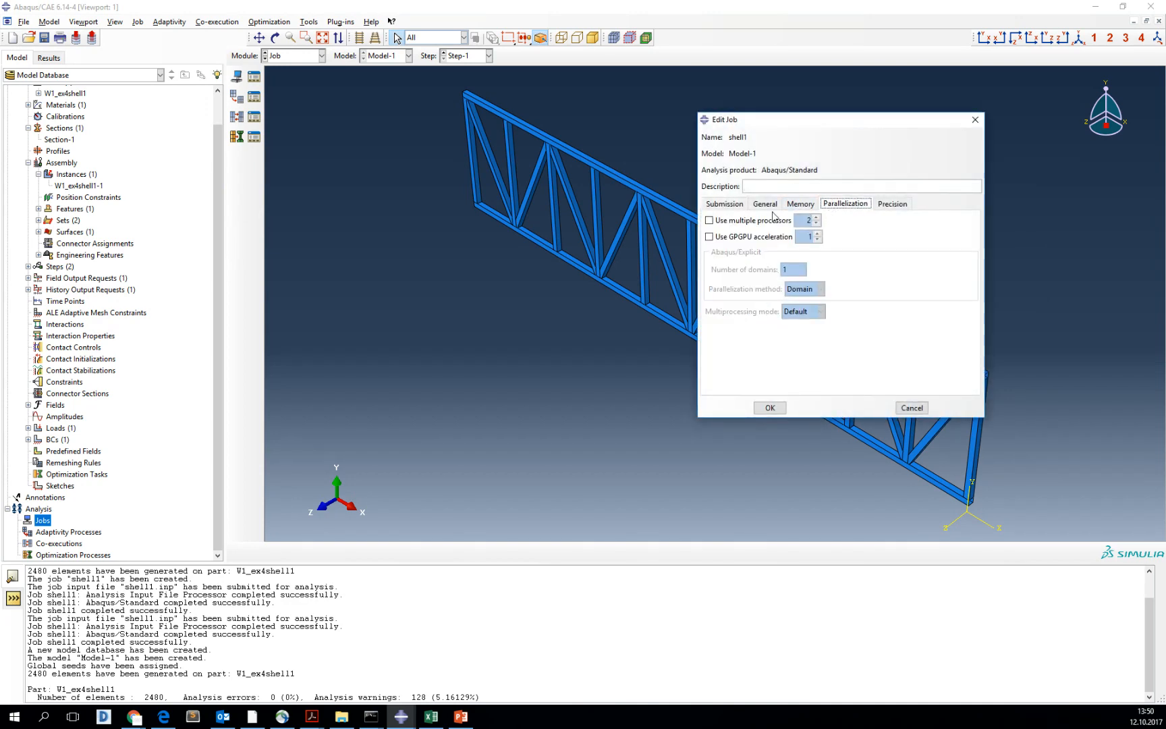
click(723, 202)
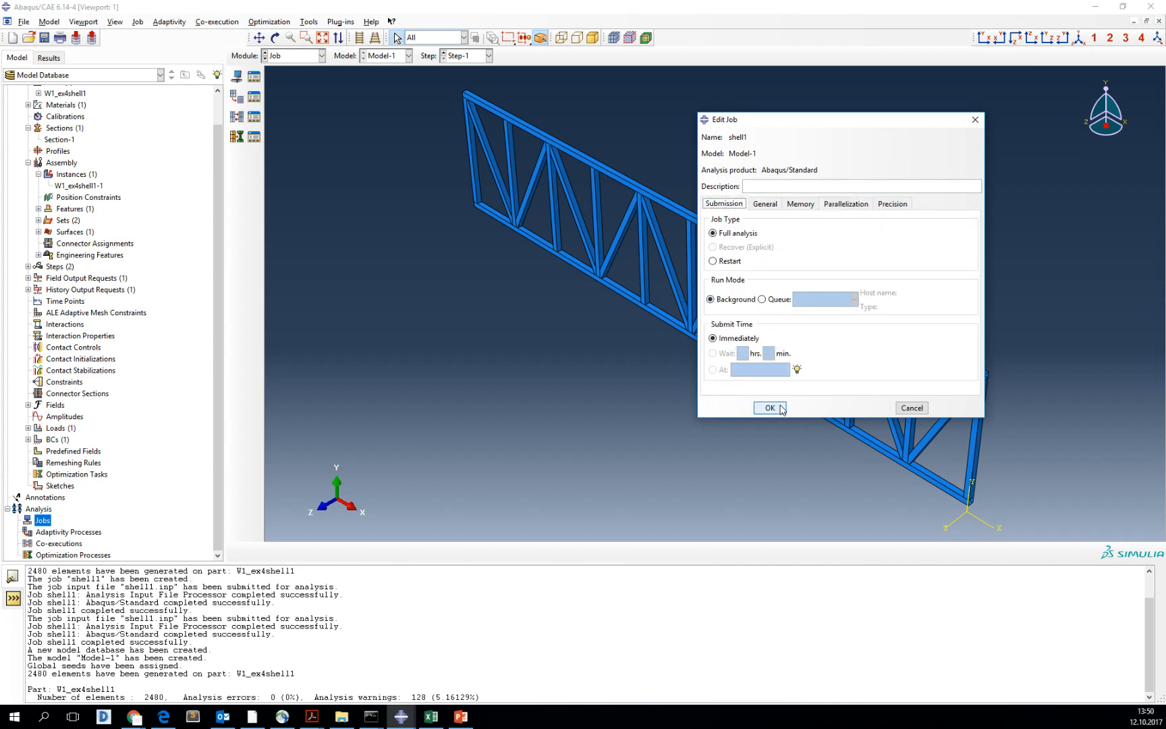
click(769, 408)
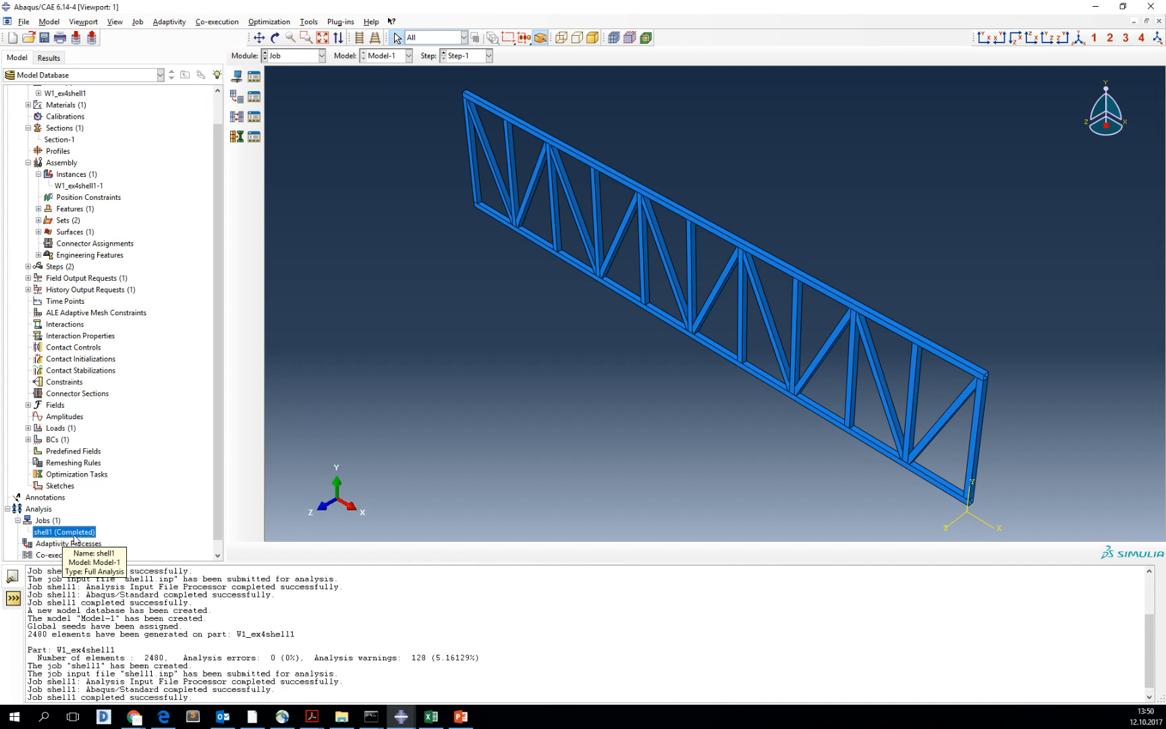
Load the completed shell1 job's results into the Visualization module
right_click(63, 532)
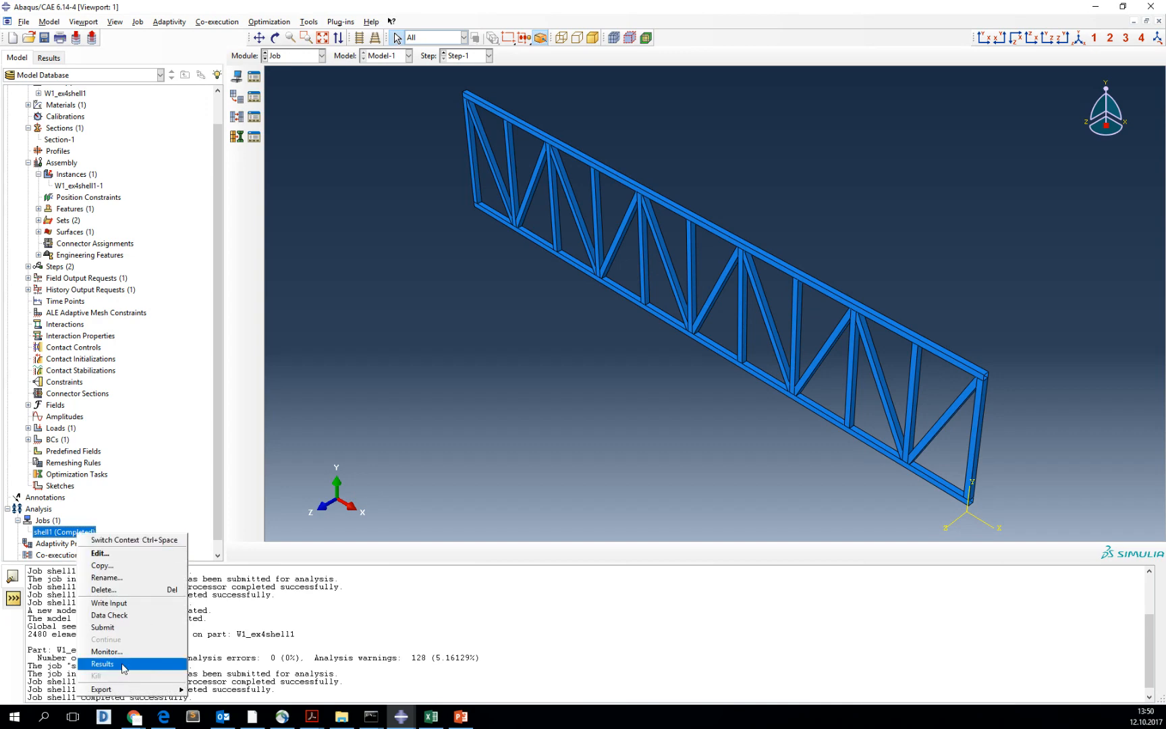
click(101, 663)
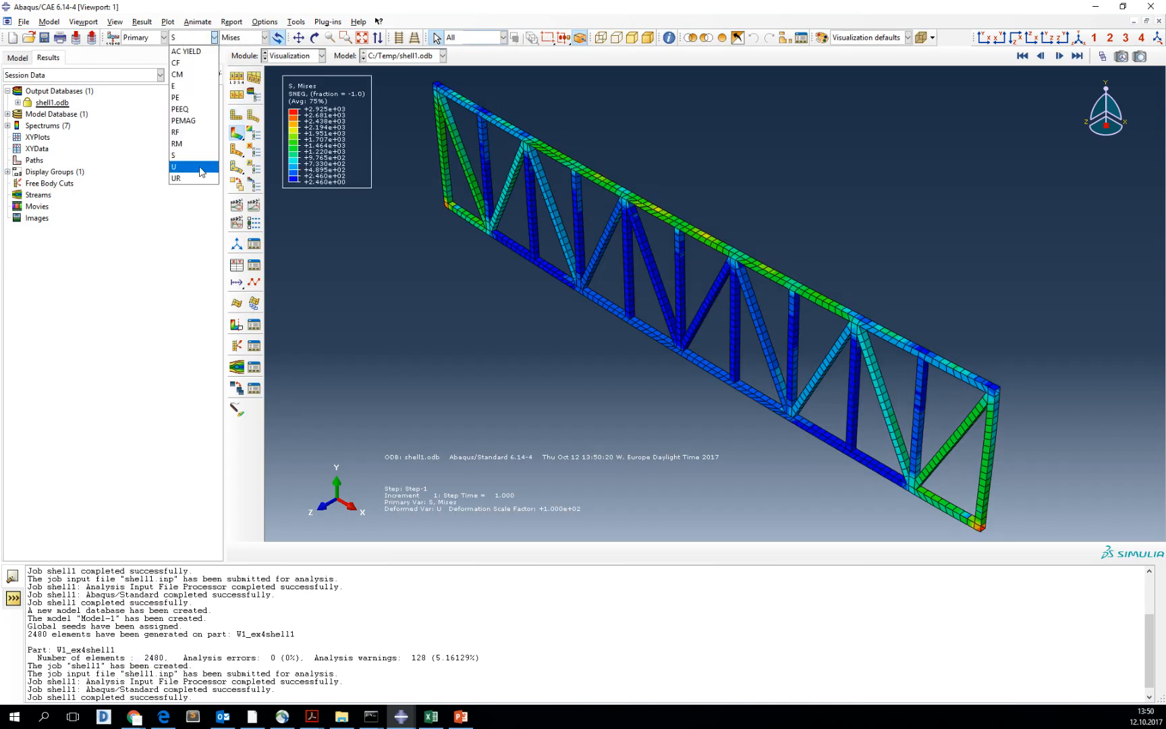
Switch the primary field output to U Magnitude and reach the Viewport Annotation Options
click(172, 166)
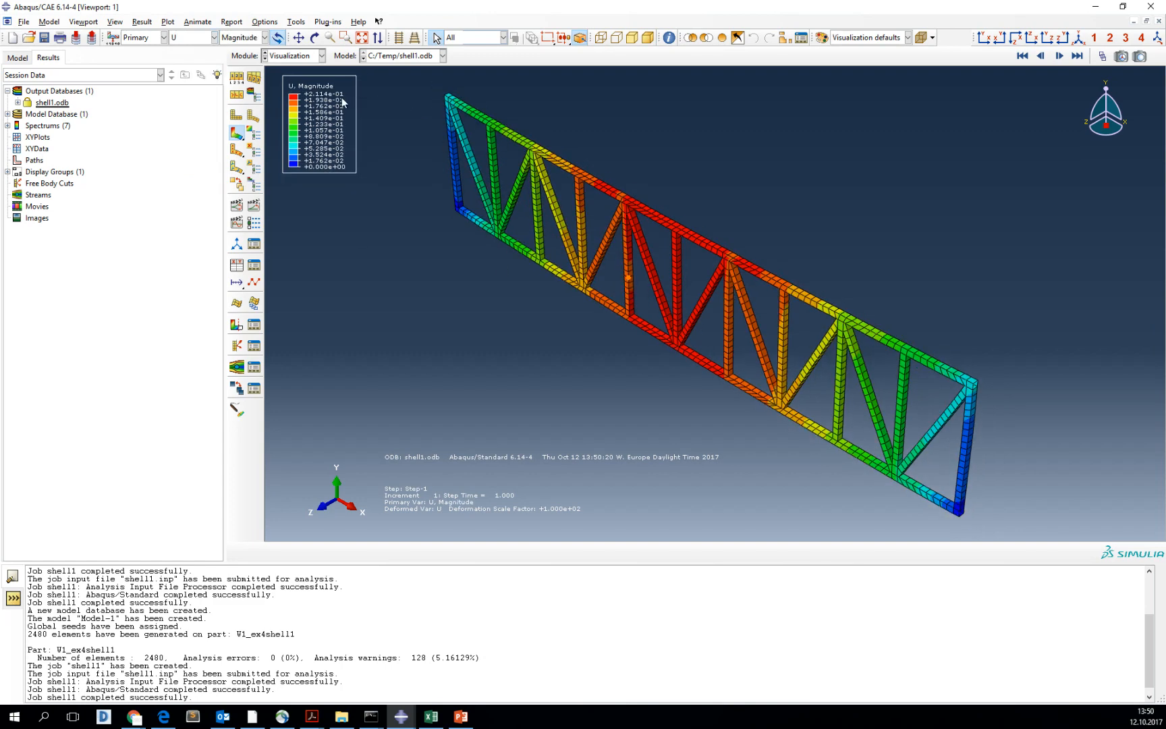
click(114, 20)
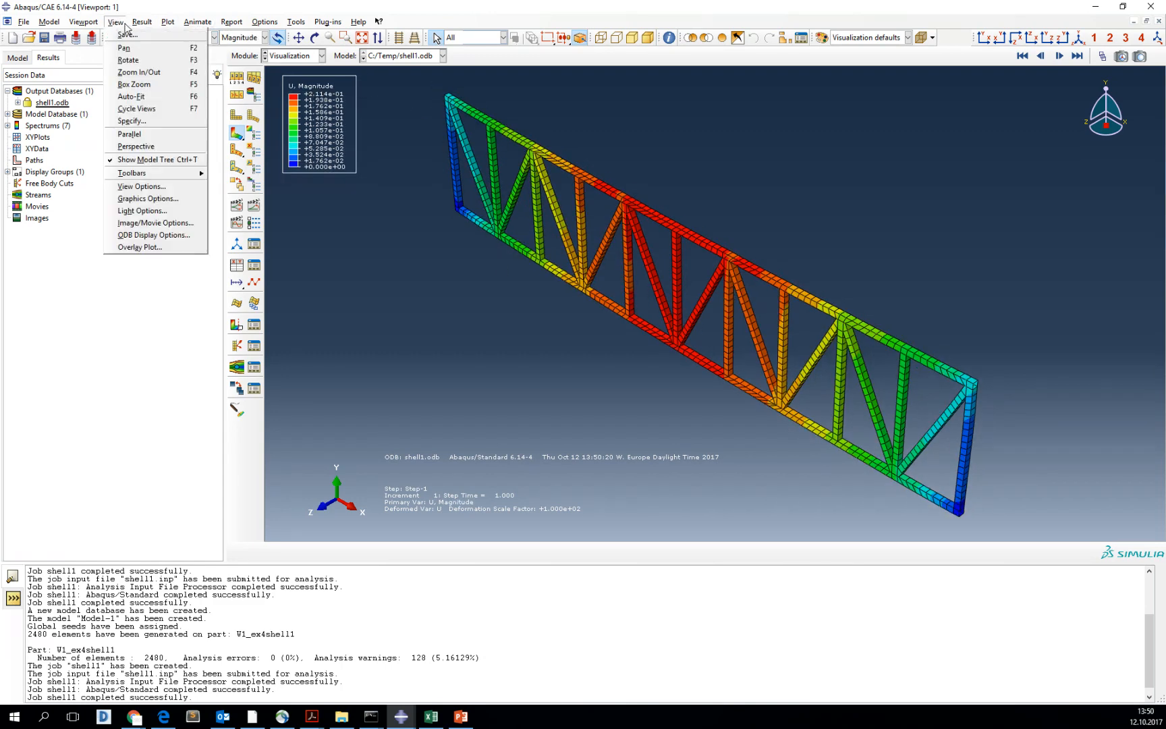
mouse_move(137, 145)
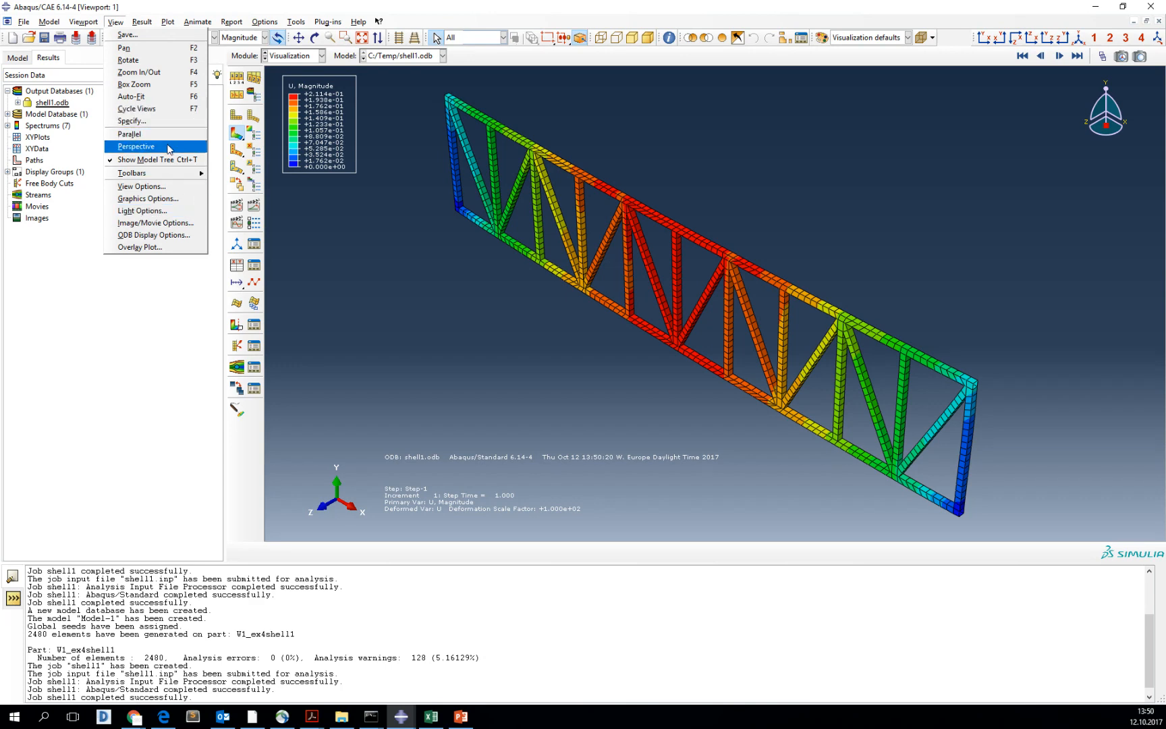
click(84, 22)
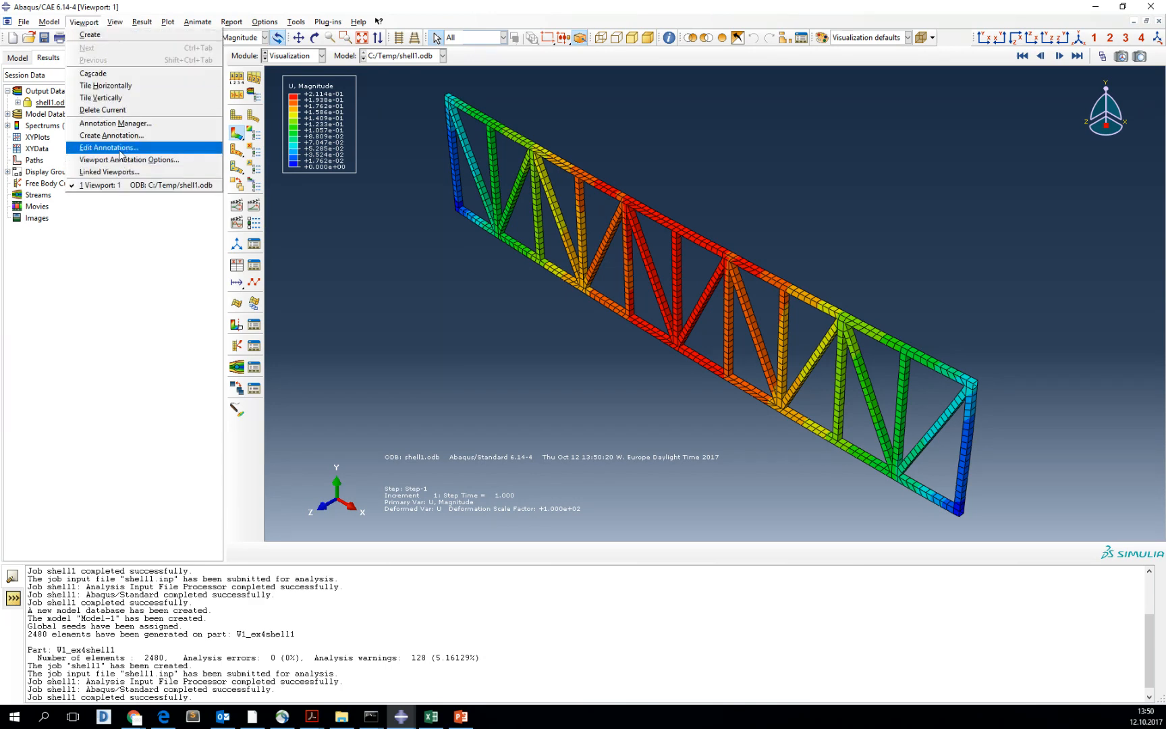
click(129, 159)
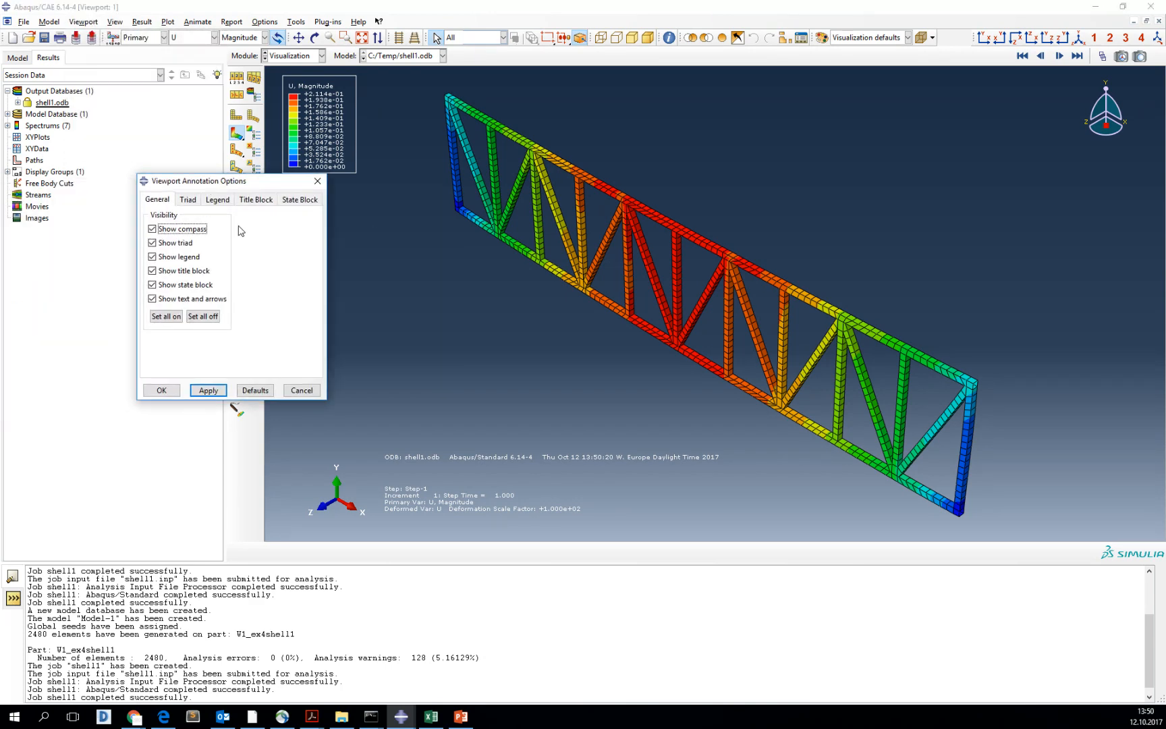
Enlarge the legend font in the Legend settings and apply it to the contour plot
click(216, 200)
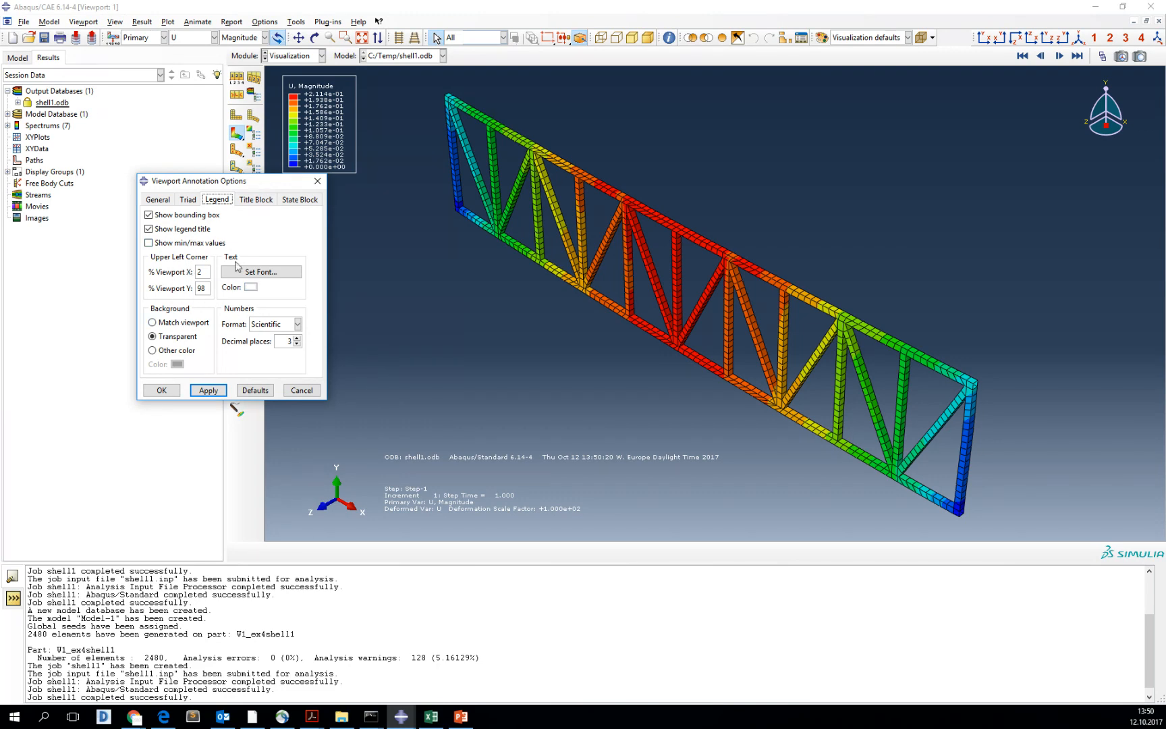
click(261, 272)
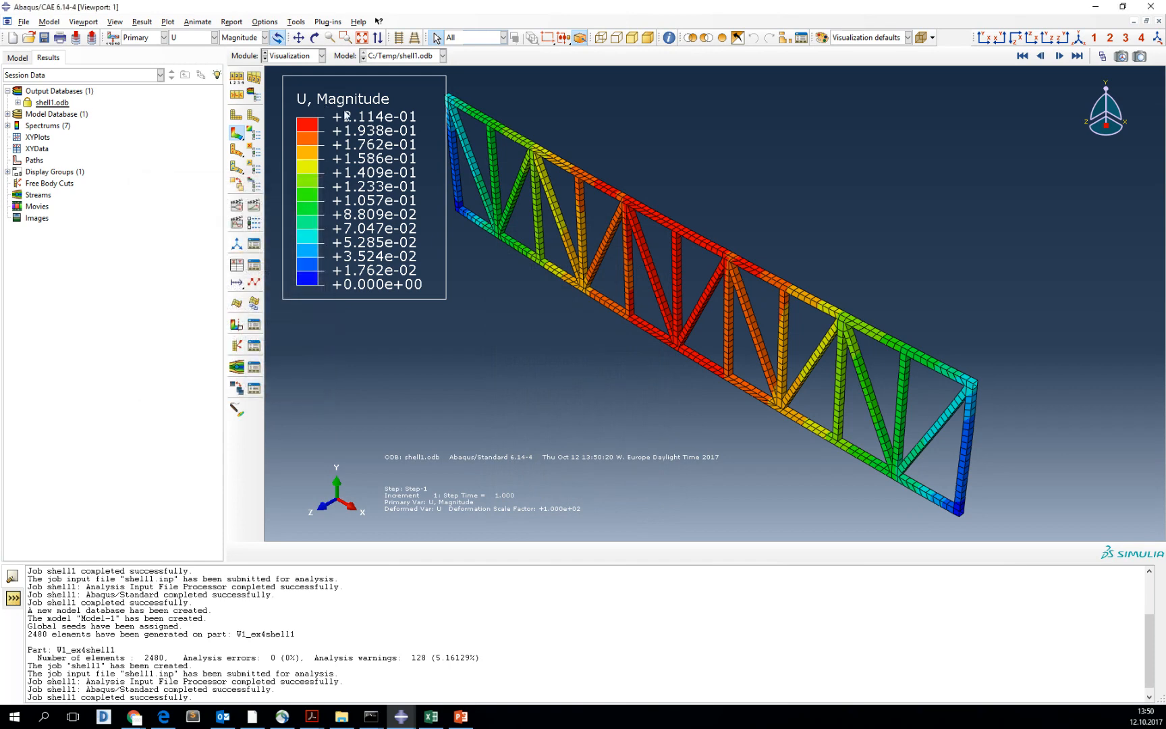
click(460, 717)
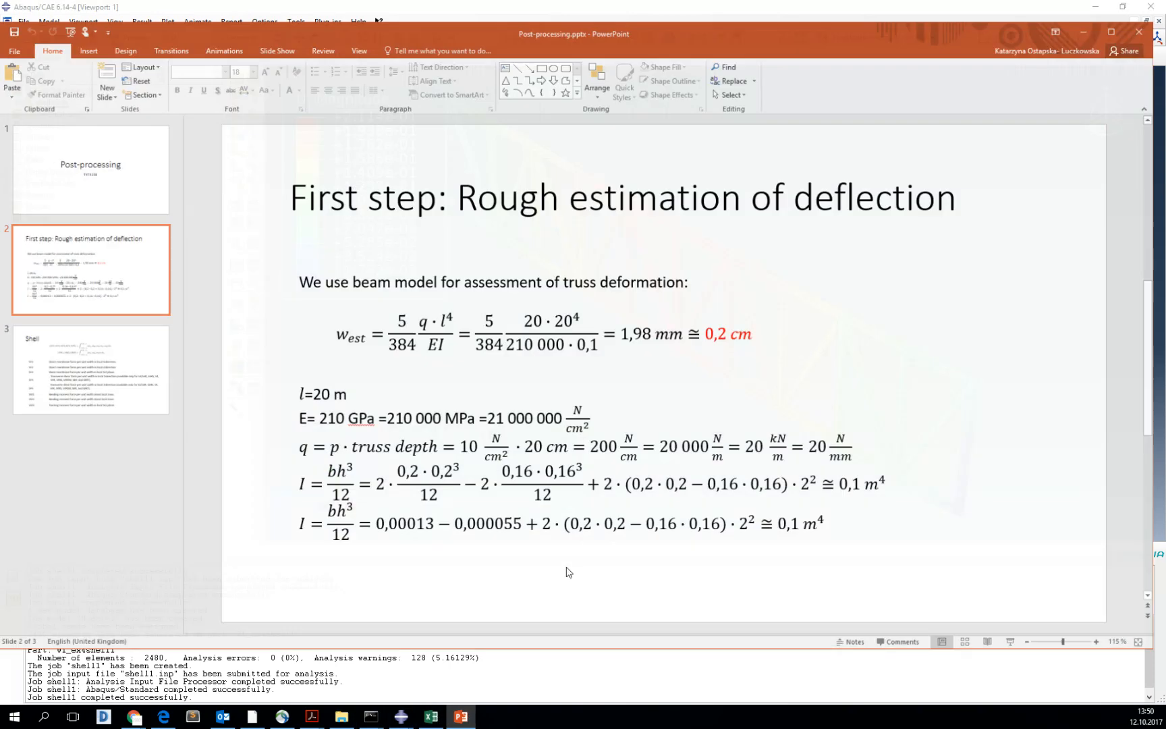